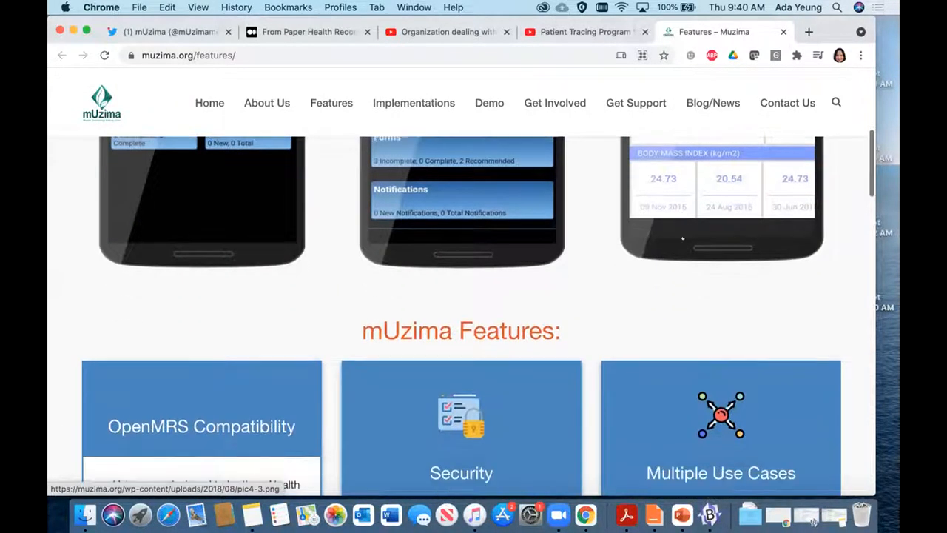
Scroll the mUzima features page down to the Data Collection Tools, Works Offline and Error Resolution cards.
scroll(down, 3)
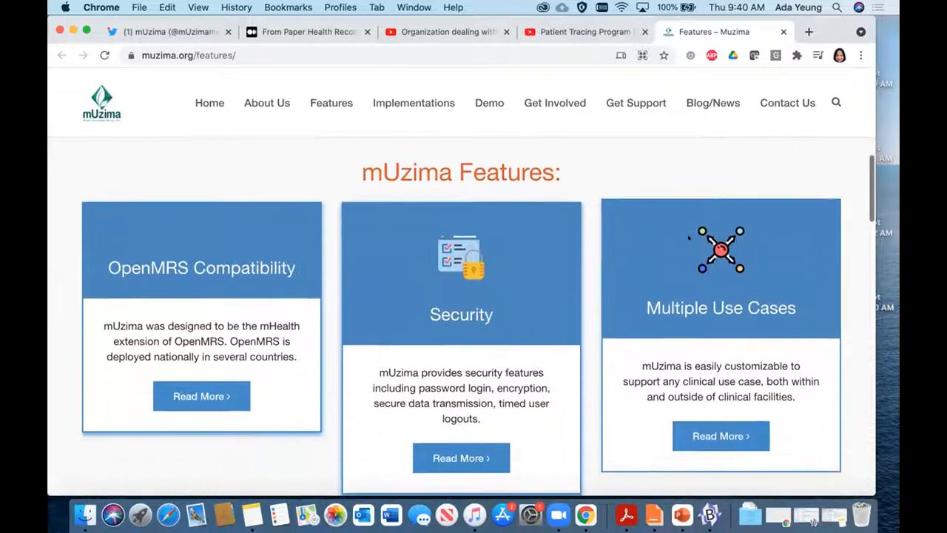
scroll(down, 3)
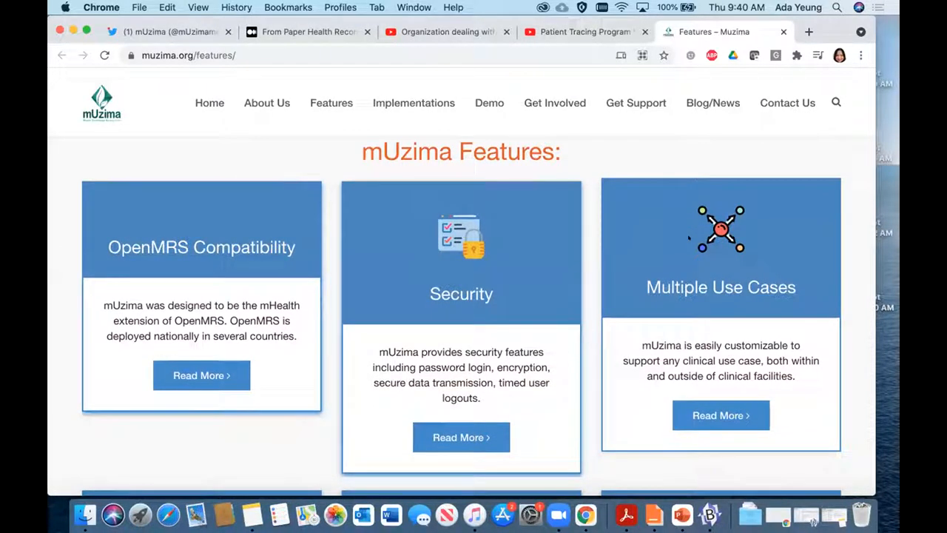
mouse_move(613, 387)
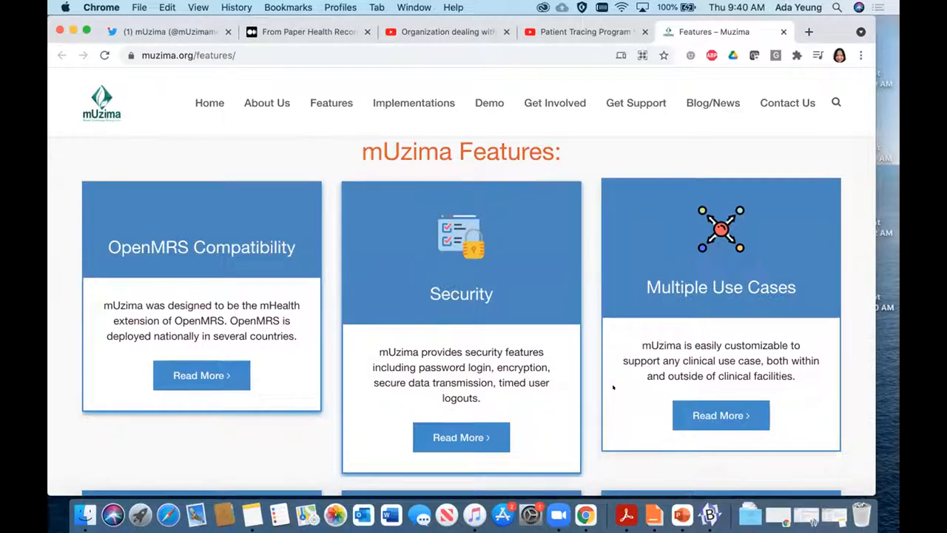
scroll(down, 3)
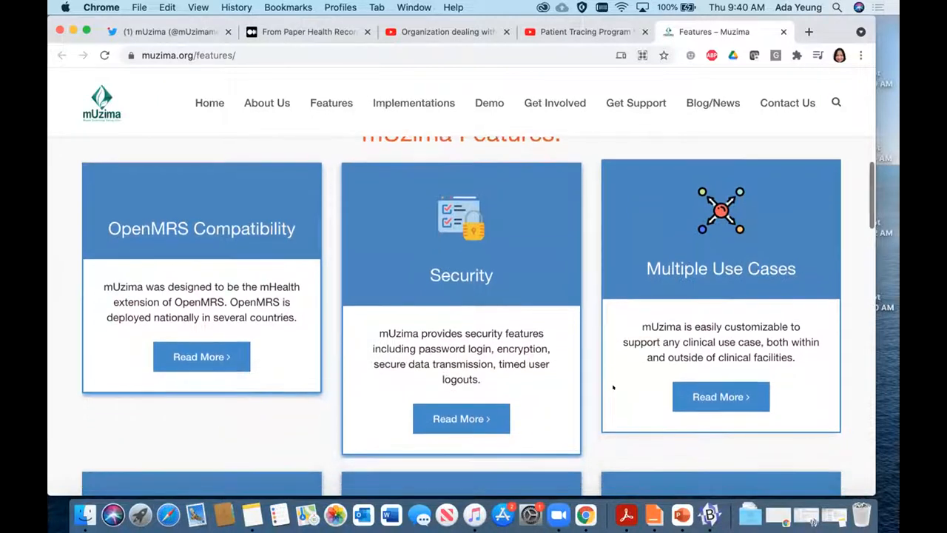
scroll(down, 3)
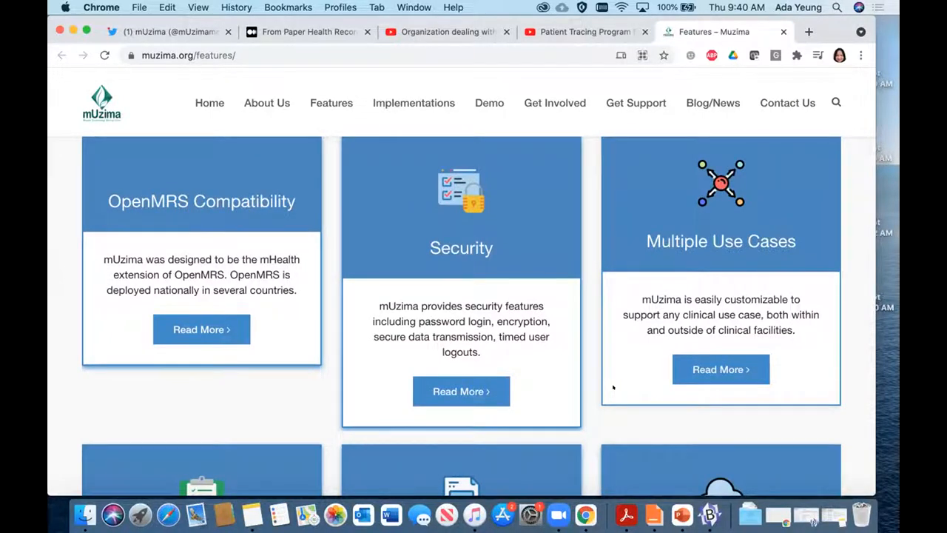
scroll(down, 3)
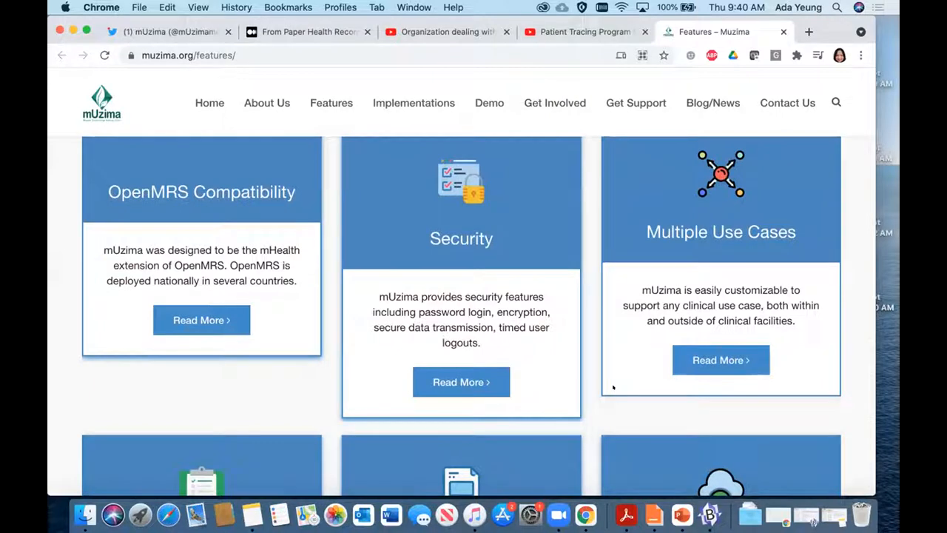
scroll(down, 3)
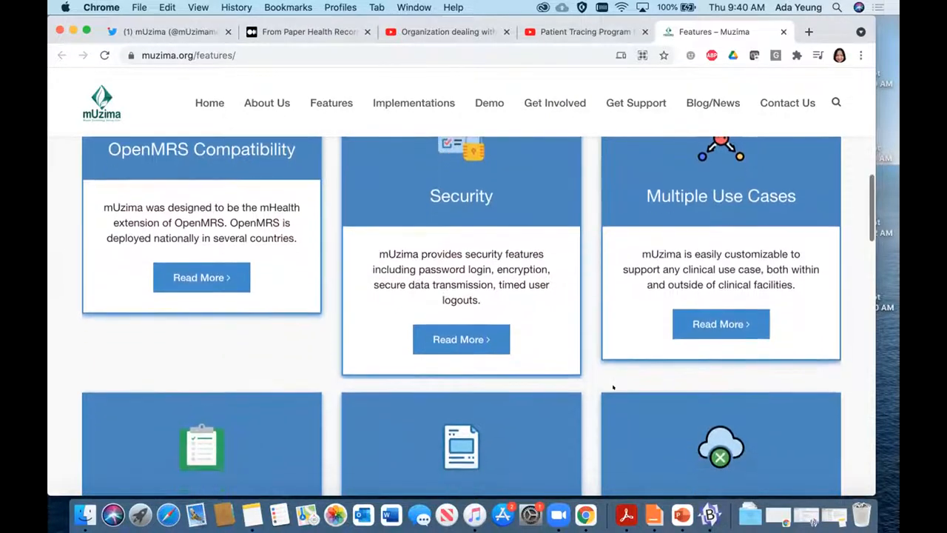
scroll(down, 3)
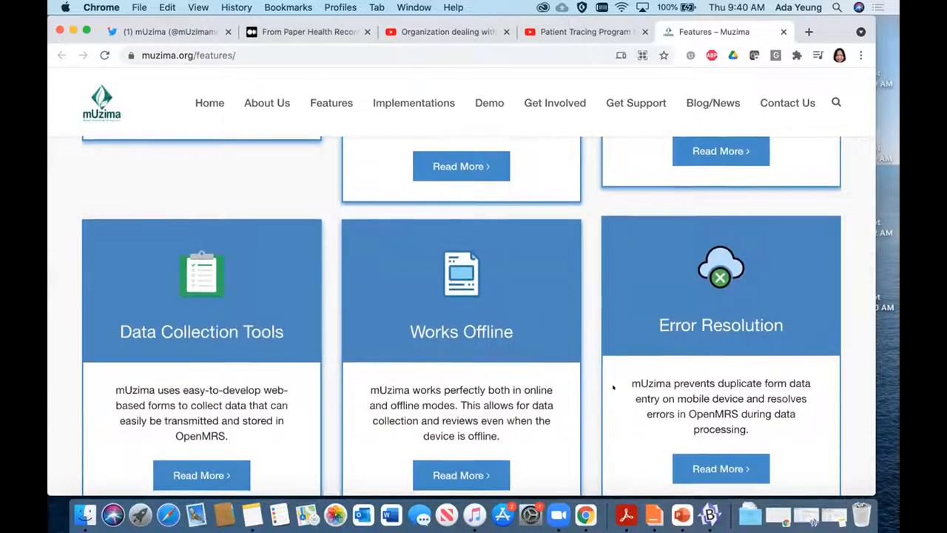
scroll(down, 3)
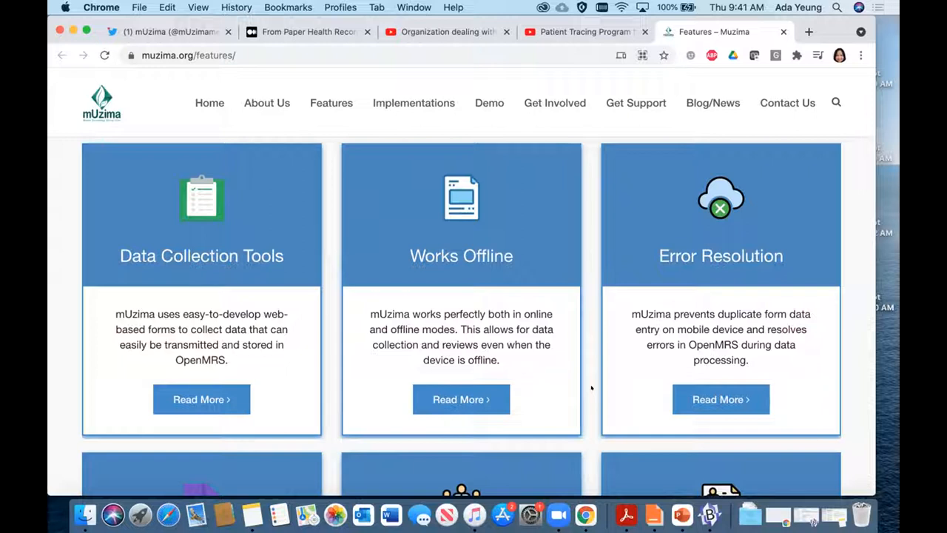
scroll(down, 3)
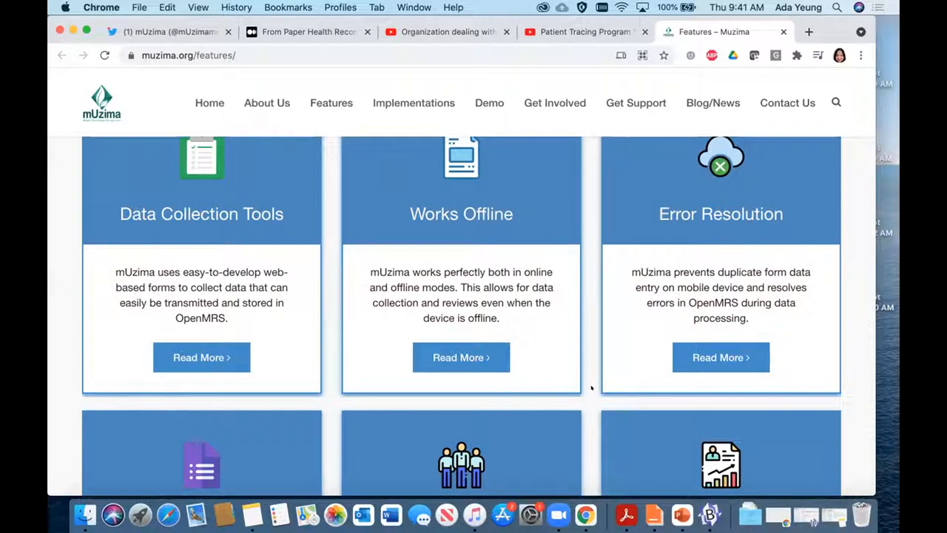
Scroll further down to read the Form Management, Cohort Management and Historical Data View cards.
scroll(down, 3)
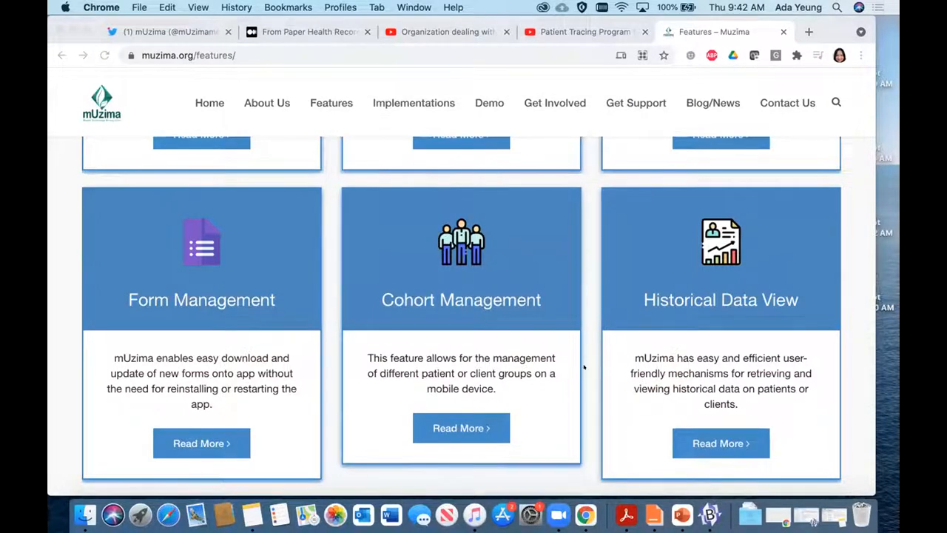
scroll(down, 3)
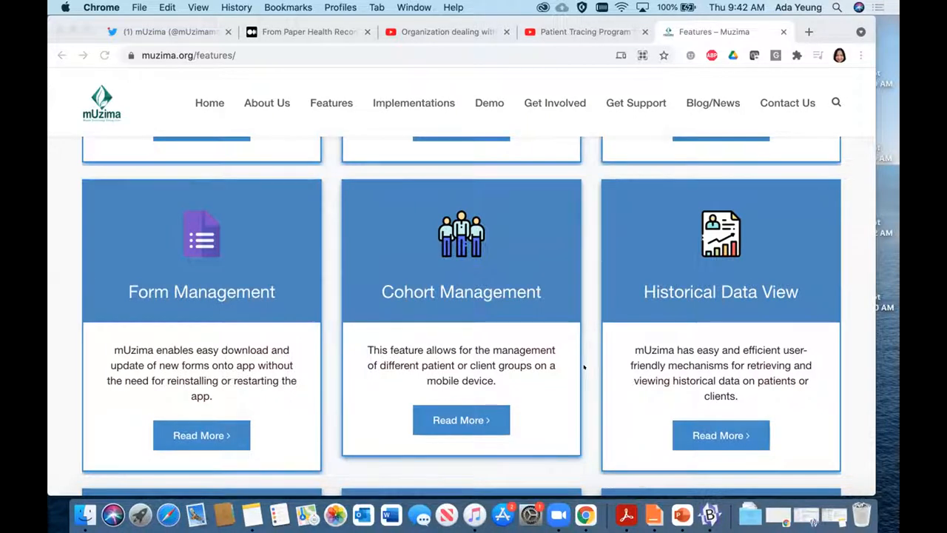
scroll(down, 3)
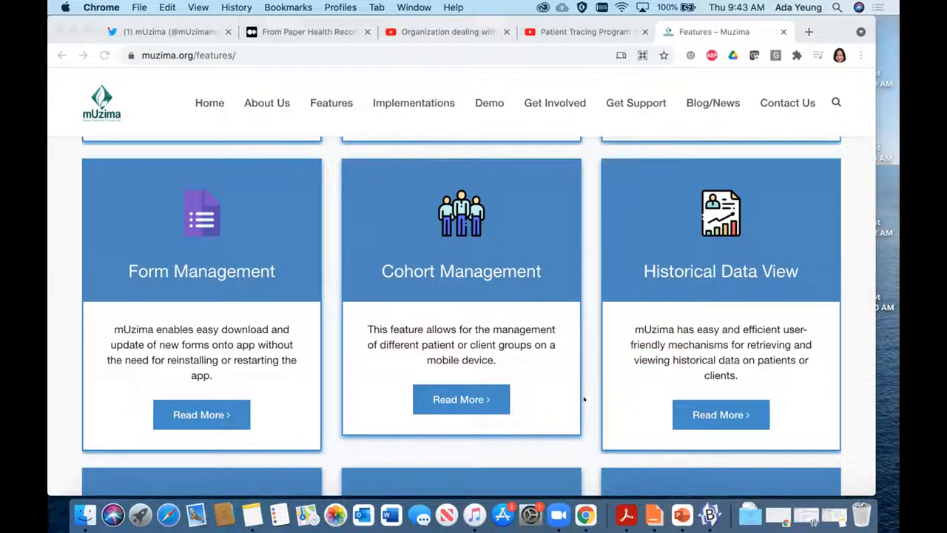
Scroll on to the Multiple Languages, Multiple Themes and Relationships feature cards.
scroll(down, 3)
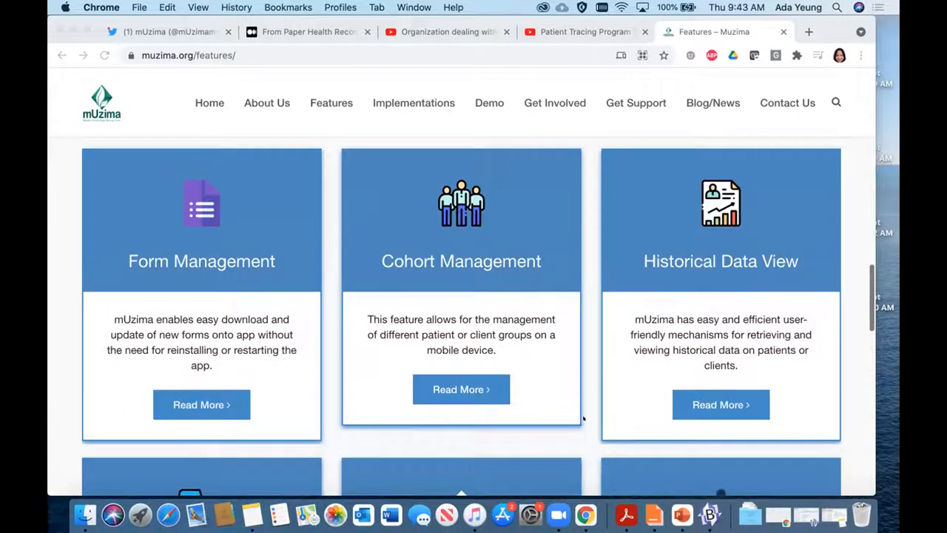
scroll(down, 3)
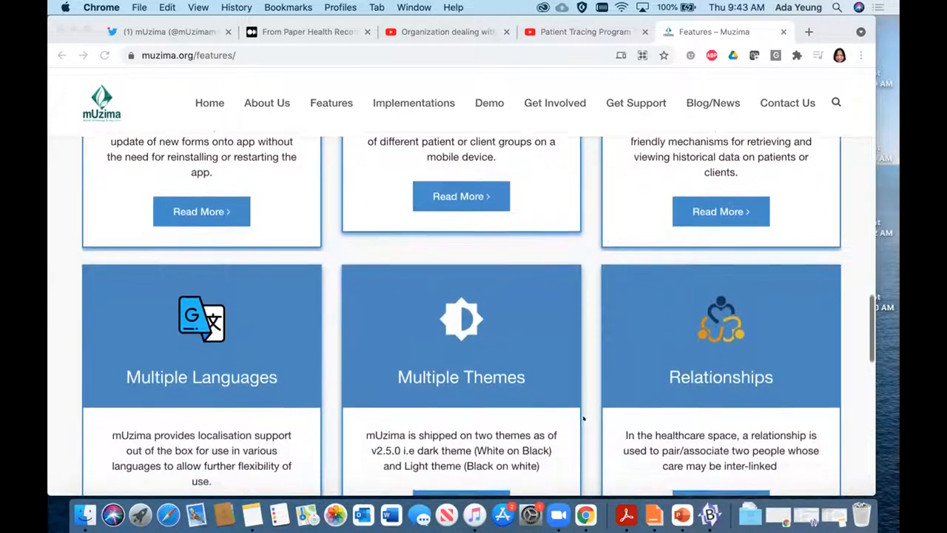
scroll(down, 3)
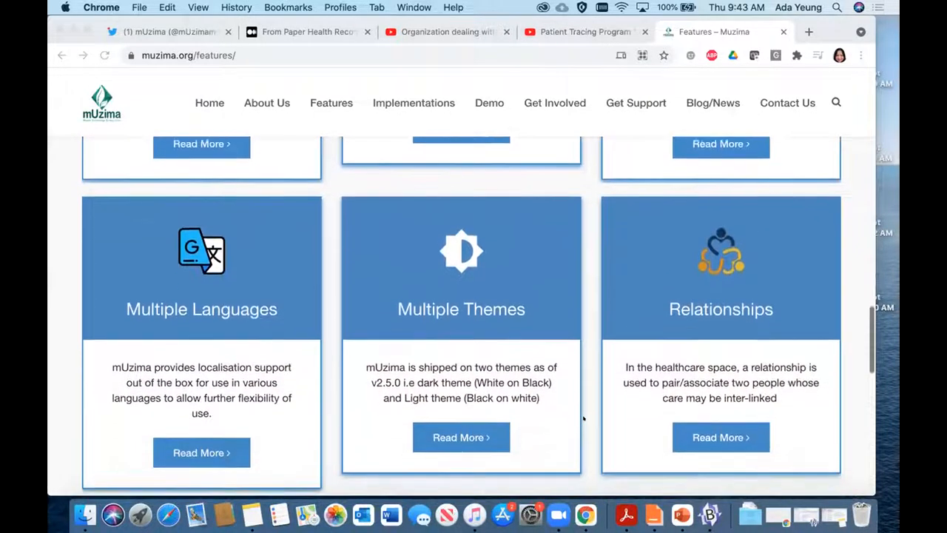
scroll(down, 3)
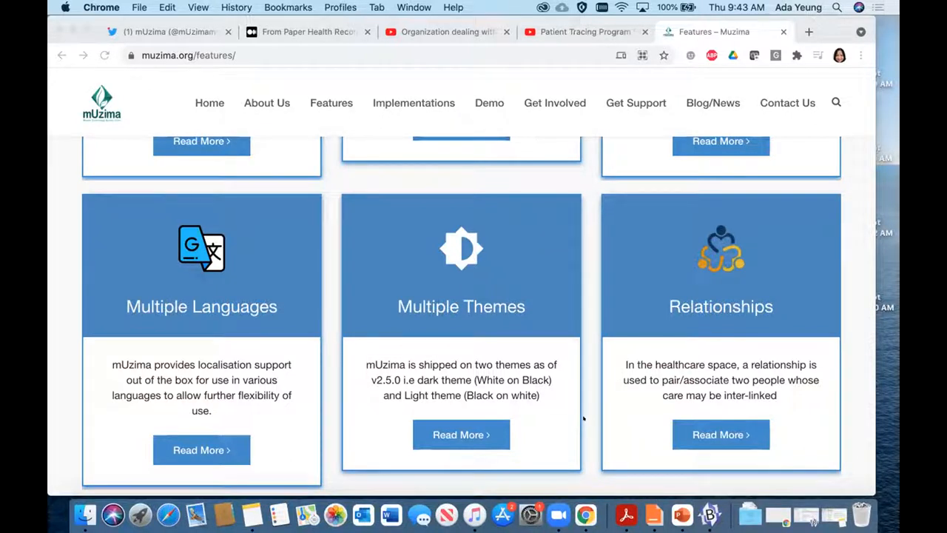
Scroll to the page bottom showing the Clinical Summary and Geomapping cards.
scroll(down, 3)
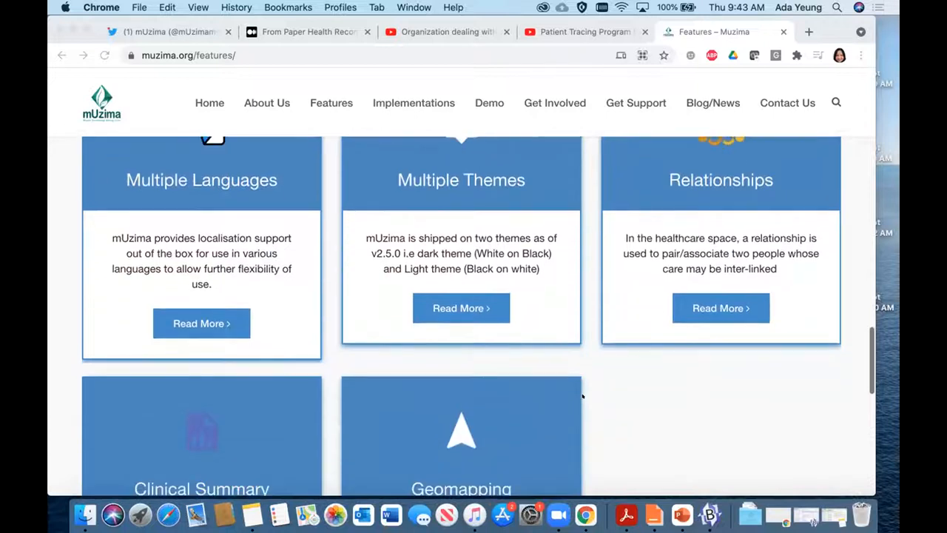
scroll(down, 3)
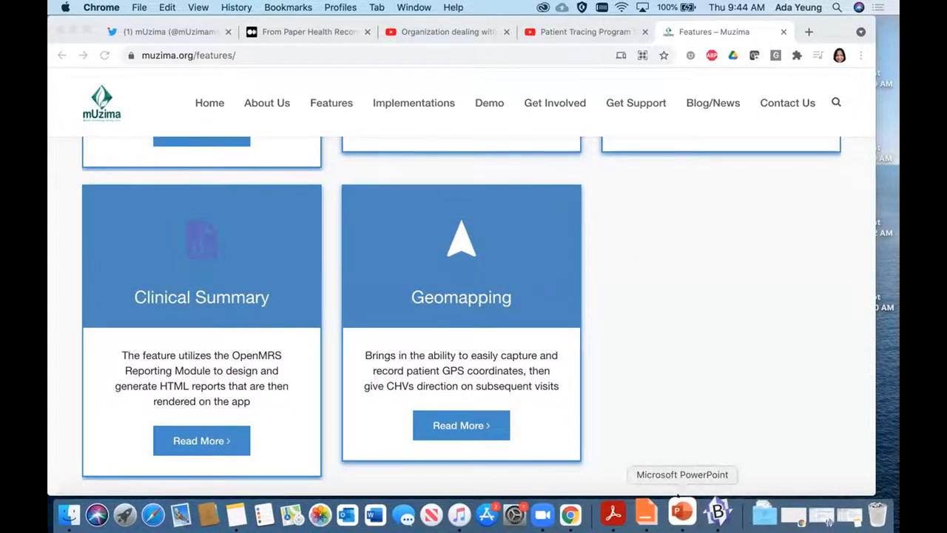
Play the PowerPoint mUzima demo: log in as admin, search 'john', open recommended form templates.
click(681, 513)
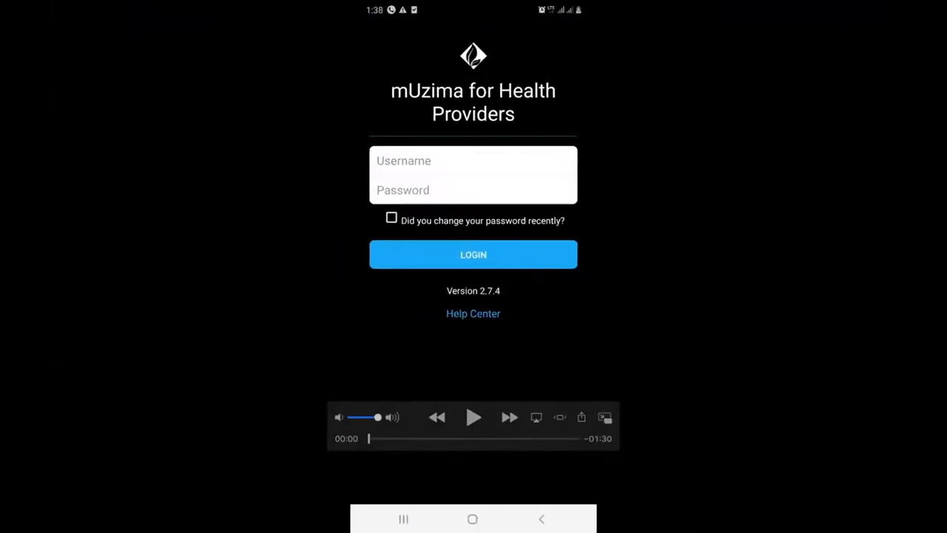
click(472, 160)
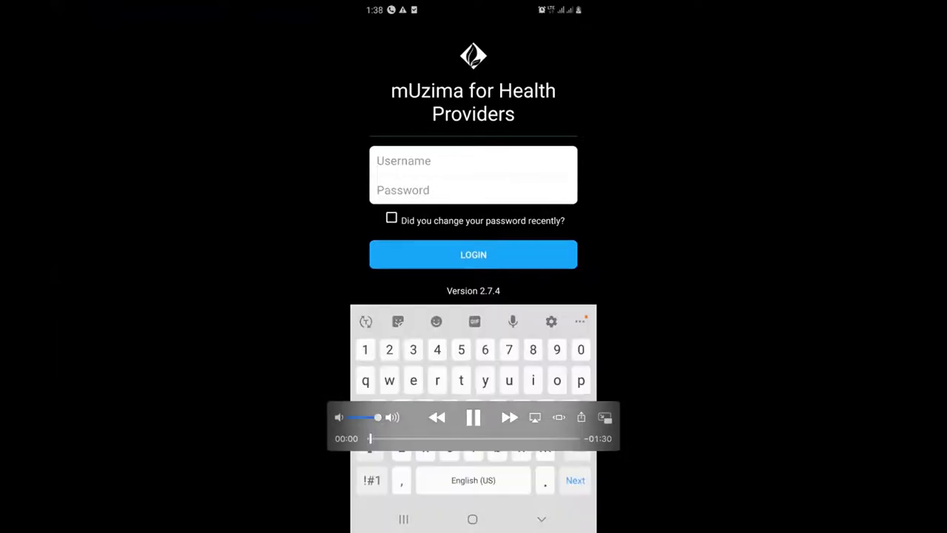
text(admin)
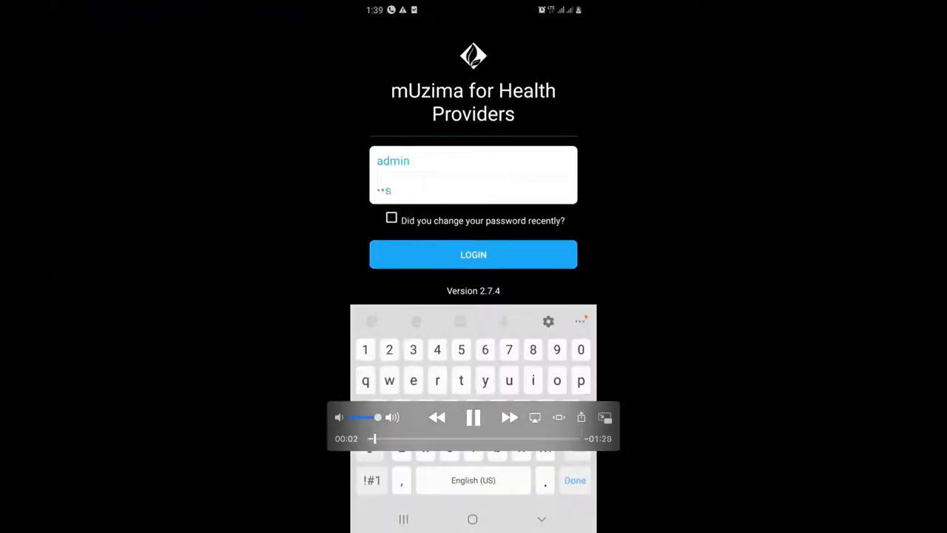
click(473, 254)
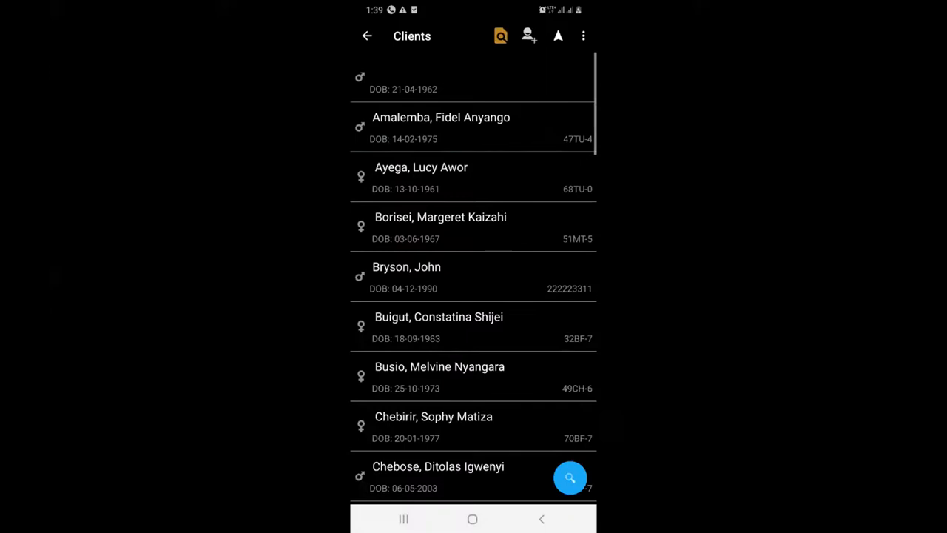
click(500, 35)
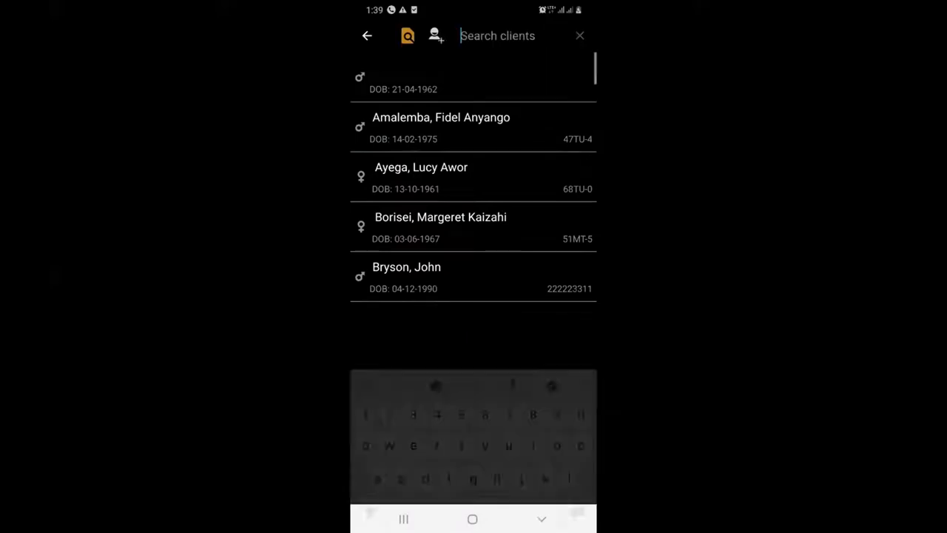
text(j)
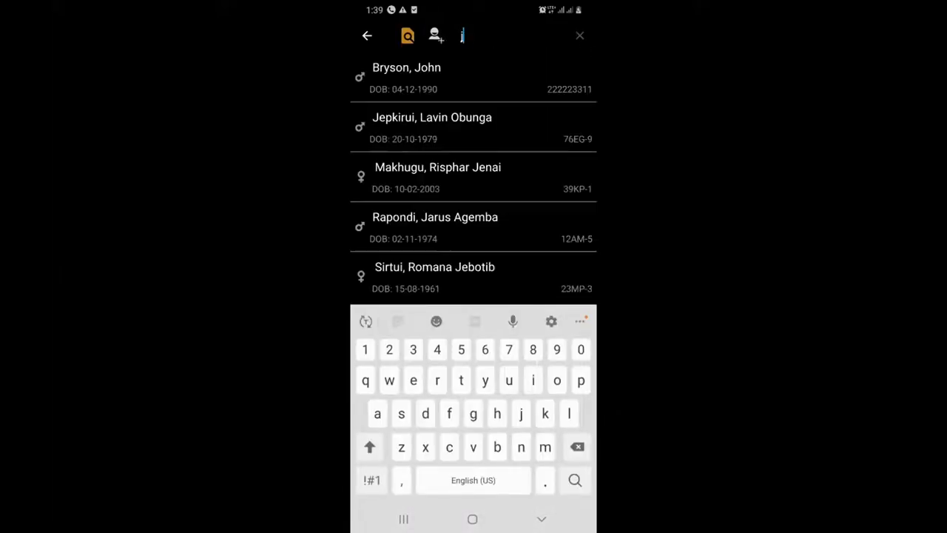
text(ohn)
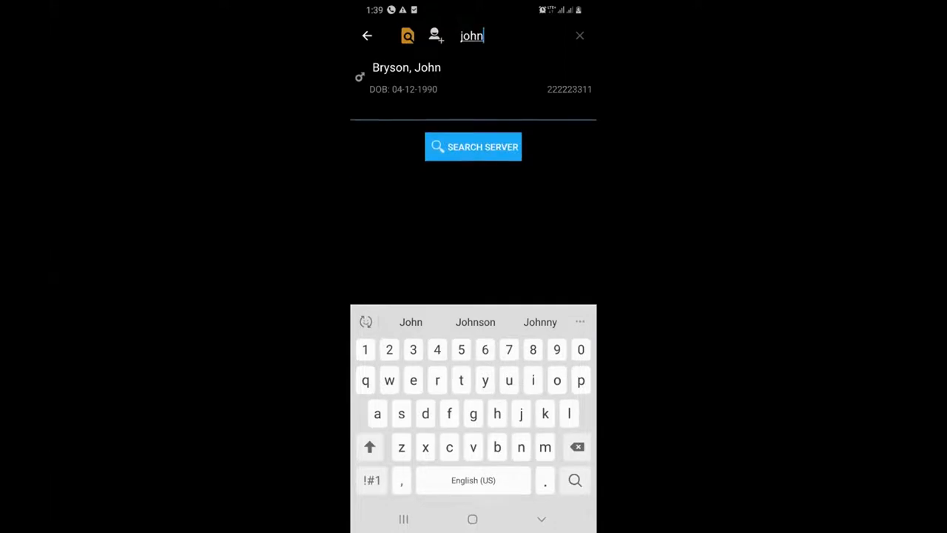
click(406, 78)
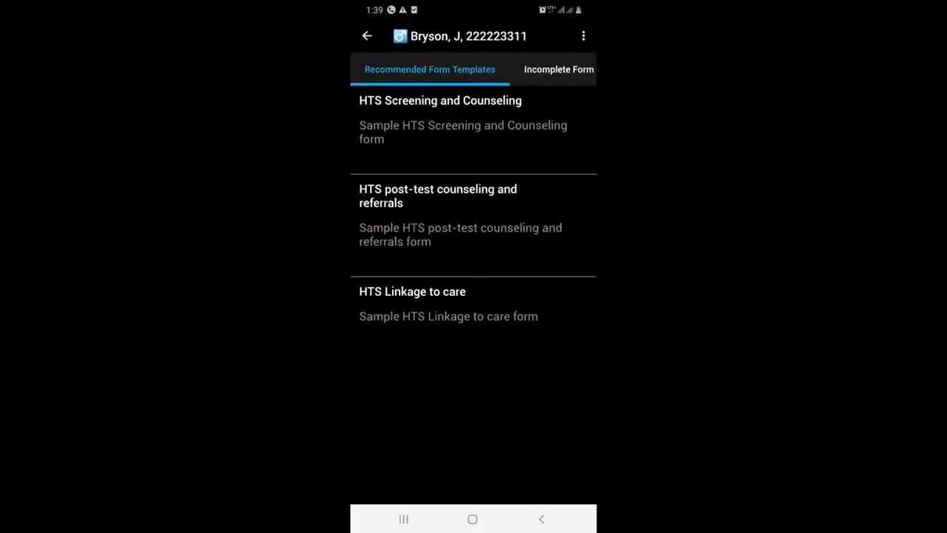
Fill in HIV testing history, Uniformed Forces population type and partner's Positive result, Fisher Folk and Prisoners.
click(440, 99)
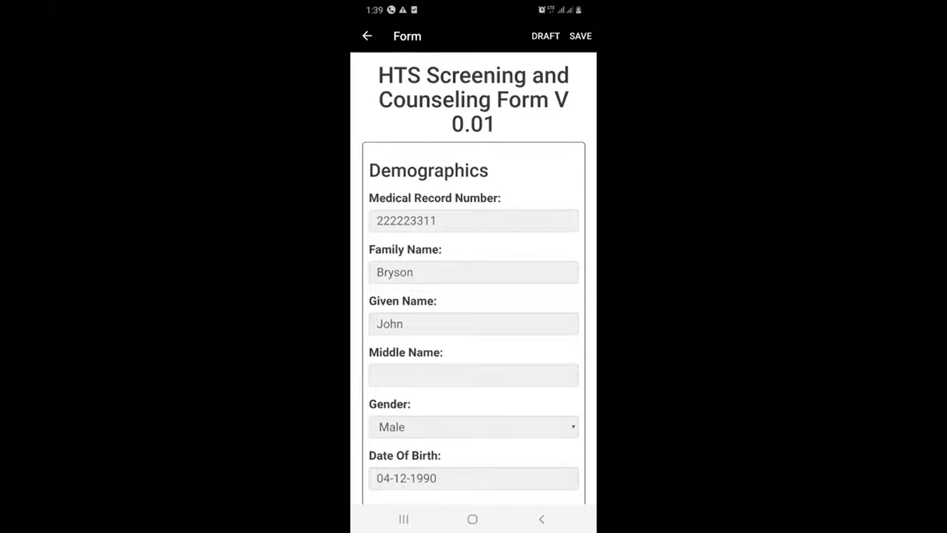
scroll(down, 3)
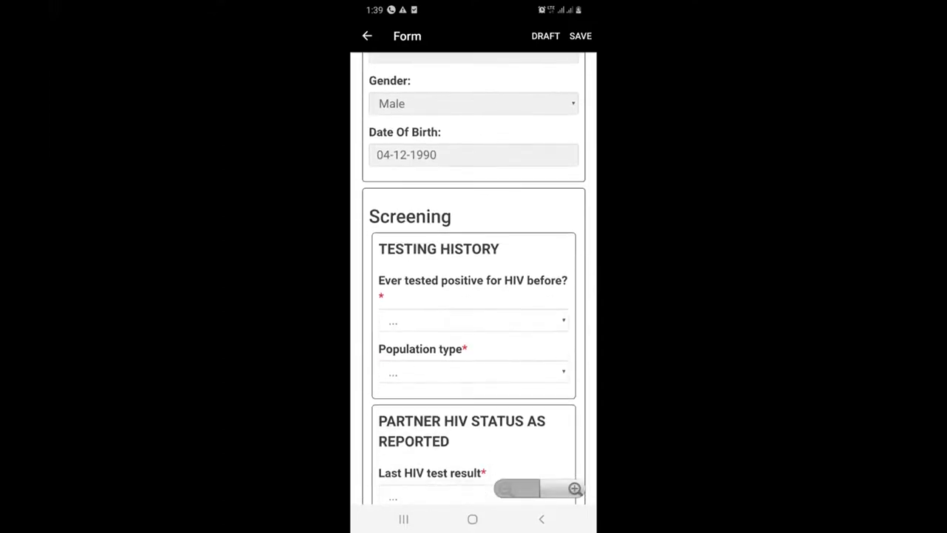
click(473, 321)
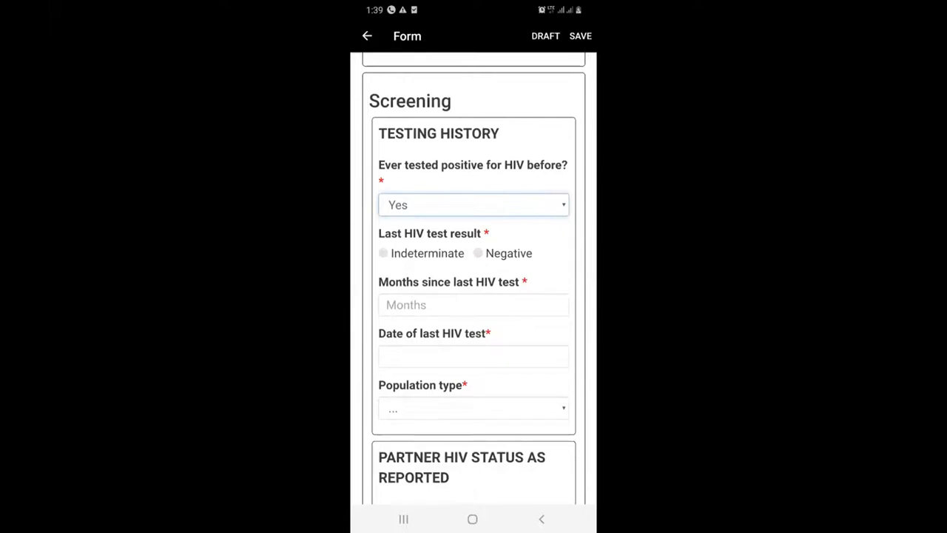
click(478, 253)
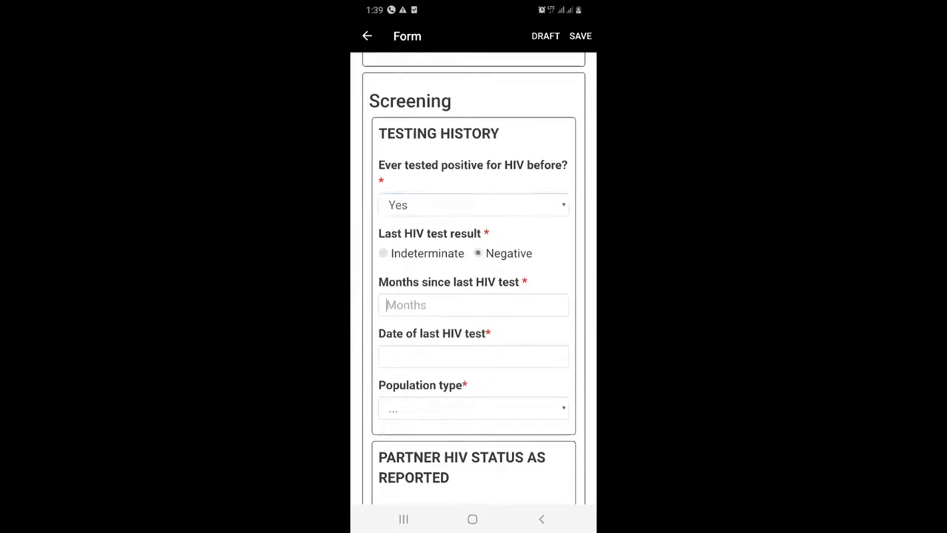
text(3)
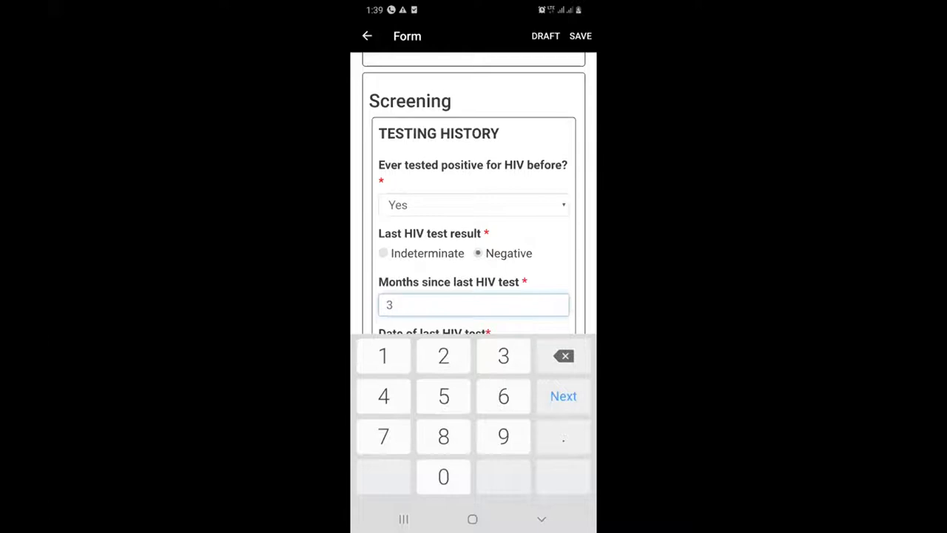
click(473, 235)
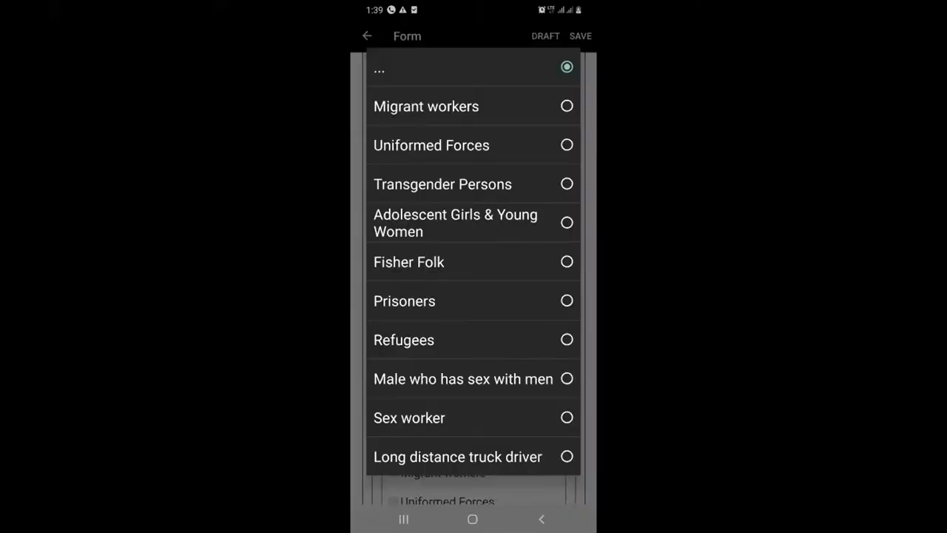
click(431, 145)
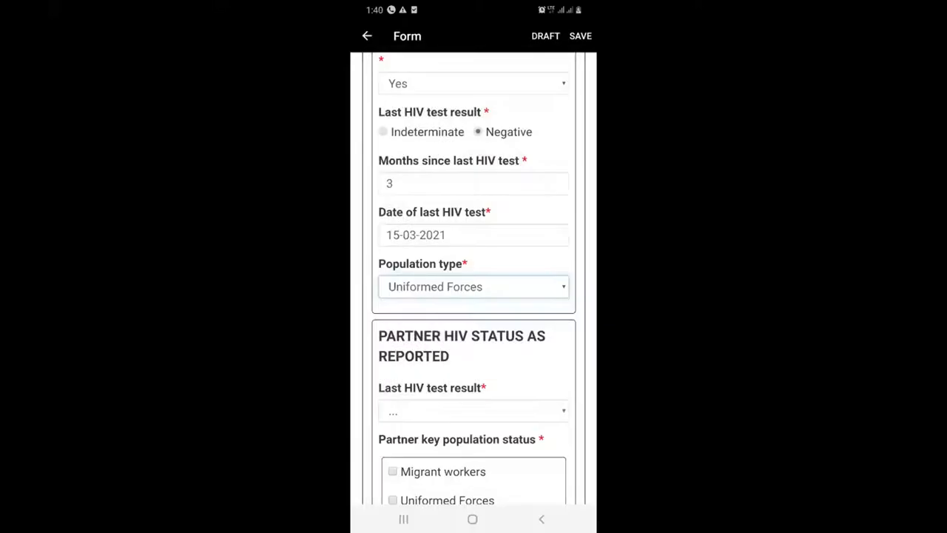
click(474, 412)
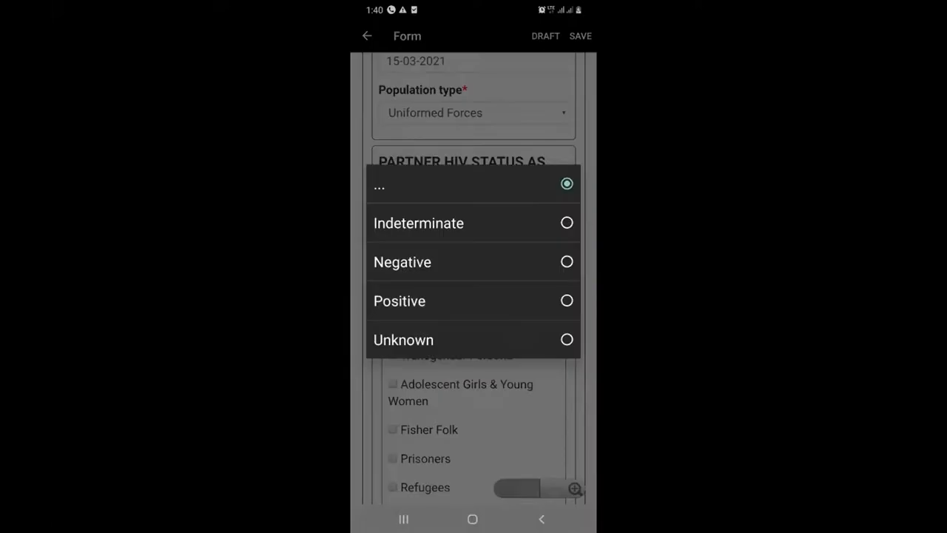
click(400, 301)
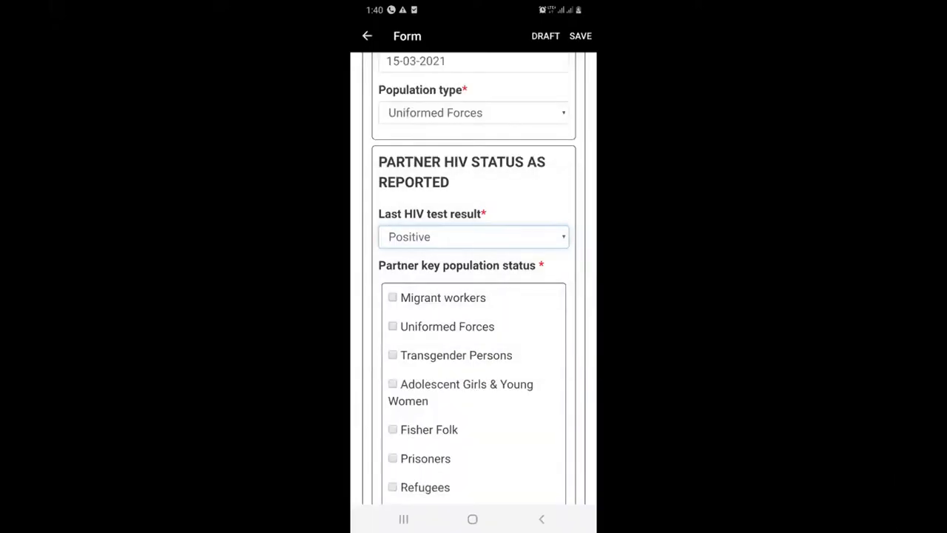
scroll(down, 3)
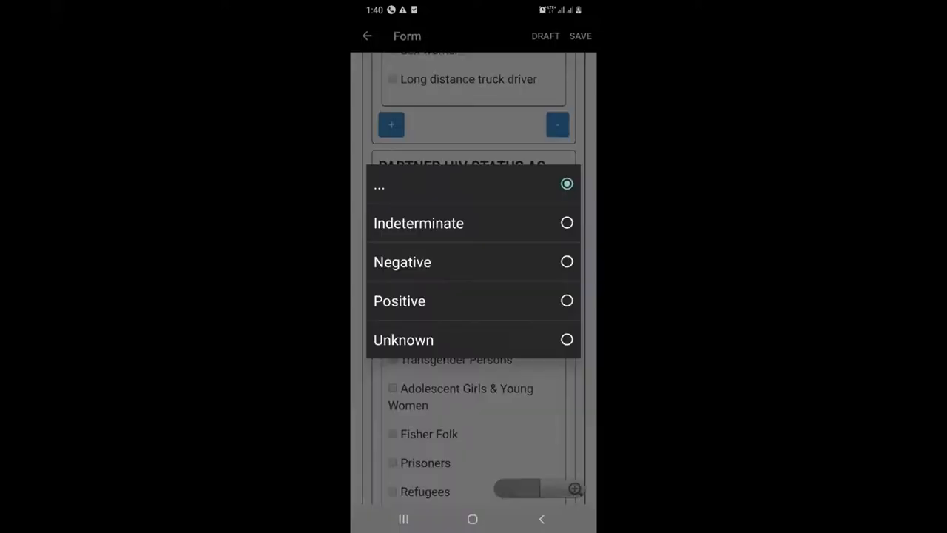
click(399, 300)
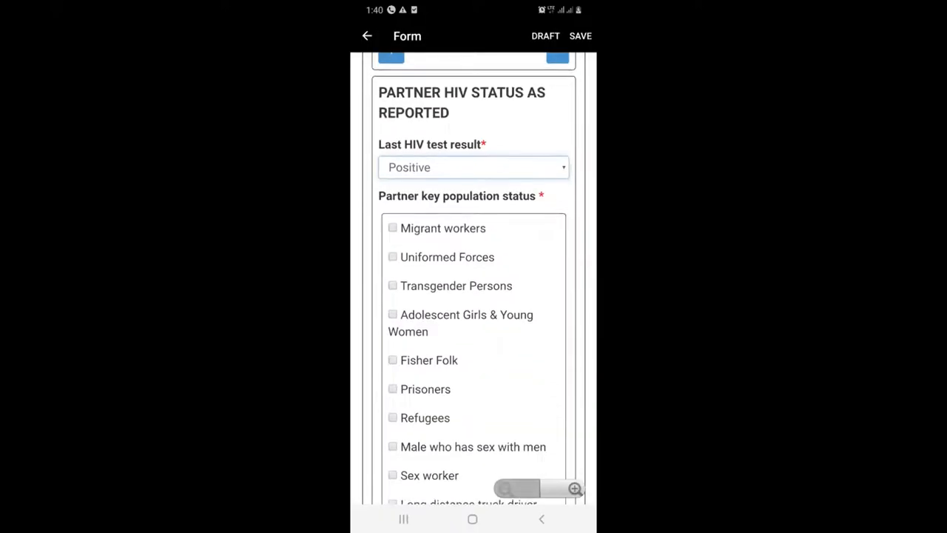
click(393, 359)
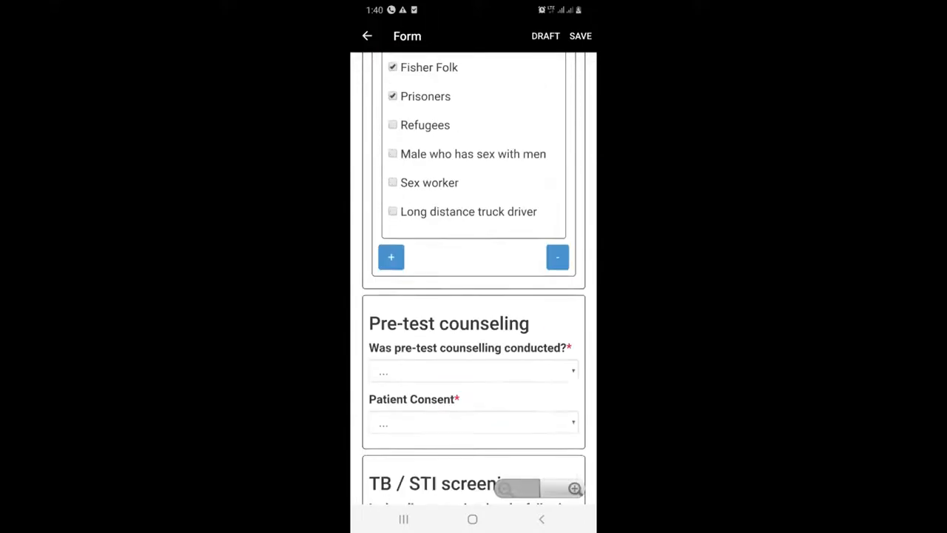
Record pre-test counselling Yes, HIV test conducted, test date, and initial and confirmatory kit results.
click(472, 371)
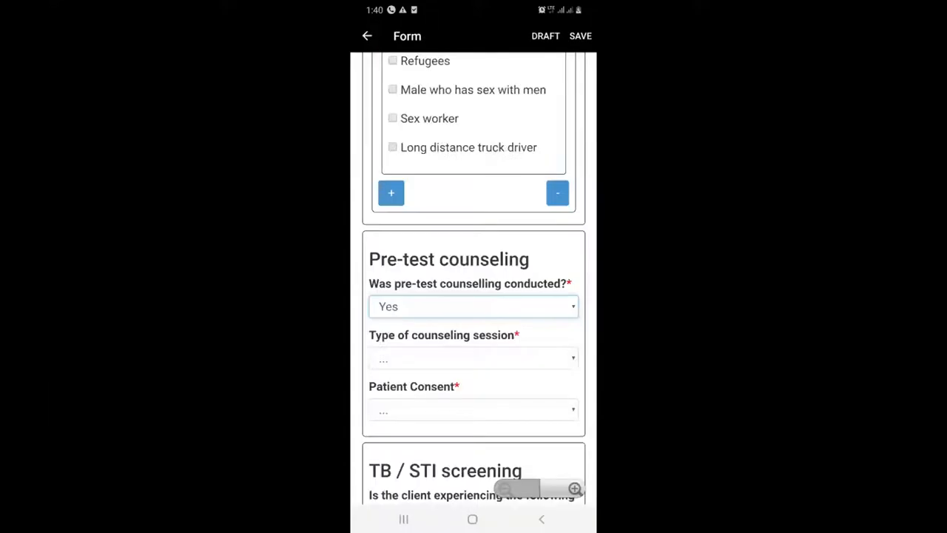
click(473, 358)
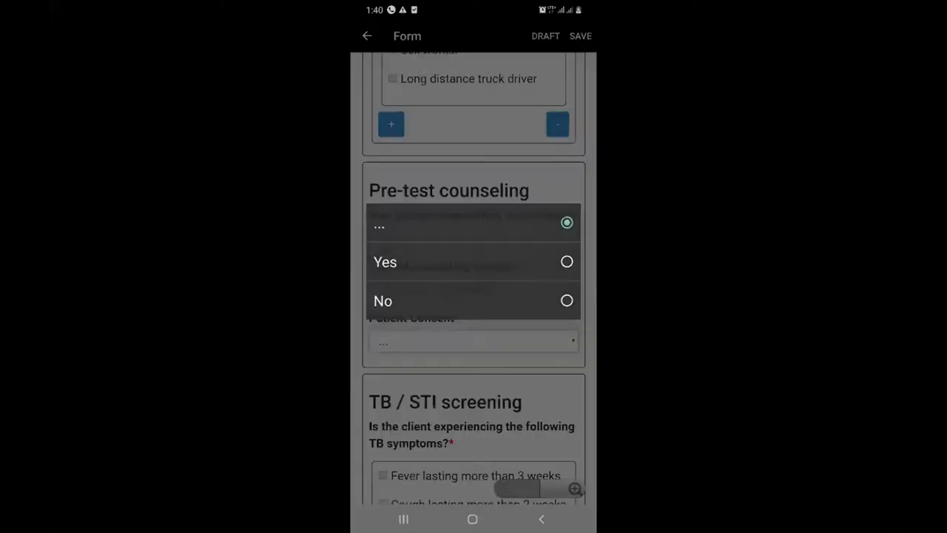
click(385, 261)
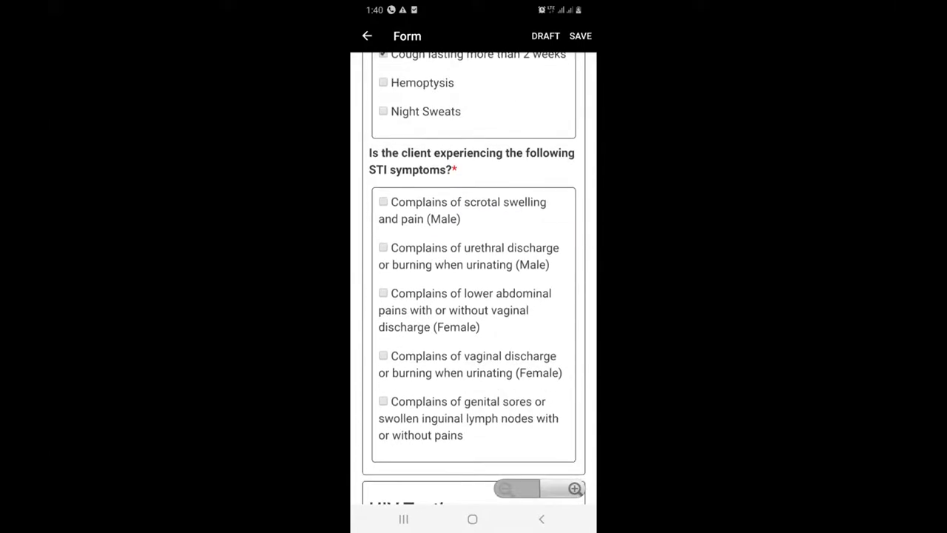
click(384, 201)
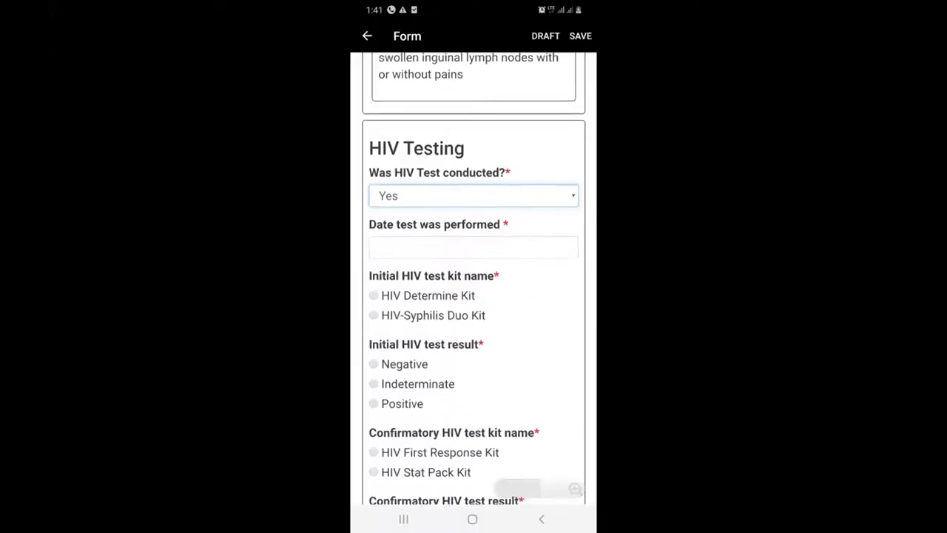
click(474, 247)
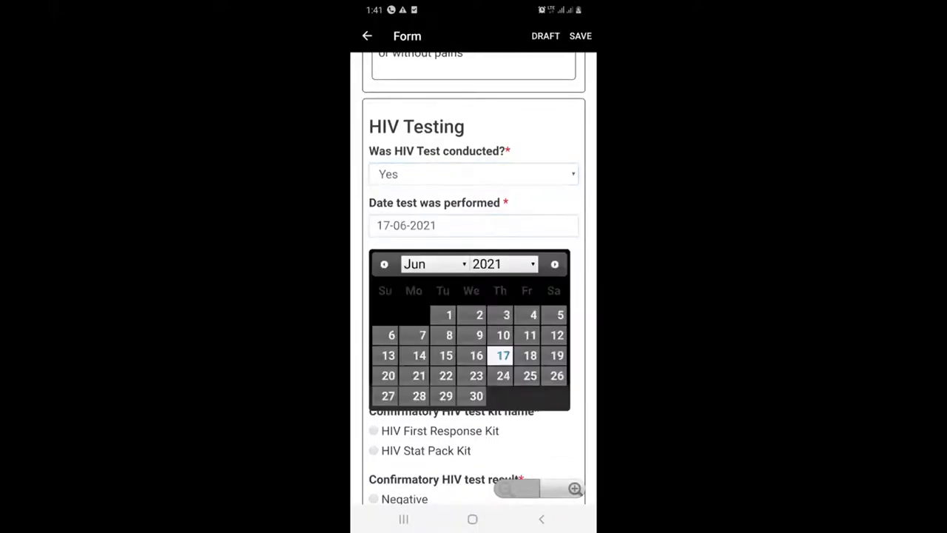
click(503, 355)
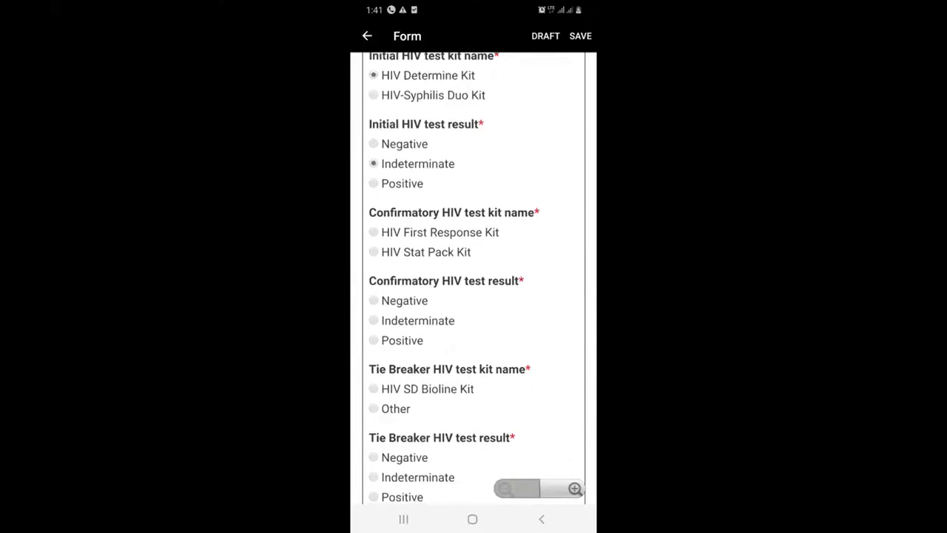
click(373, 339)
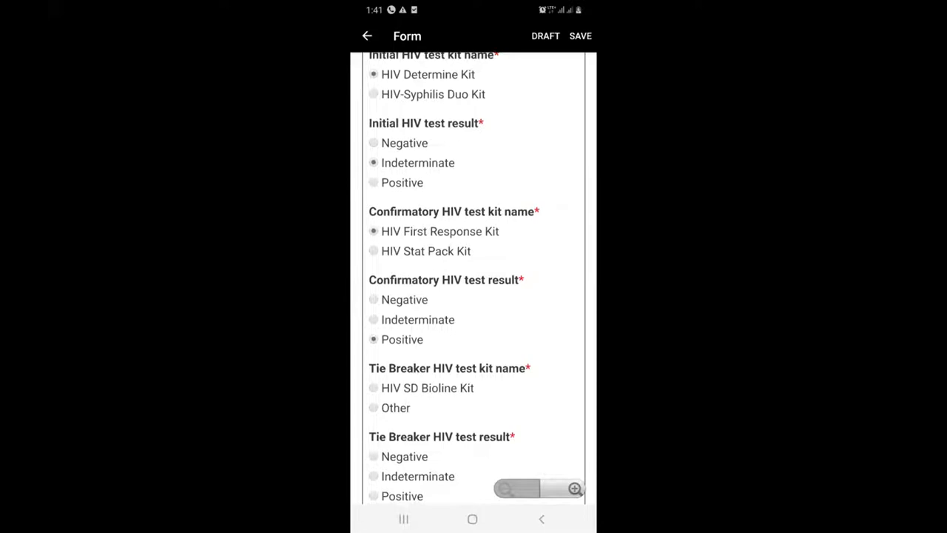
Enter 'Mosoriot Hospital' as the screening location and 'Super User' as provider.
scroll(down, 3)
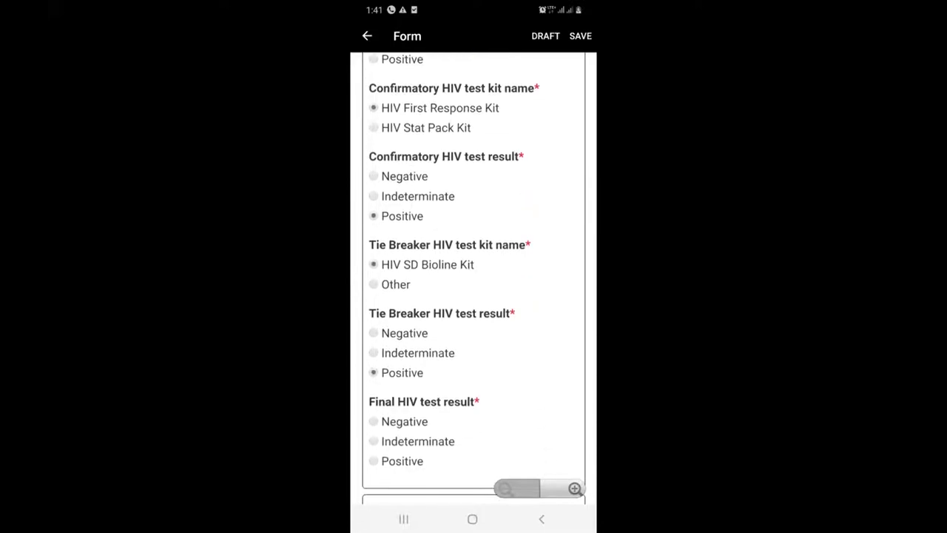
scroll(down, 3)
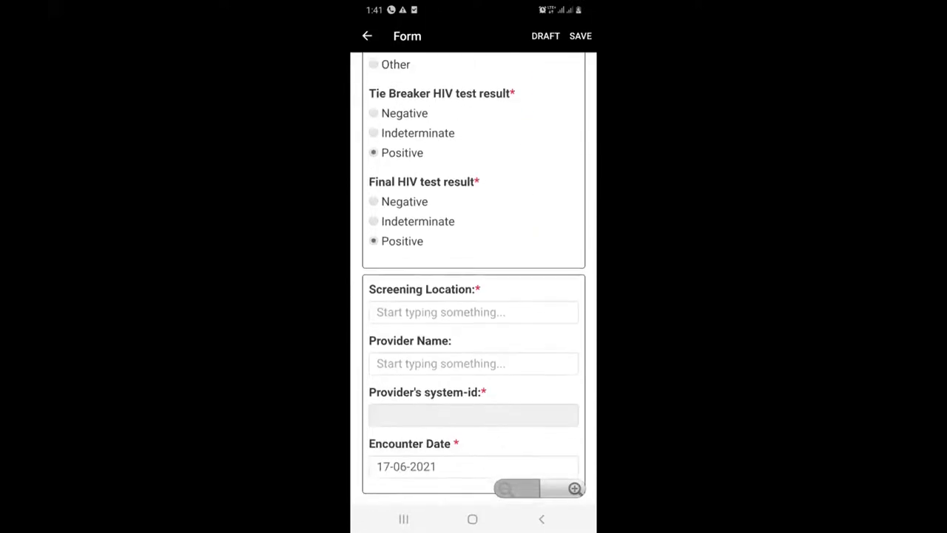
text(Mosoriot Hospital)
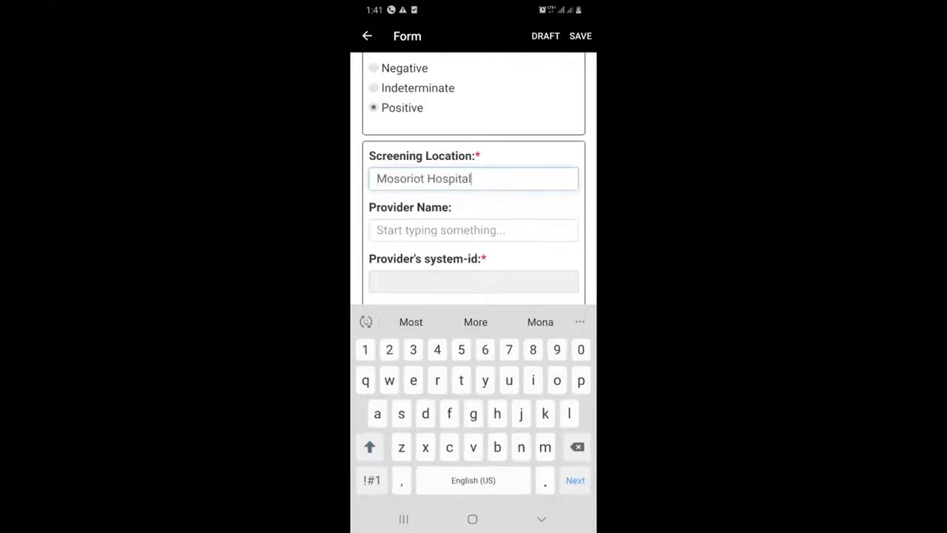
text(Super User)
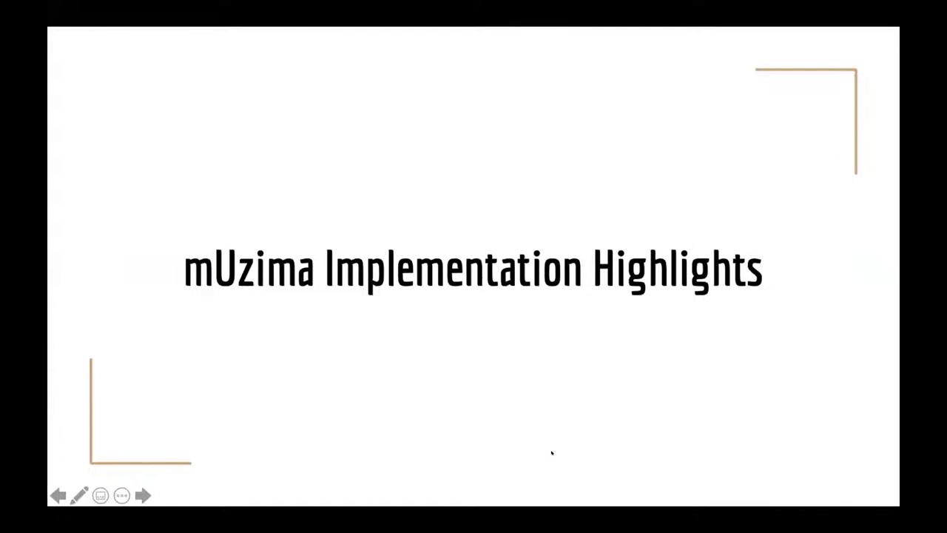
Advance the slideshow to the Mozambique Implementations slide.
click(142, 495)
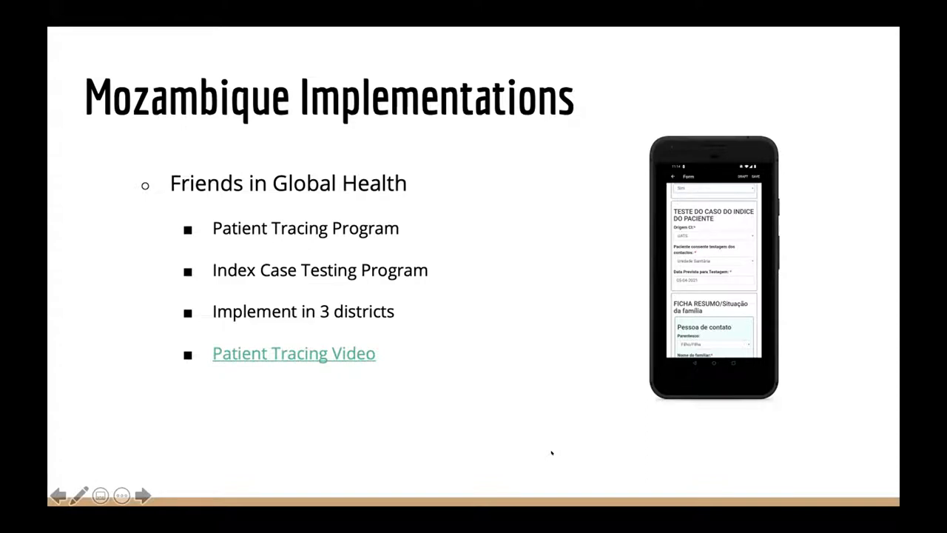
Advance through the Kenya Implementations slide to the Uganda Implementations data-flow slide.
click(142, 496)
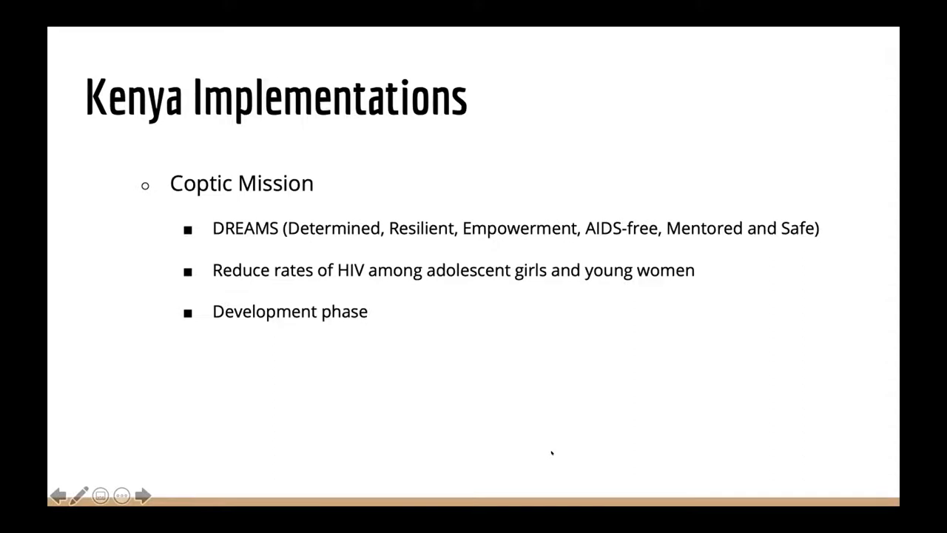
click(142, 496)
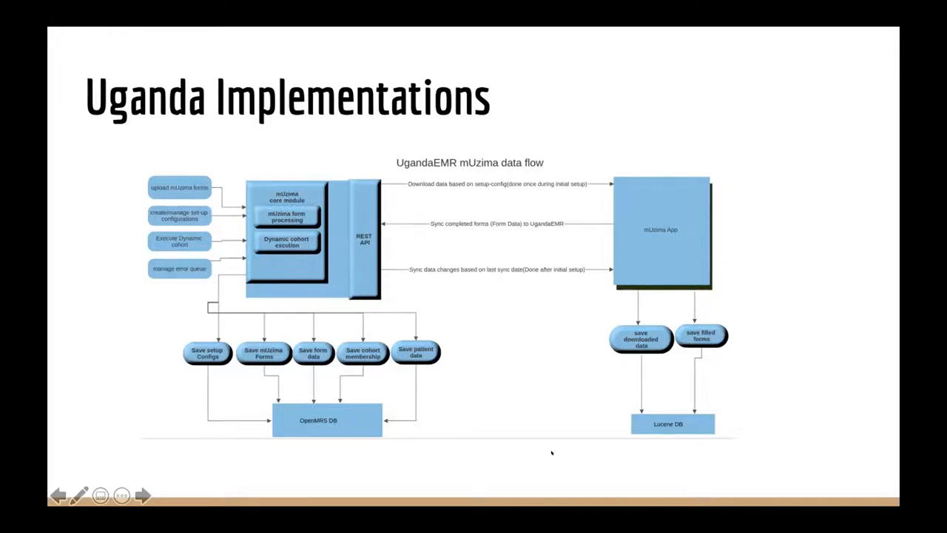
Advance to the slide linking the USAID Medium article on mUzima.
click(142, 496)
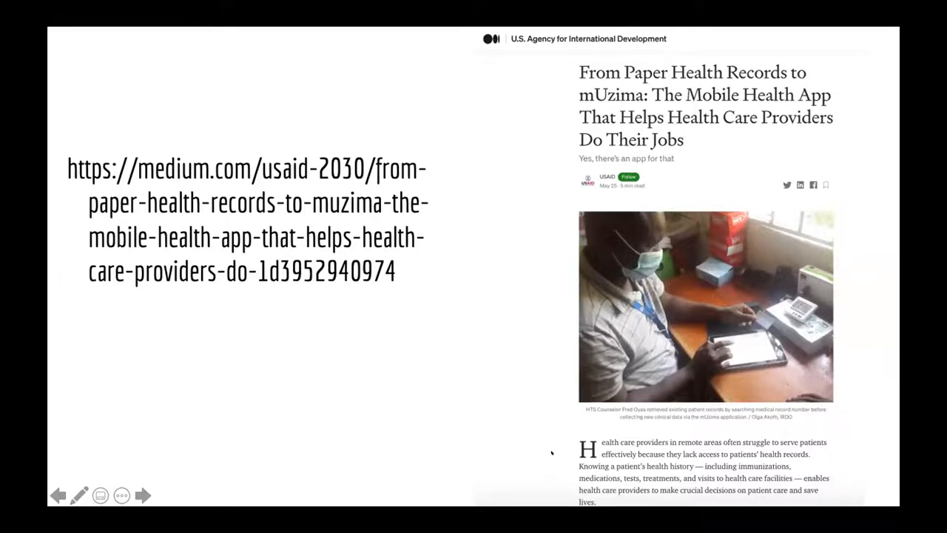
click(142, 495)
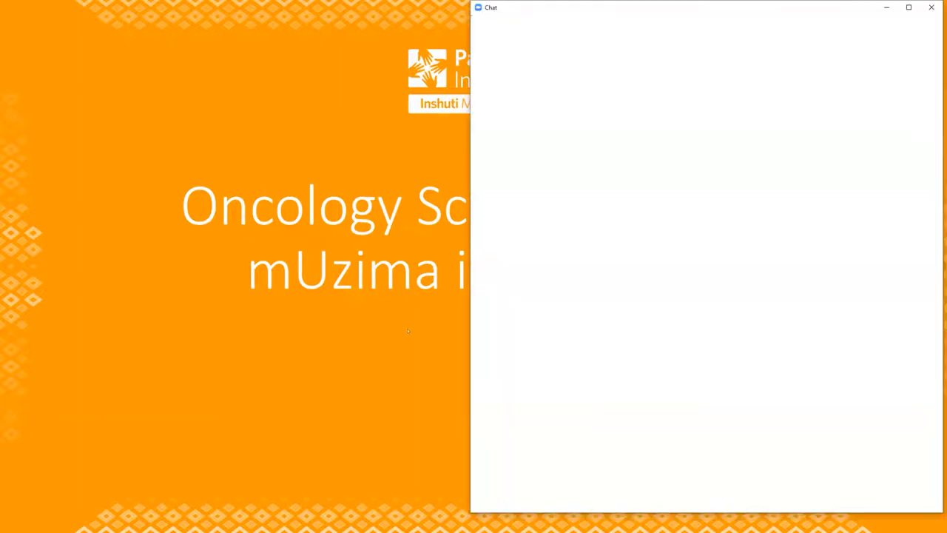
Open the Zoom chat window beside the shared oncology screening presentation.
click(930, 7)
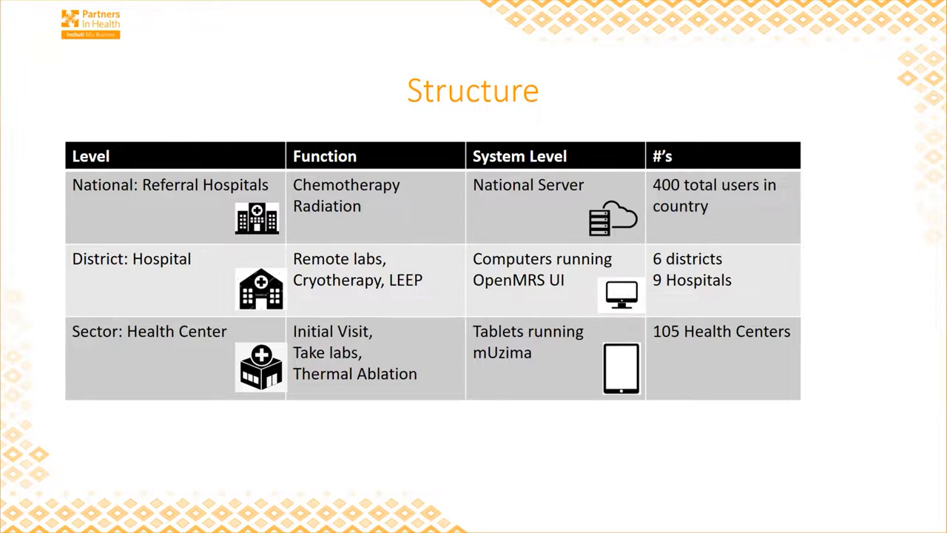
key(right)
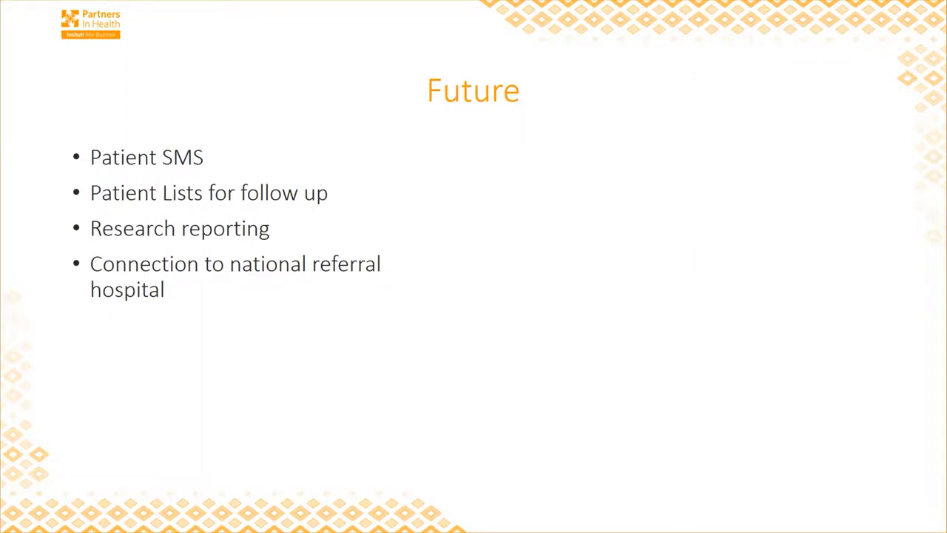
Advance past the Future slide to the '3.0 Offline' title slide.
key(Right)
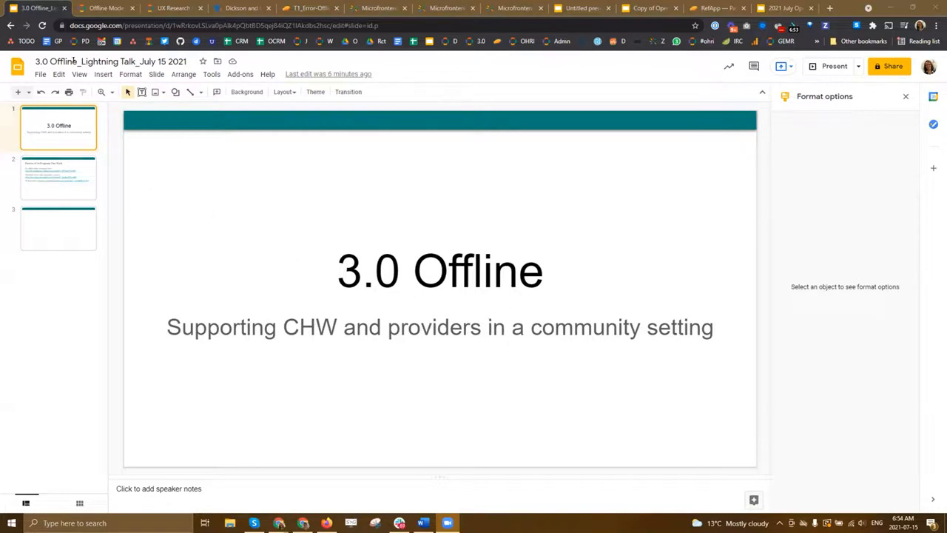
mouse_move(104, 8)
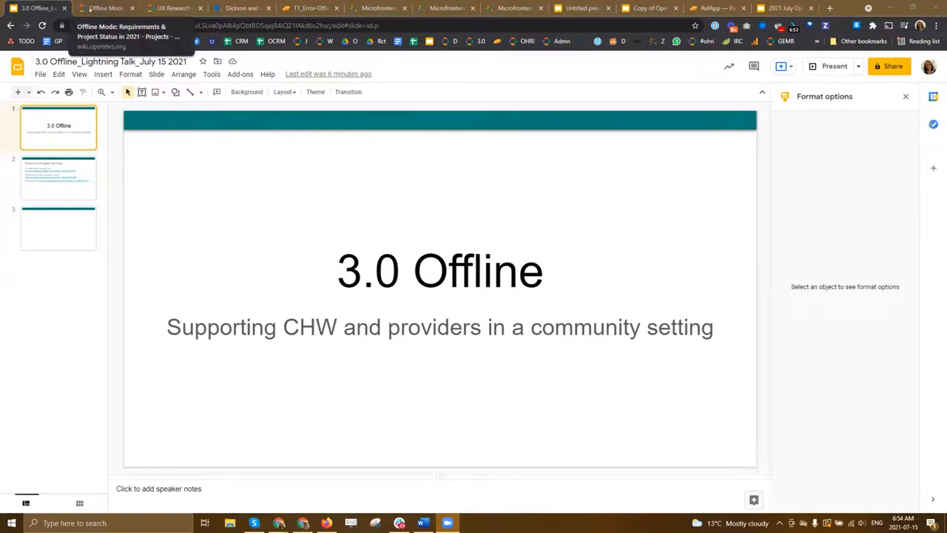
Switch to the Offline Mode wiki page and scroll down to its Priority principles.
click(104, 8)
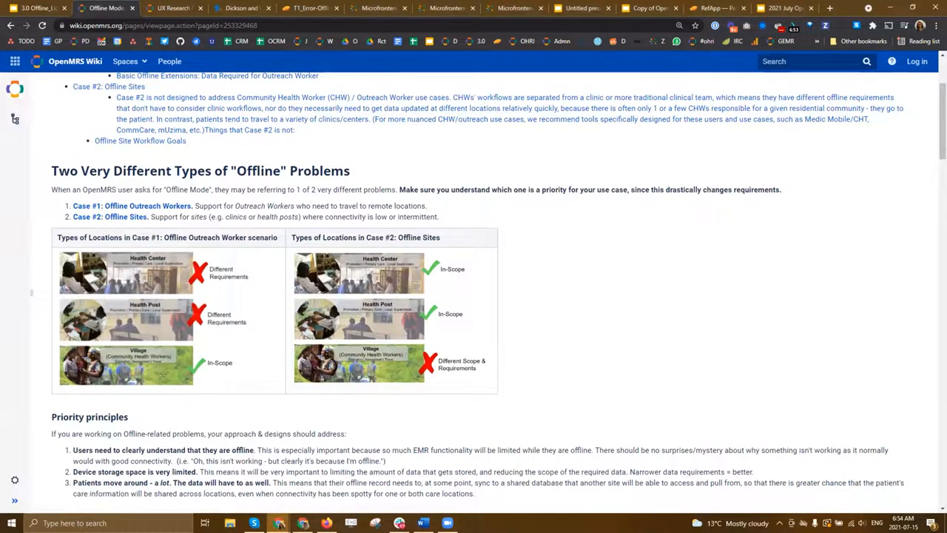
mouse_move(202, 344)
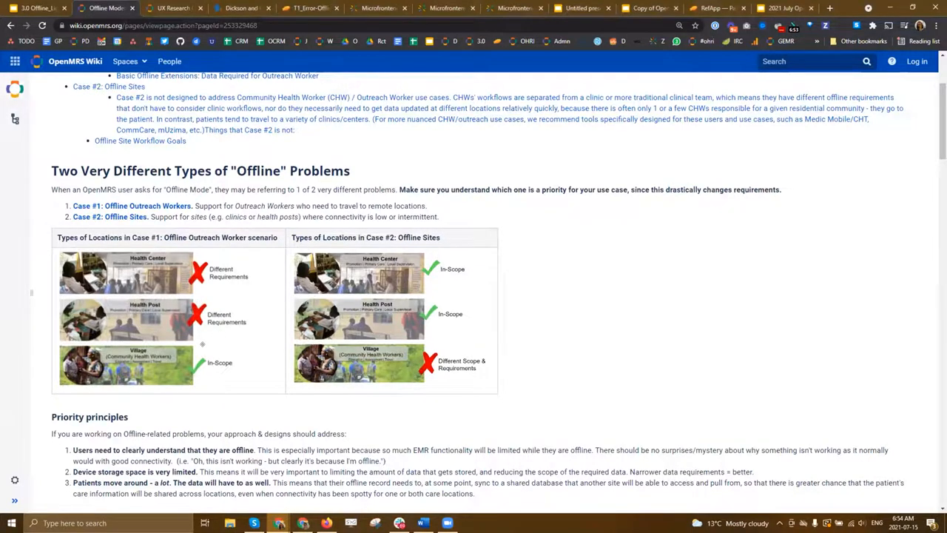
mouse_move(231, 353)
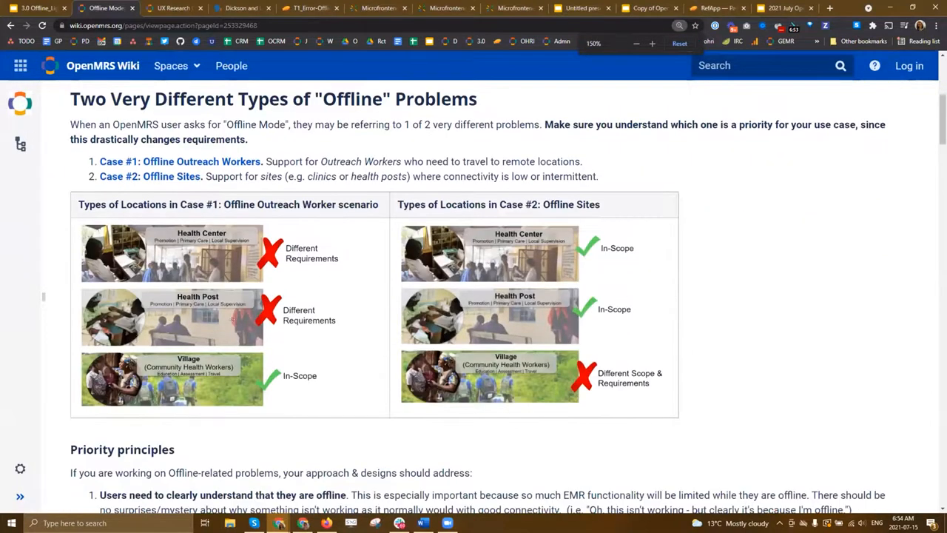
scroll(down, 3)
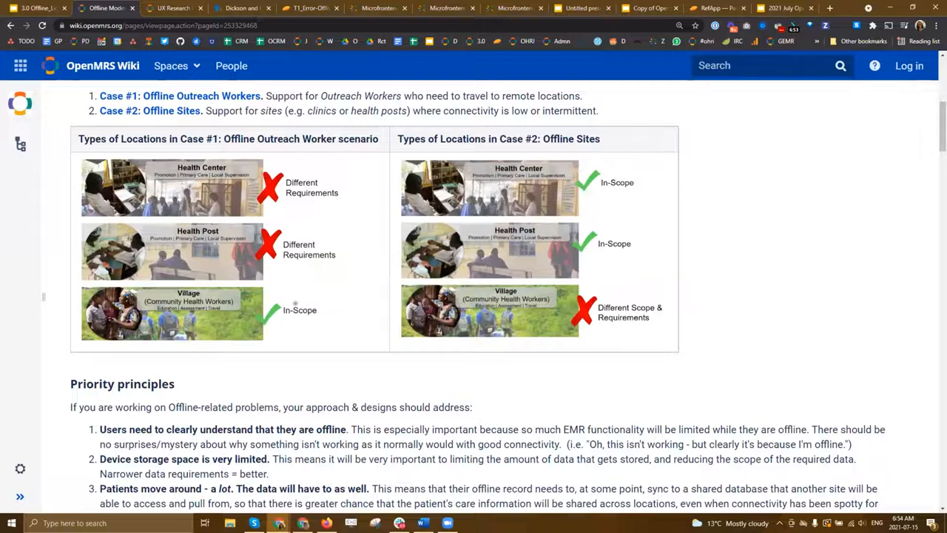
mouse_move(523, 271)
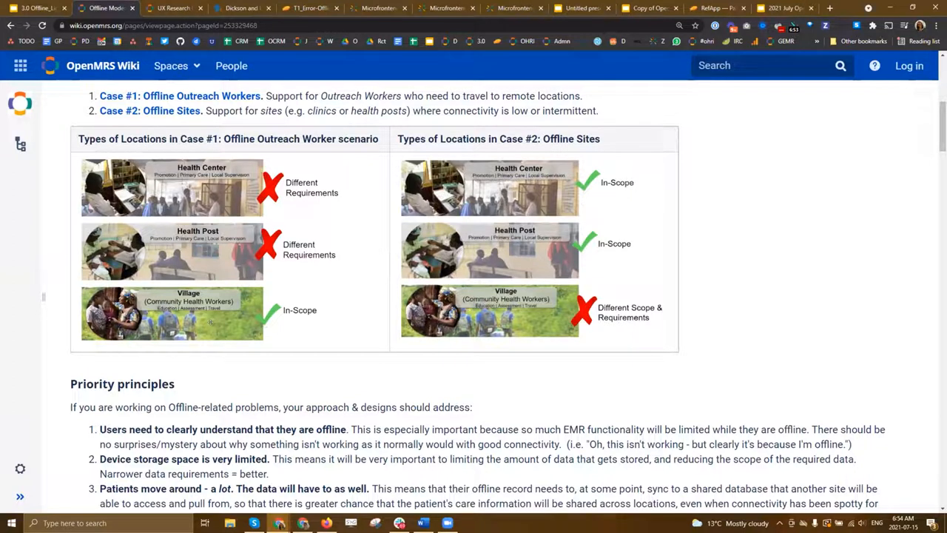
scroll(down, 3)
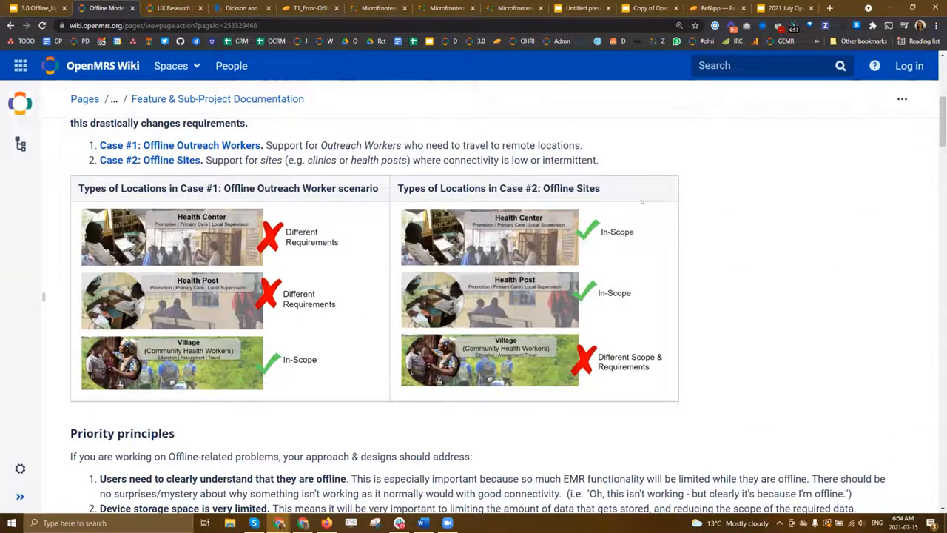
scroll(down, 3)
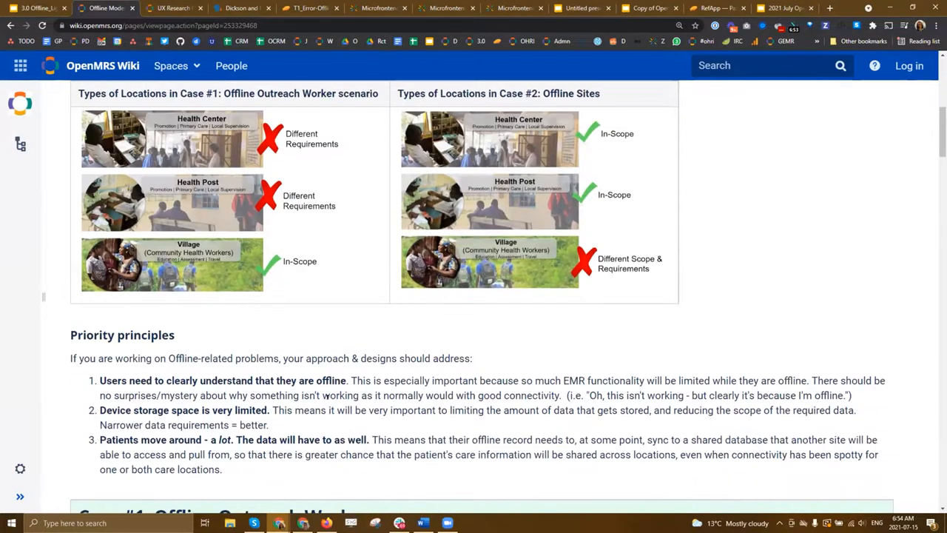
Scroll to the Case #1 workflow goals table, scroll it sideways, and briefly visit UX Research.
scroll(down, 3)
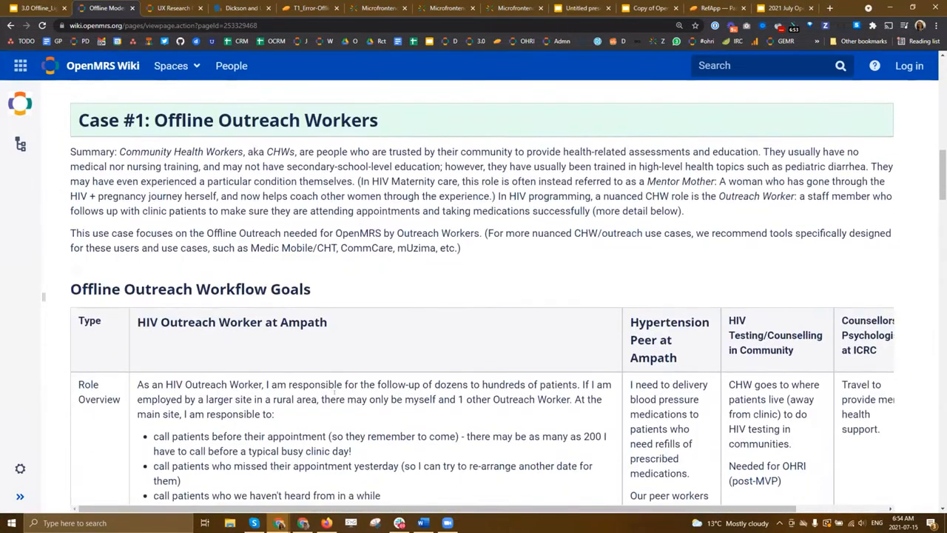
scroll(down, 3)
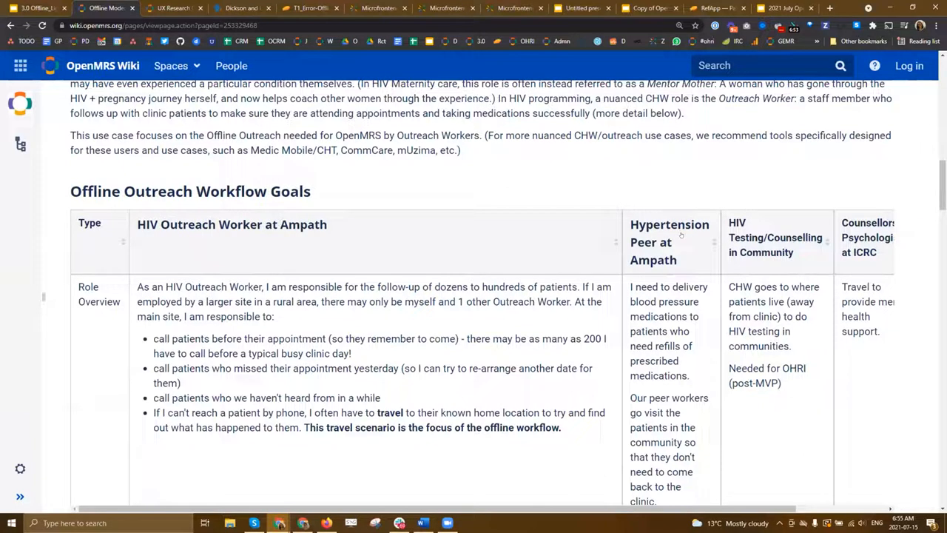
scroll(right, 3)
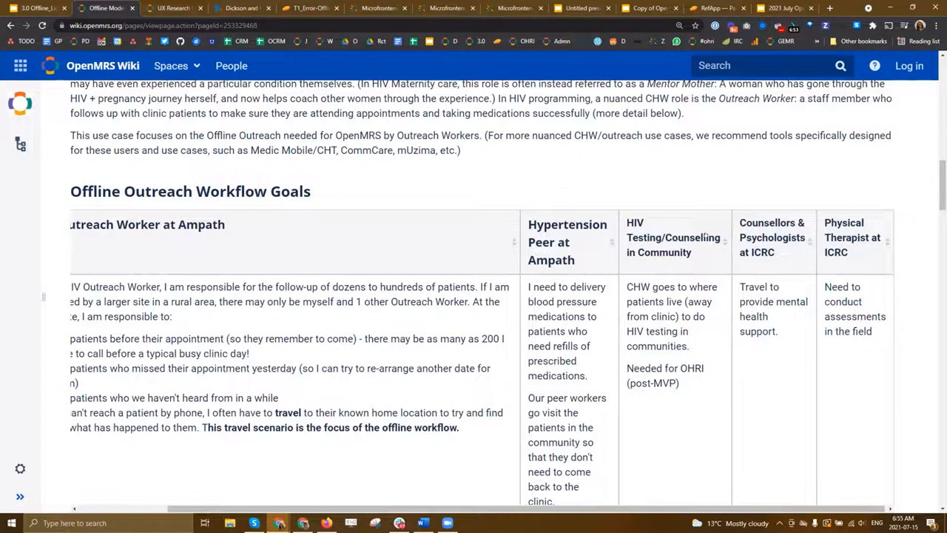
mouse_move(760, 257)
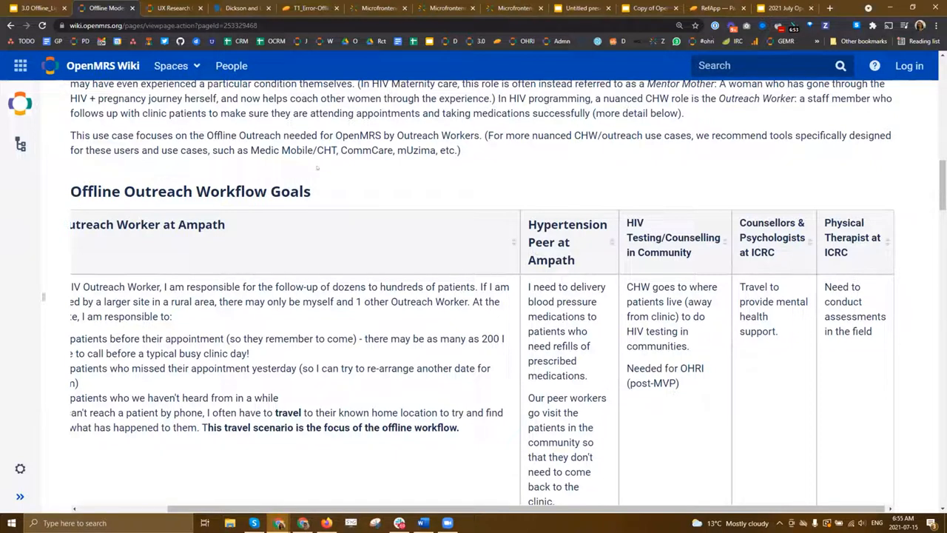
click(174, 8)
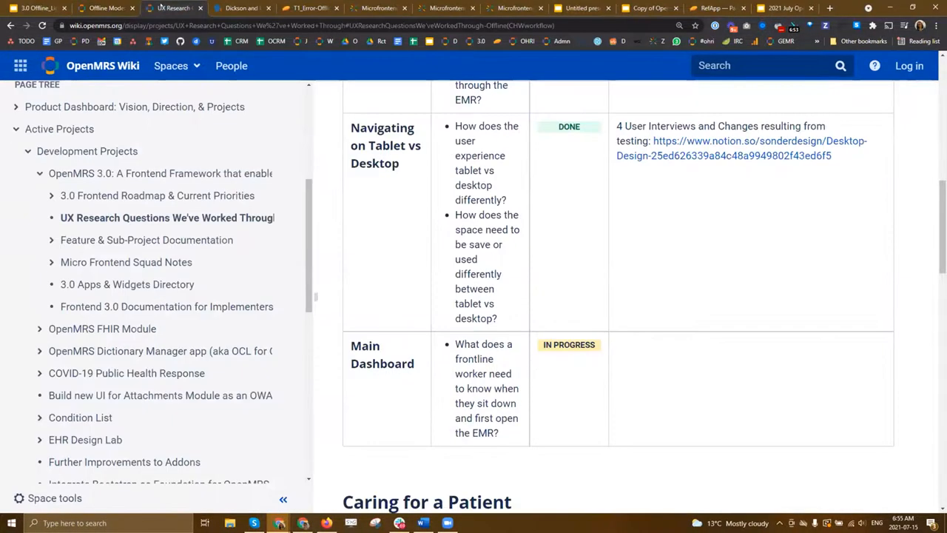
scroll(up, 3)
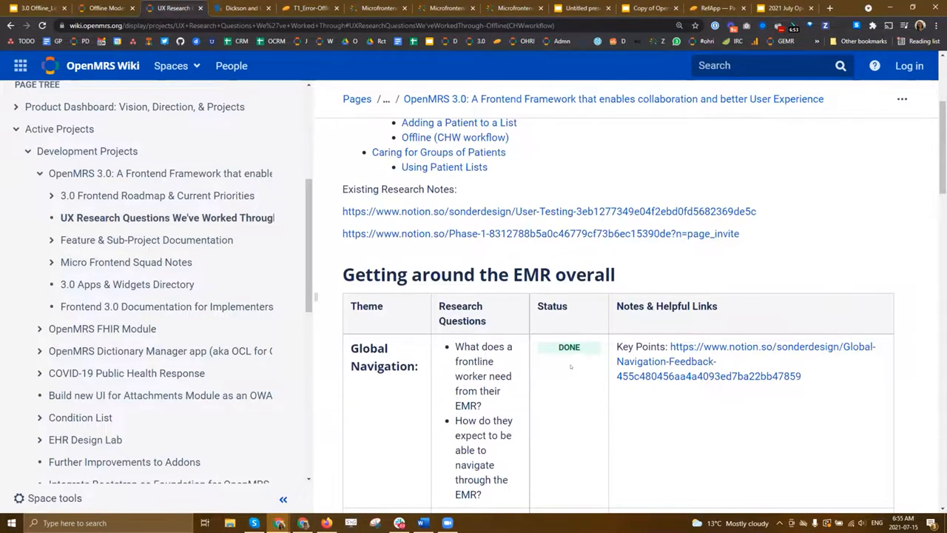
scroll(down, 3)
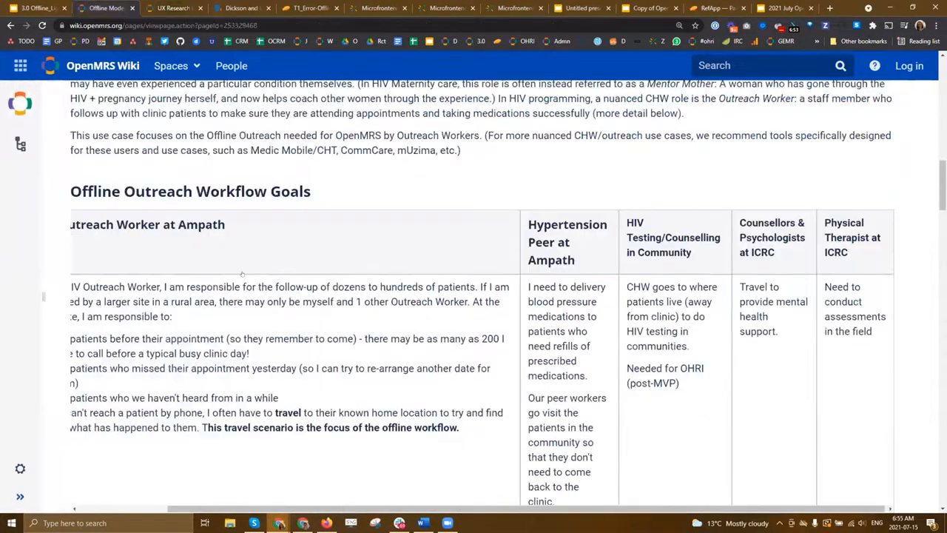
scroll(down, 3)
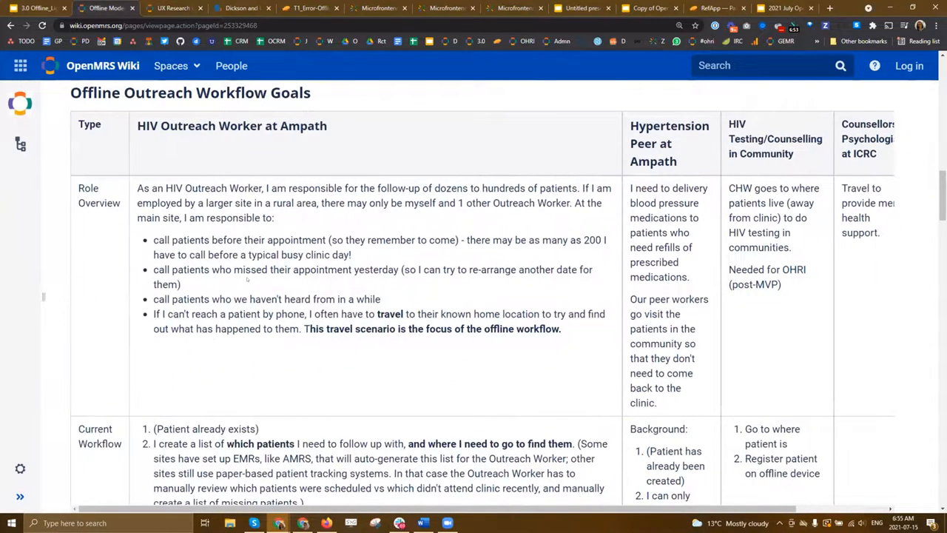
mouse_move(174, 8)
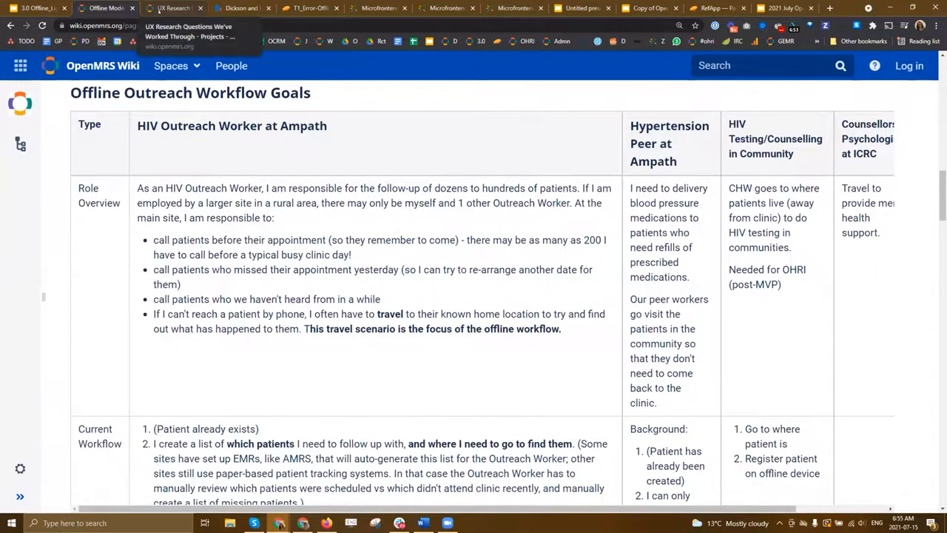
Open the UX Research Questions We've Worked Through page, select its title, and scroll its tables.
click(175, 8)
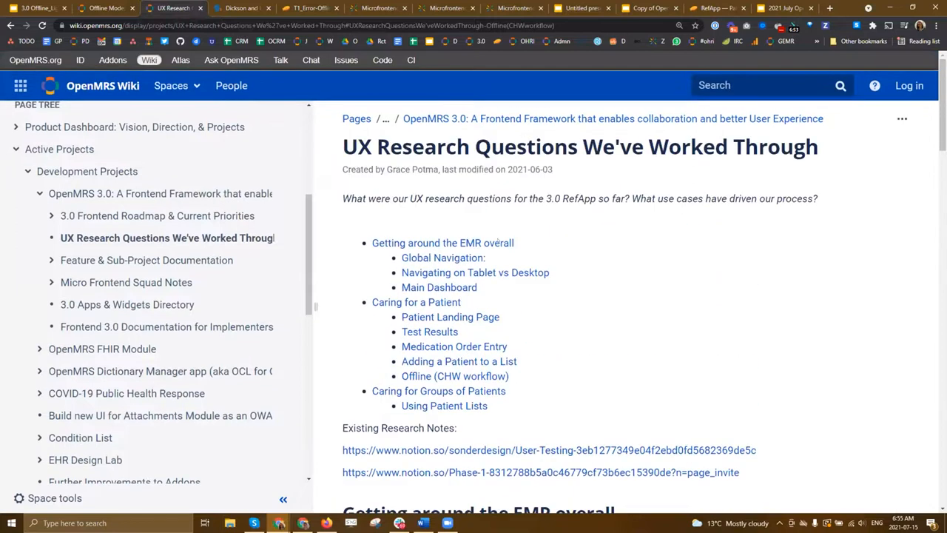
triple_click(579, 147)
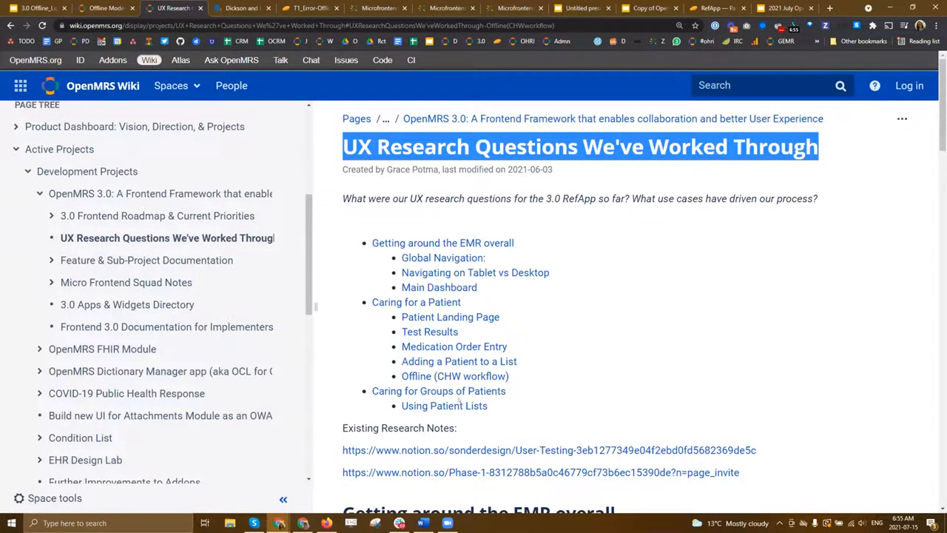
scroll(down, 3)
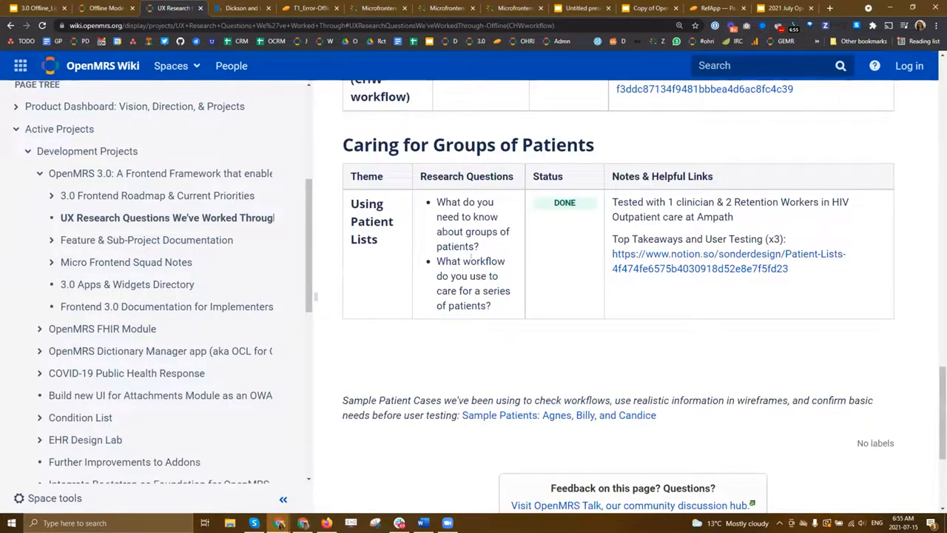
scroll(up, 3)
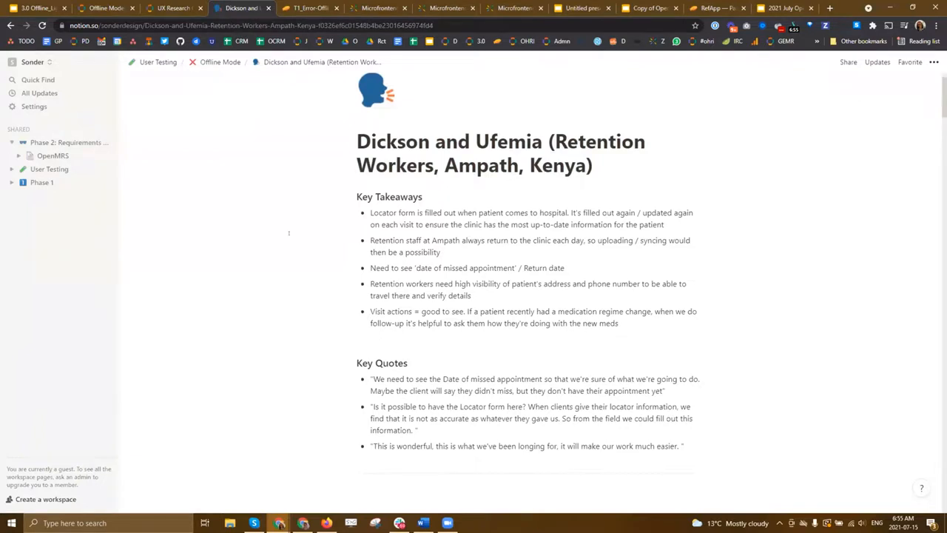
Scroll through the Ampath Kenya retention-worker note's Key Takeaways and Key Quotes.
scroll(down, 3)
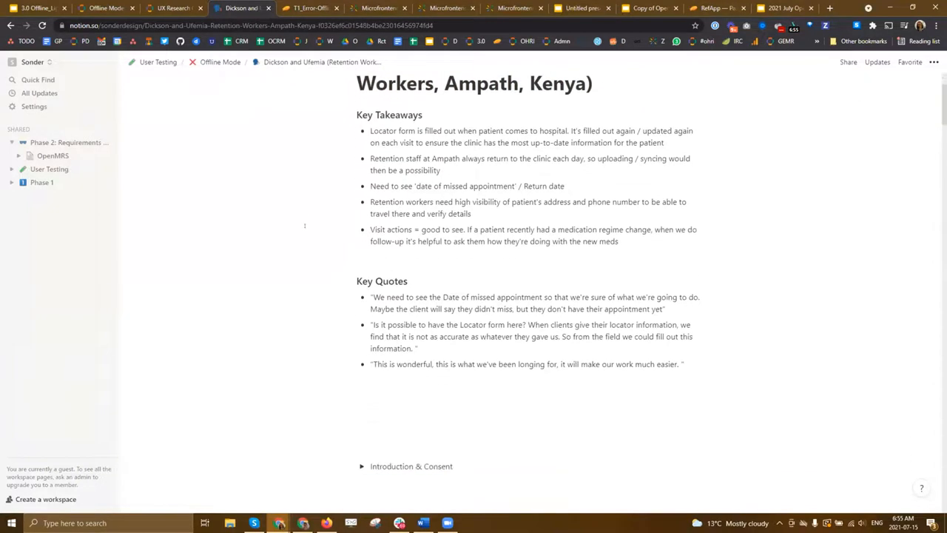
scroll(down, 3)
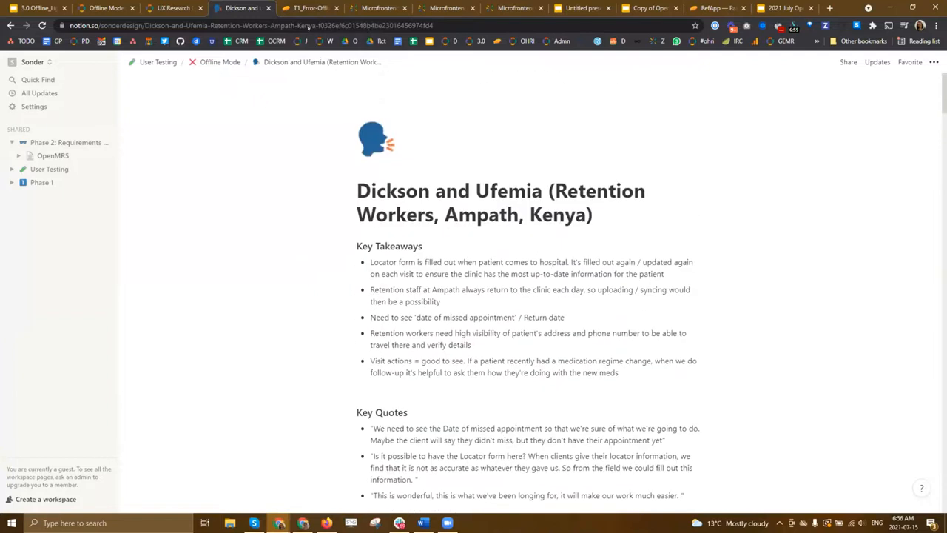
Return to all Offline Tools project screens and open T1_Error-Offline-SignIn from the Login section.
click(309, 8)
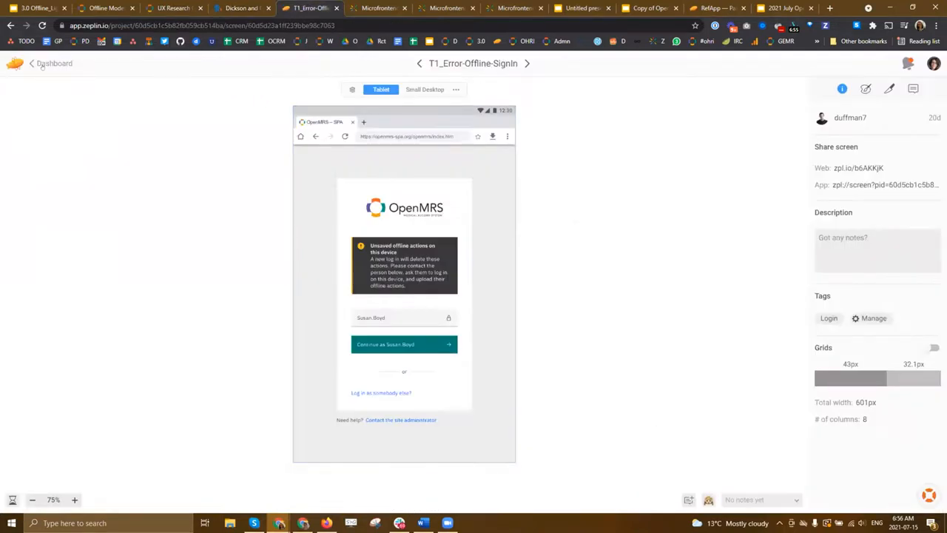
click(54, 63)
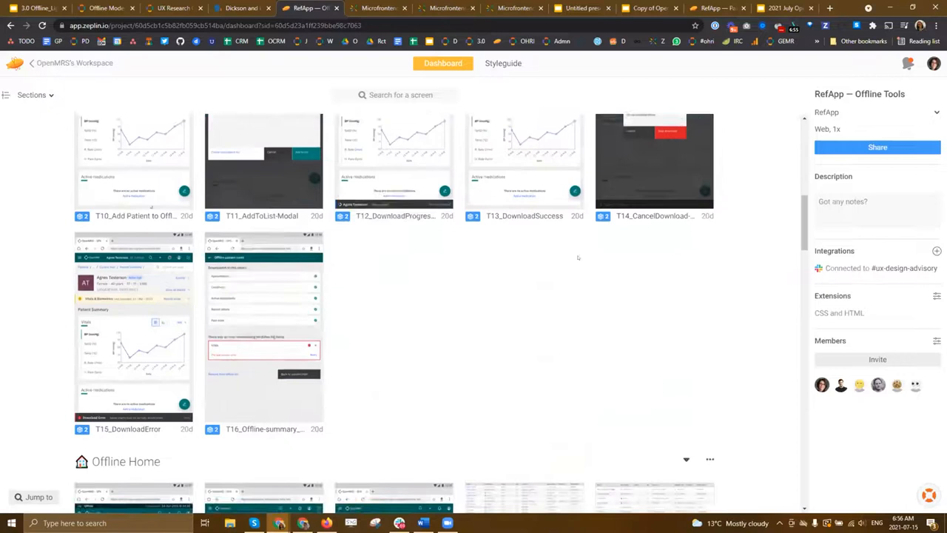
scroll(down, 3)
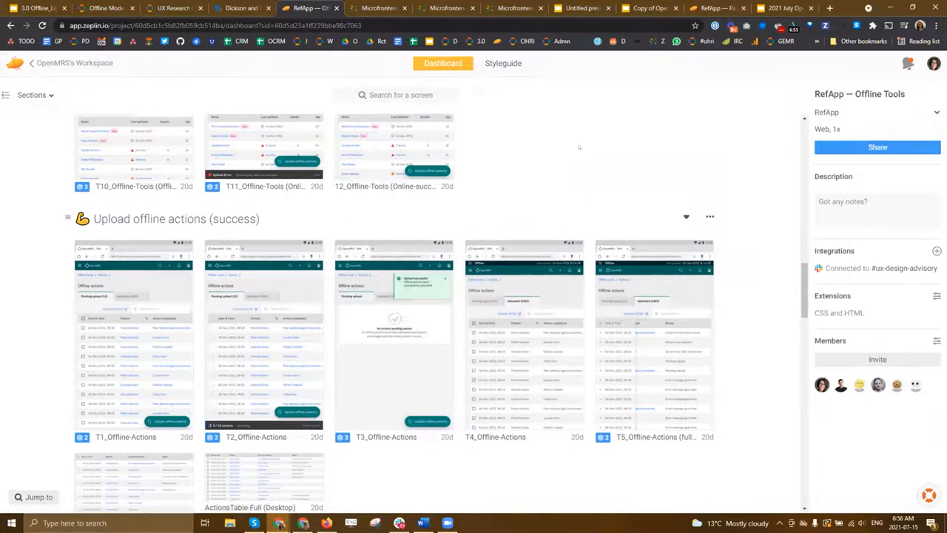
scroll(down, 3)
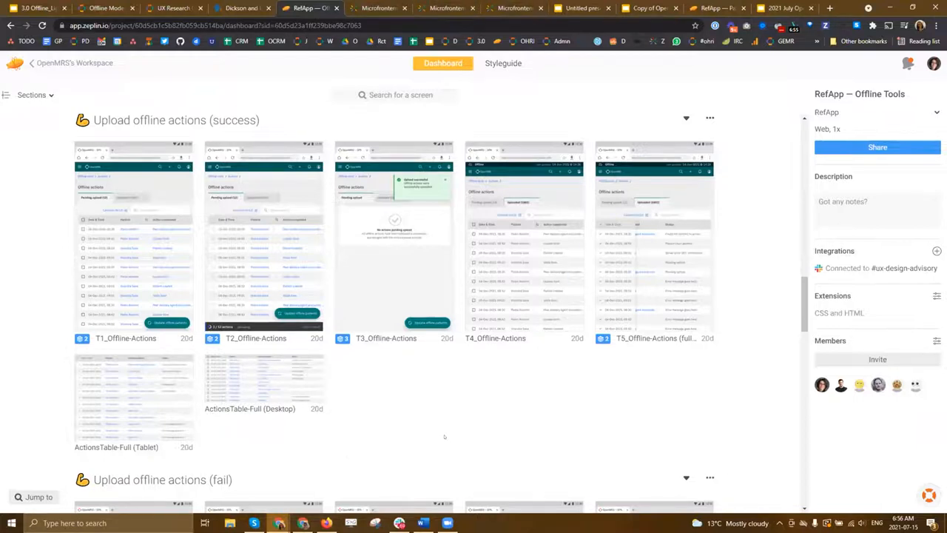
scroll(down, 3)
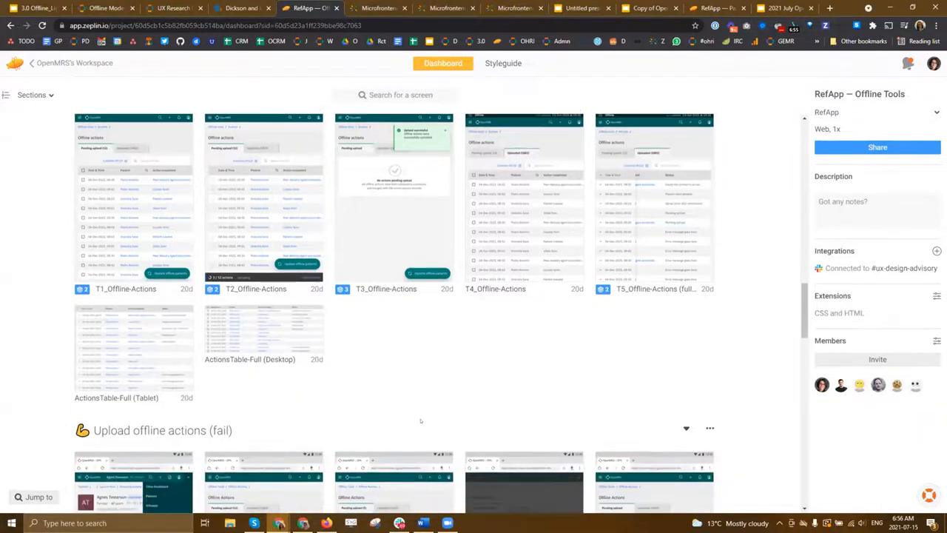
scroll(down, 3)
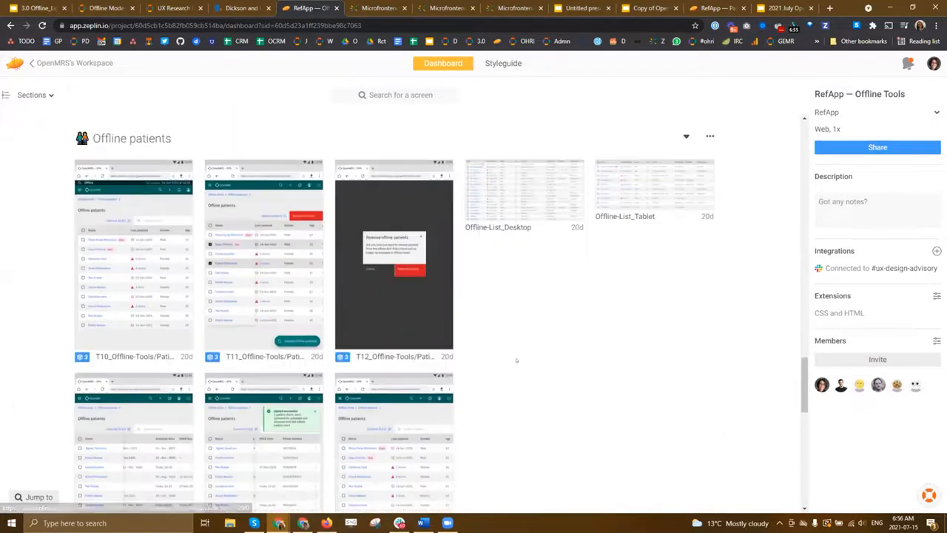
scroll(down, 3)
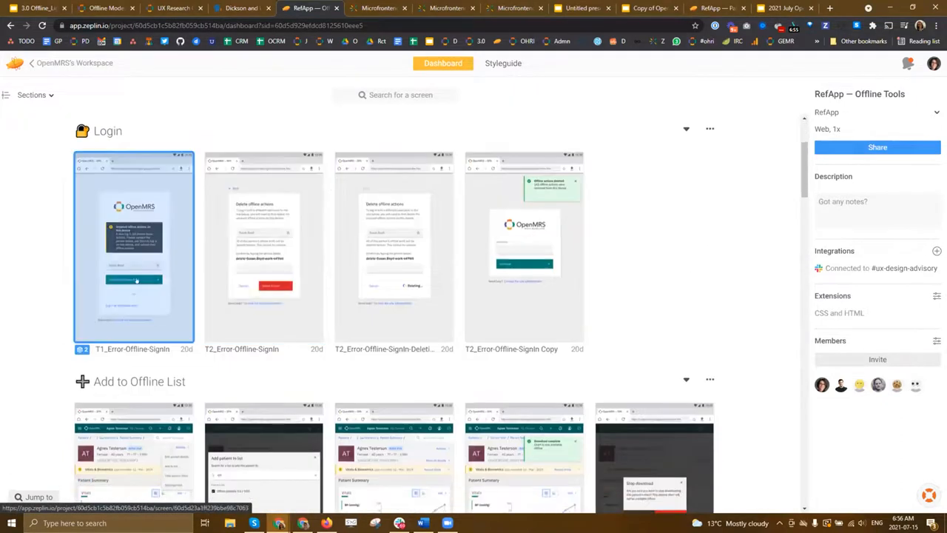
double_click(133, 247)
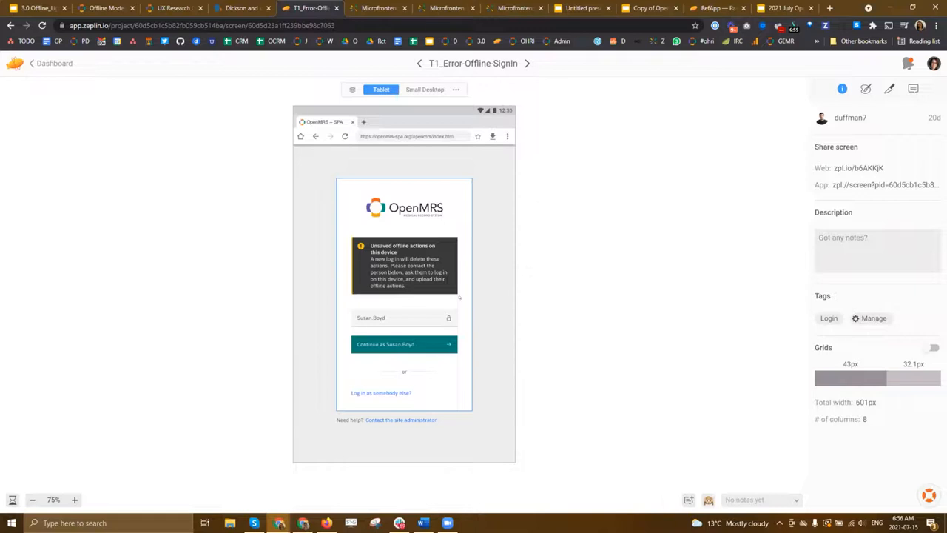
mouse_move(406, 310)
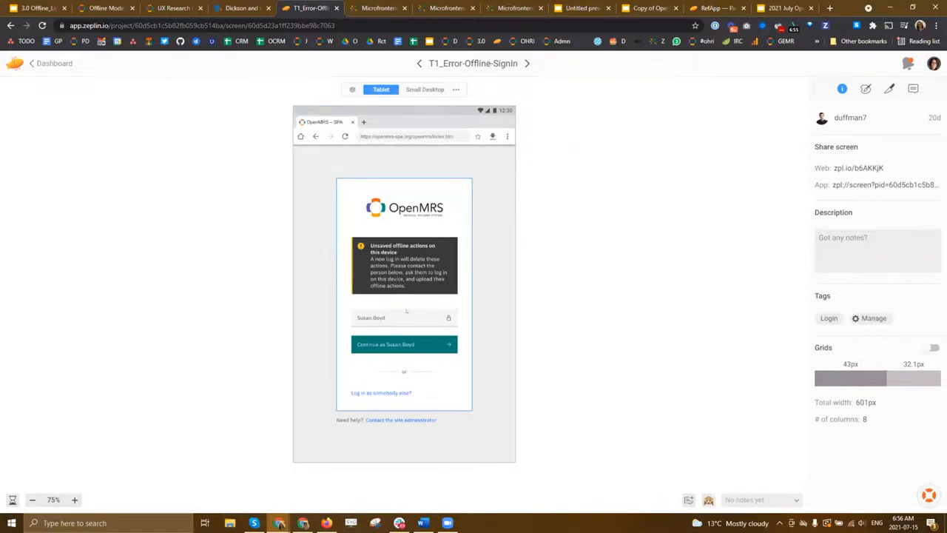
mouse_move(436, 265)
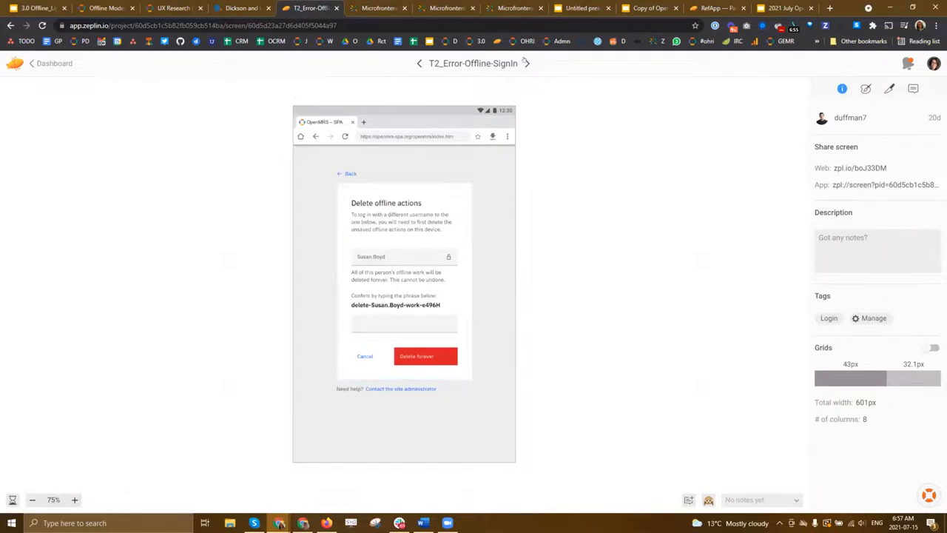
Step forward through the screens to T10_Add Patient to Offline-List.
click(426, 356)
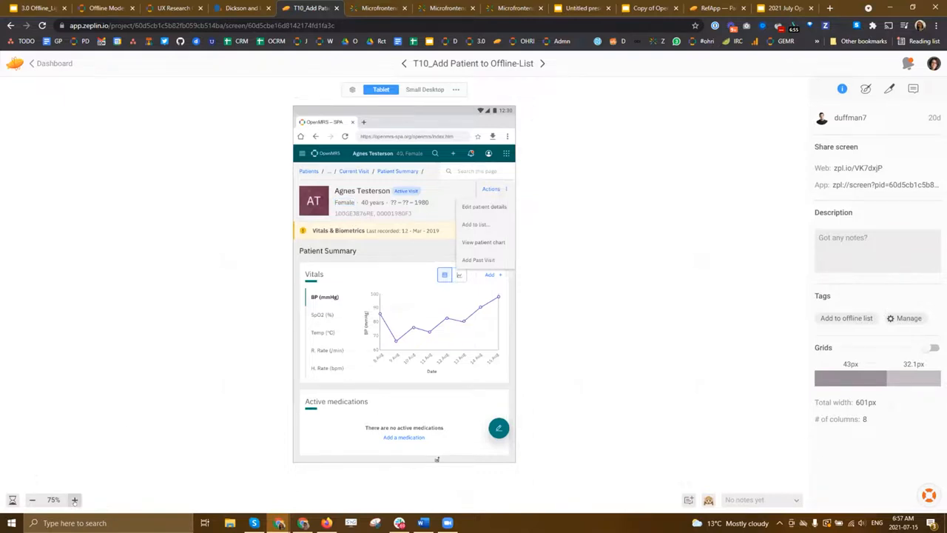
Zoom the add-to-list design to 100% and advance to T11_AddToList-Modal.
click(74, 500)
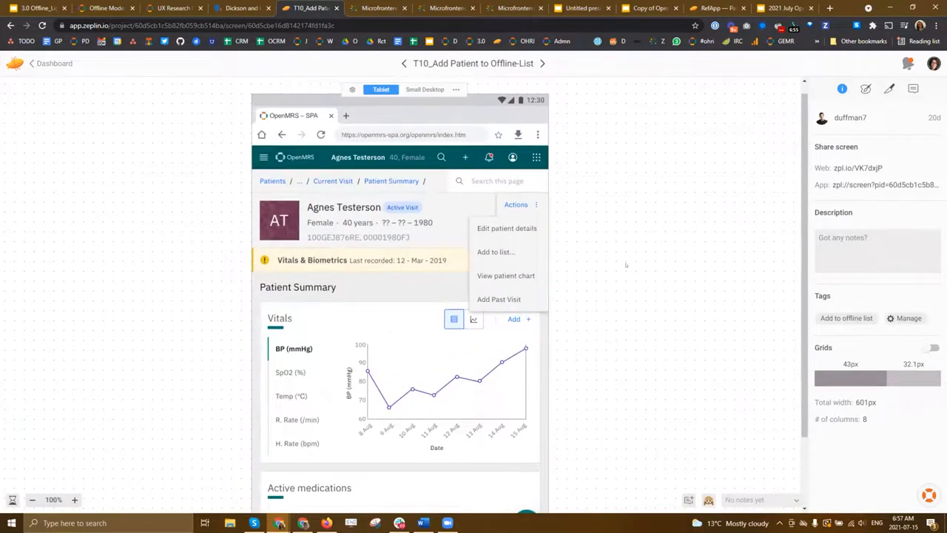
mouse_move(569, 234)
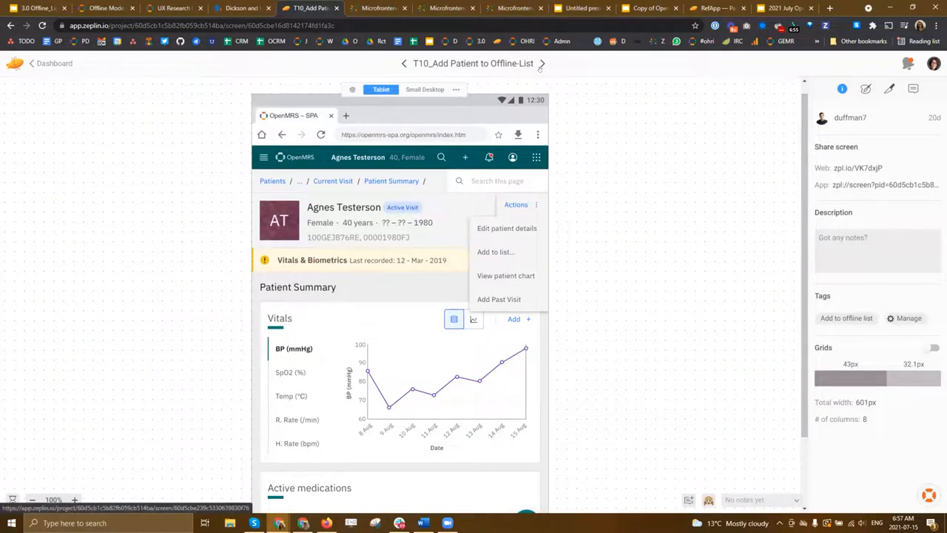
click(496, 251)
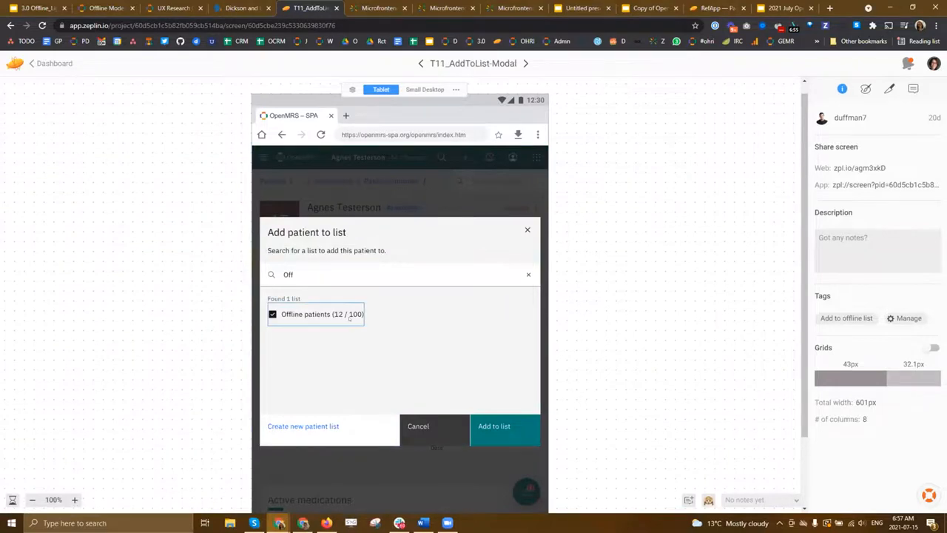
mouse_move(390, 344)
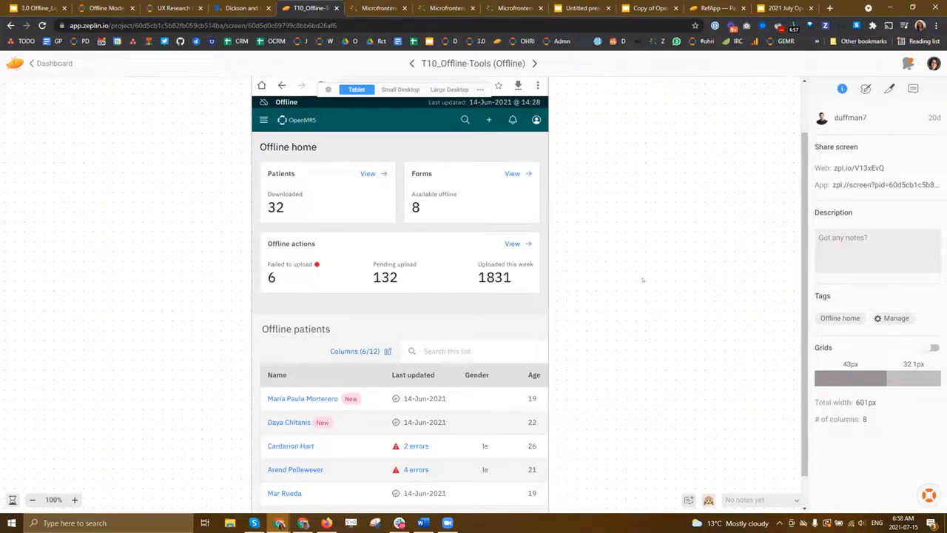
mouse_move(317, 198)
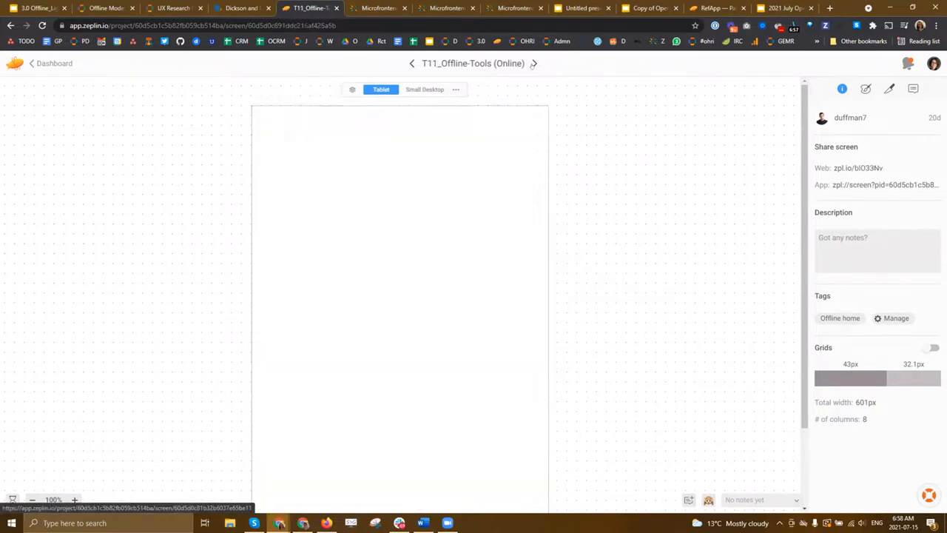
Go from T11_Offline-Tools (Online) back to the RefApp — Offline Tools dashboard.
click(549, 63)
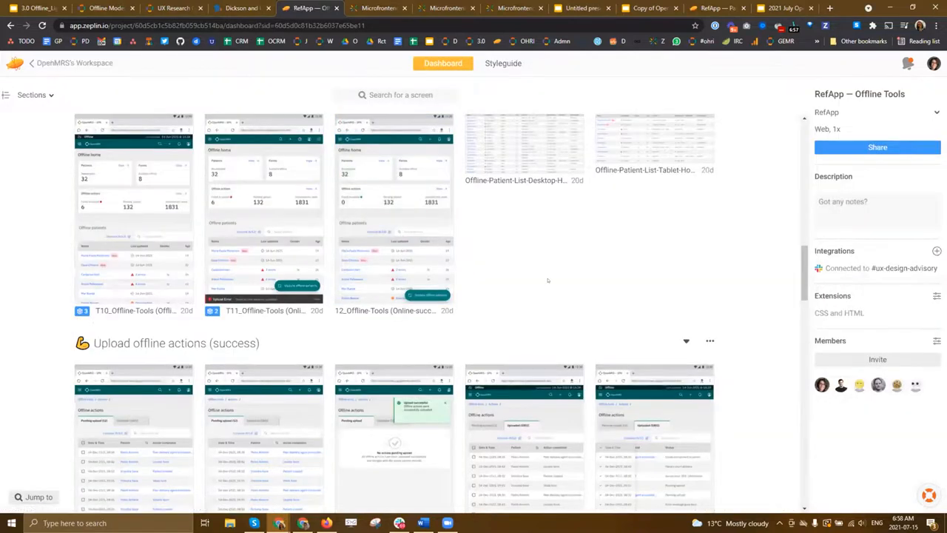
Scroll to the Offline-Actions designs, view the successful upload screen, and return to the dashboard.
scroll(down, 3)
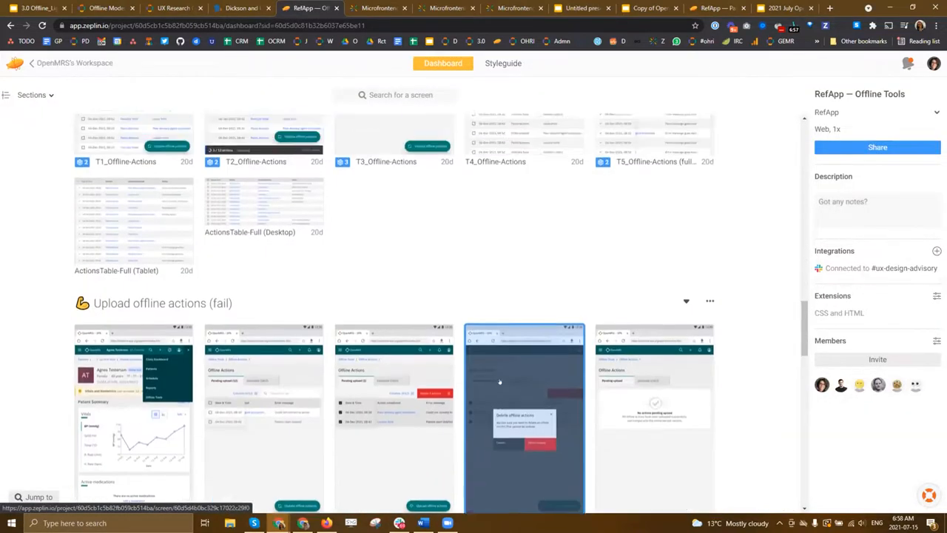
scroll(down, 3)
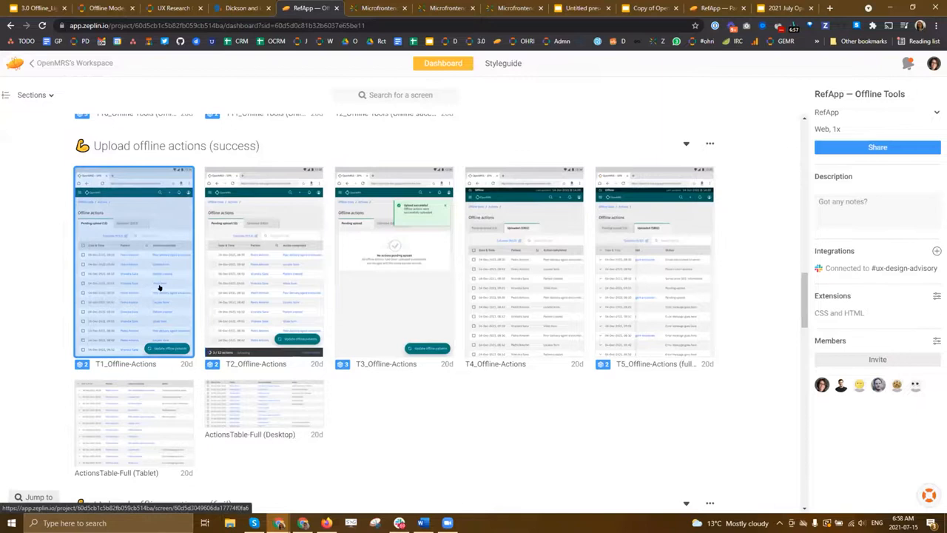
mouse_move(137, 327)
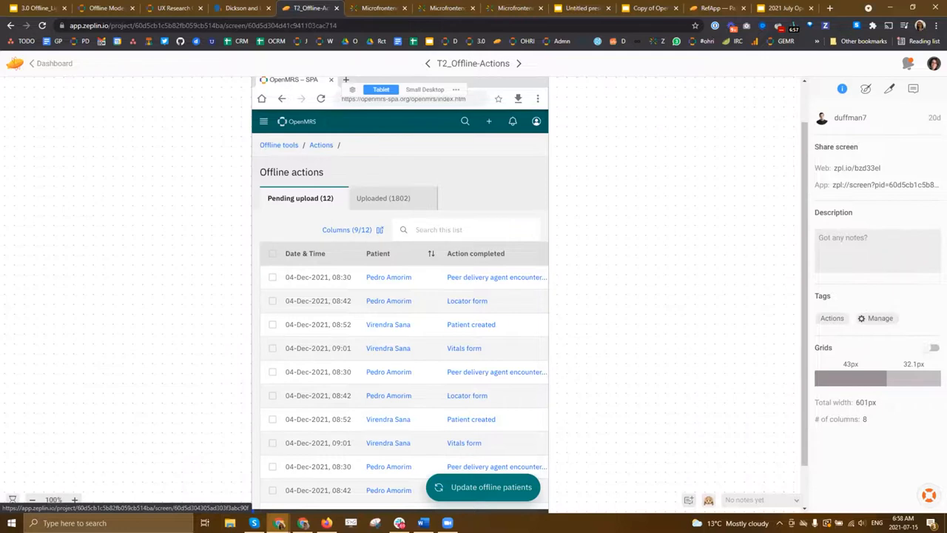
click(483, 487)
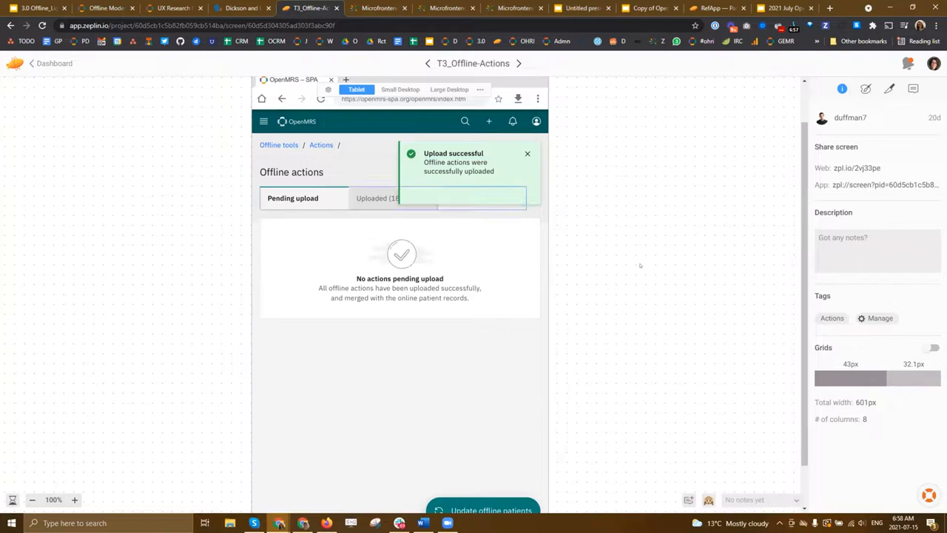
click(31, 63)
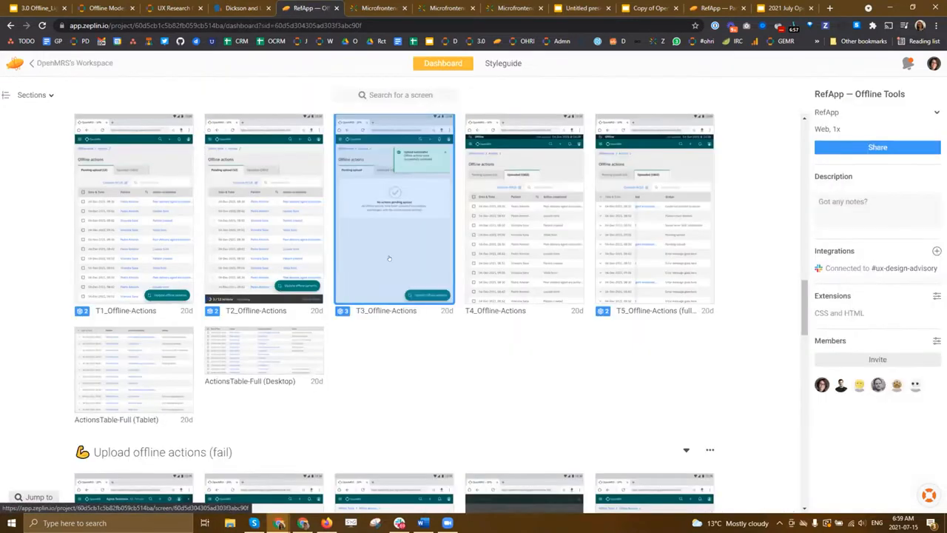
Open the T11 offline patients screen design, then return to the dashboard.
scroll(down, 3)
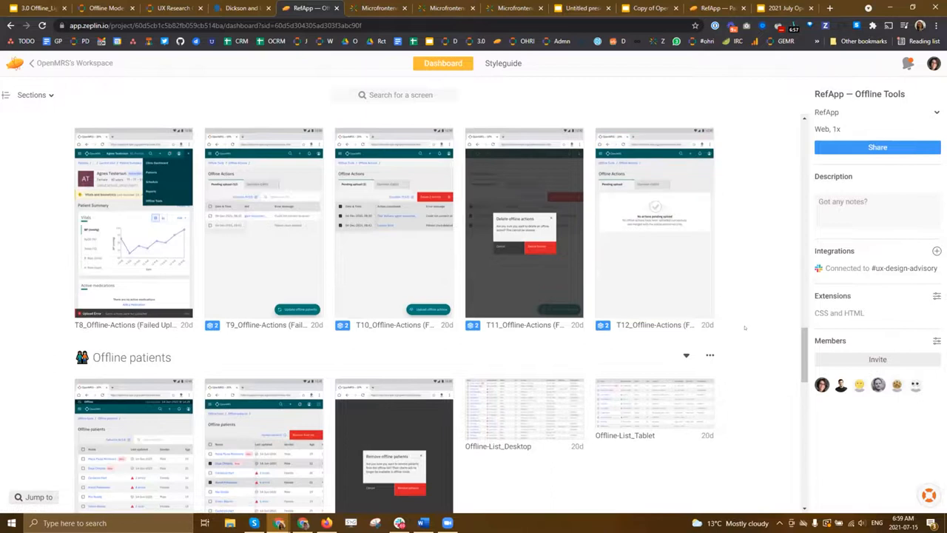
scroll(down, 3)
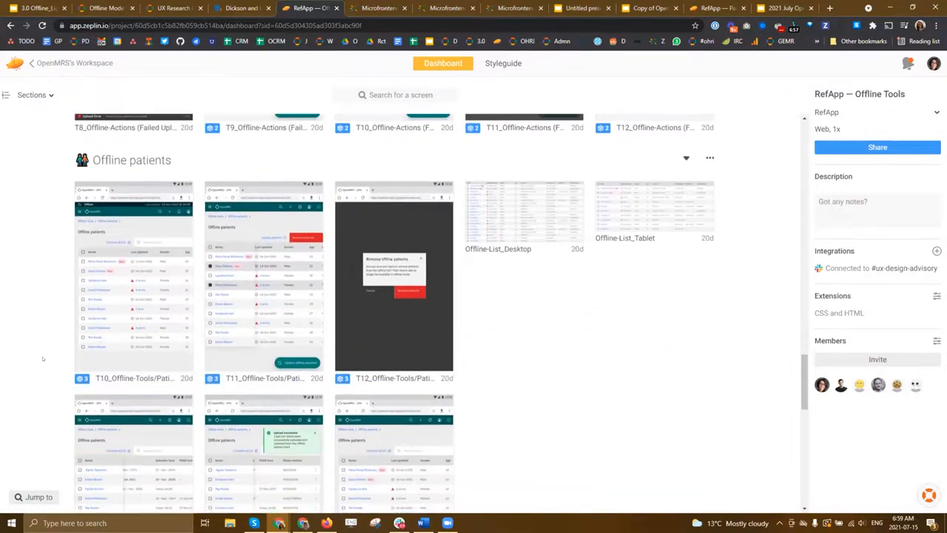
double_click(263, 281)
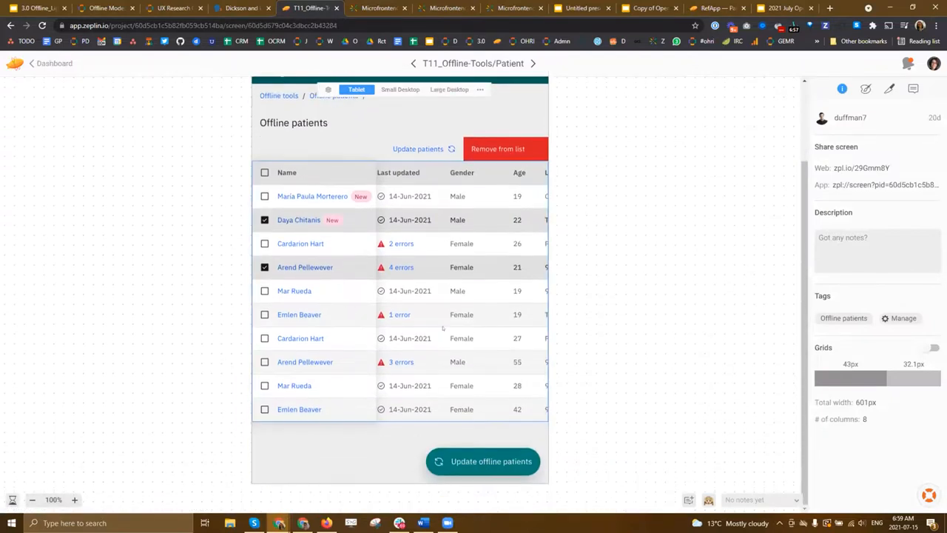
click(31, 63)
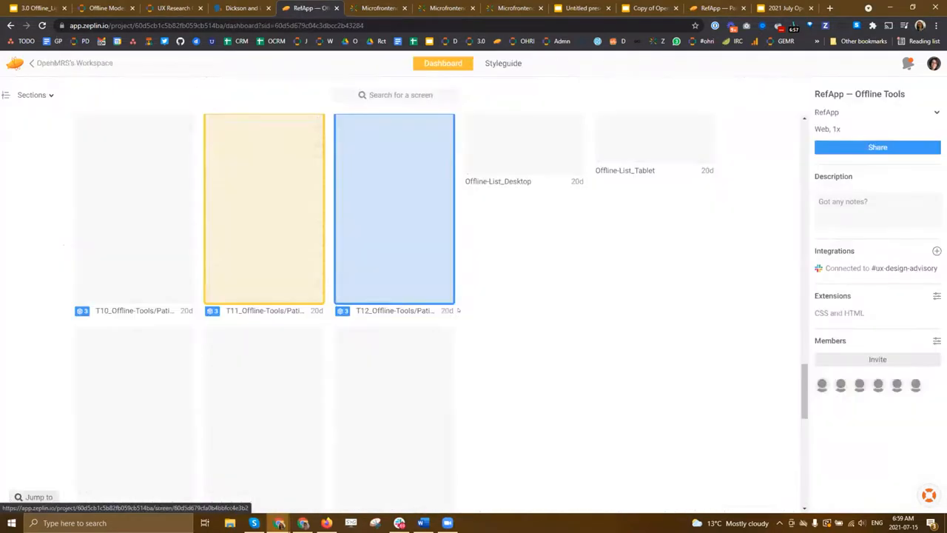
Open the T1_OfflineChart screen showing Agnes Testerson's offline summary.
scroll(down, 3)
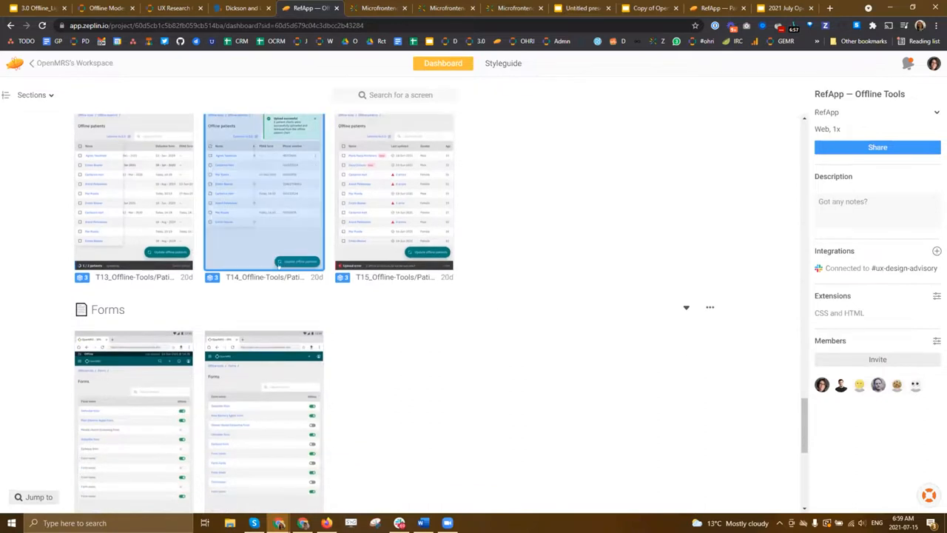
click(264, 195)
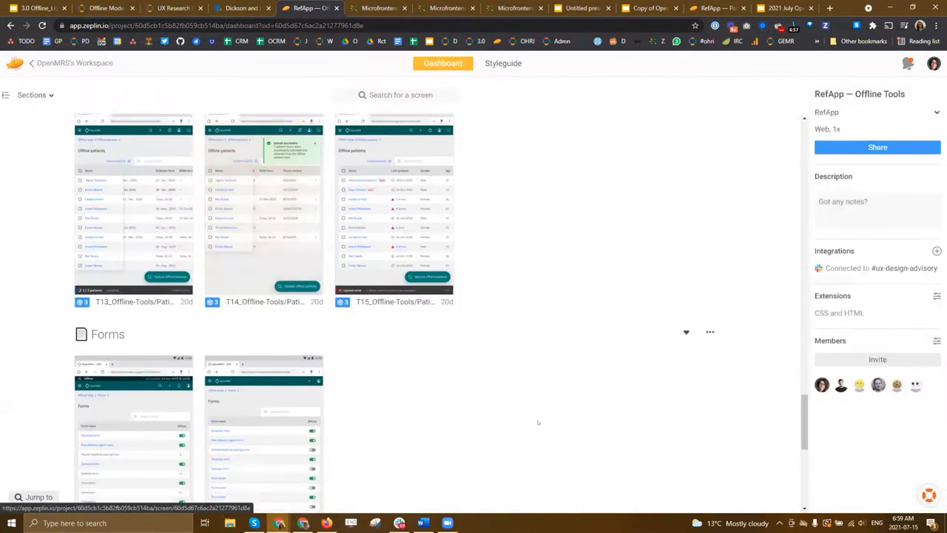
scroll(down, 3)
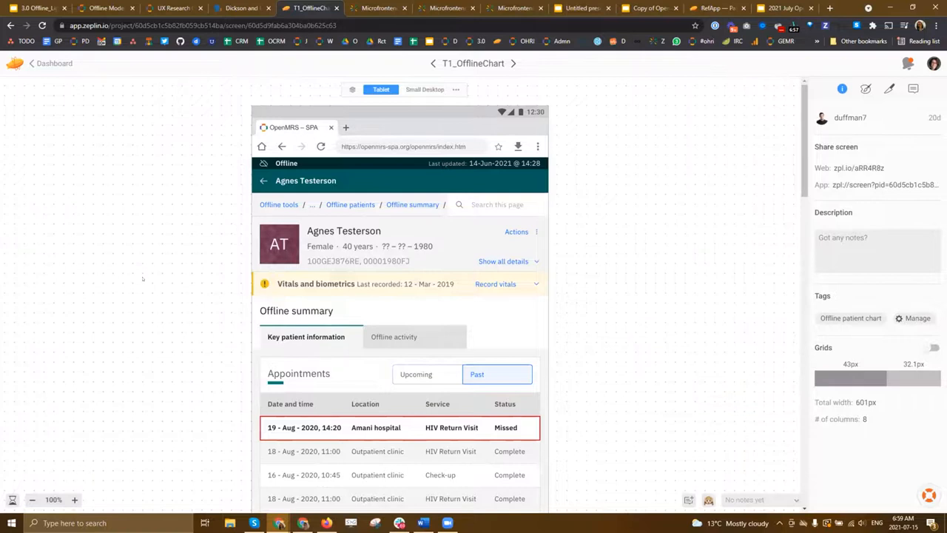
Scroll down T1_OfflineChart to reach T2_OfflineChart and its Offline activity list.
scroll(down, 3)
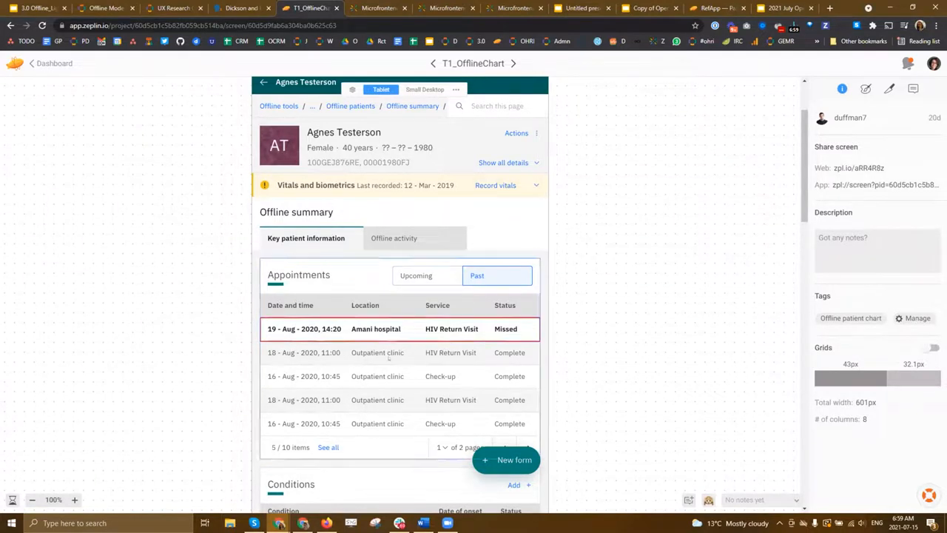
scroll(down, 3)
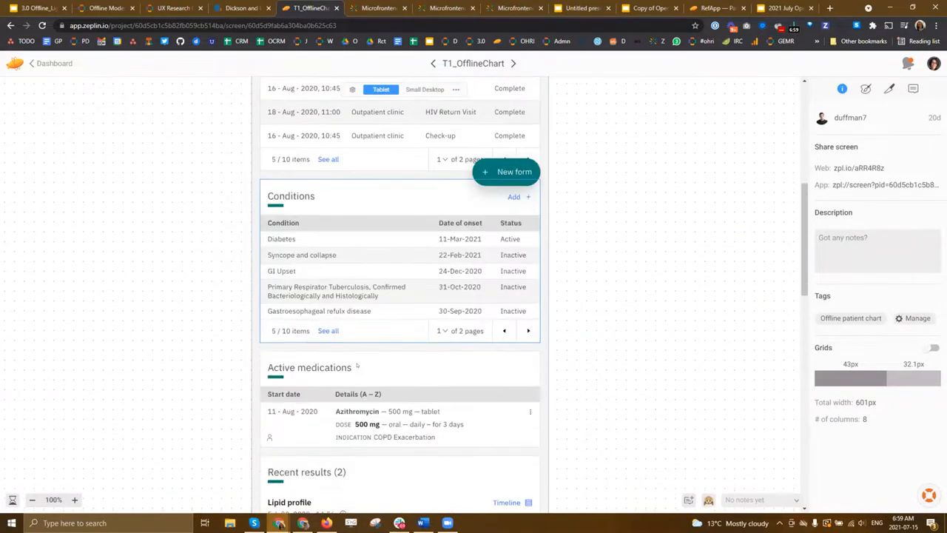
scroll(down, 3)
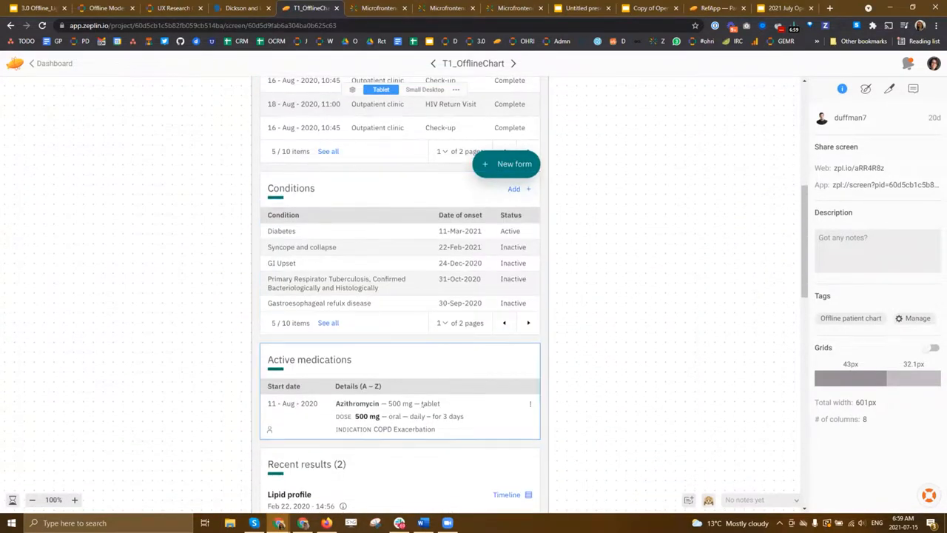
scroll(down, 3)
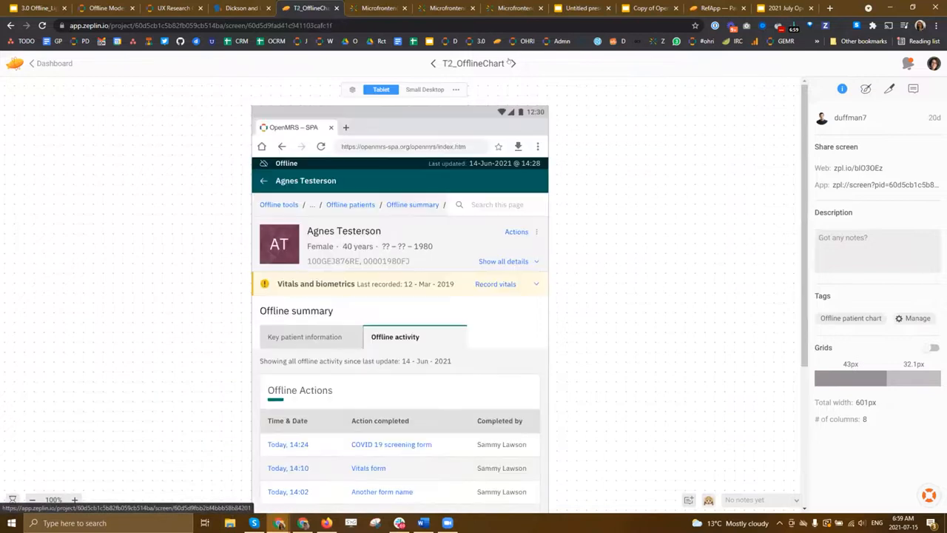
scroll(down, 3)
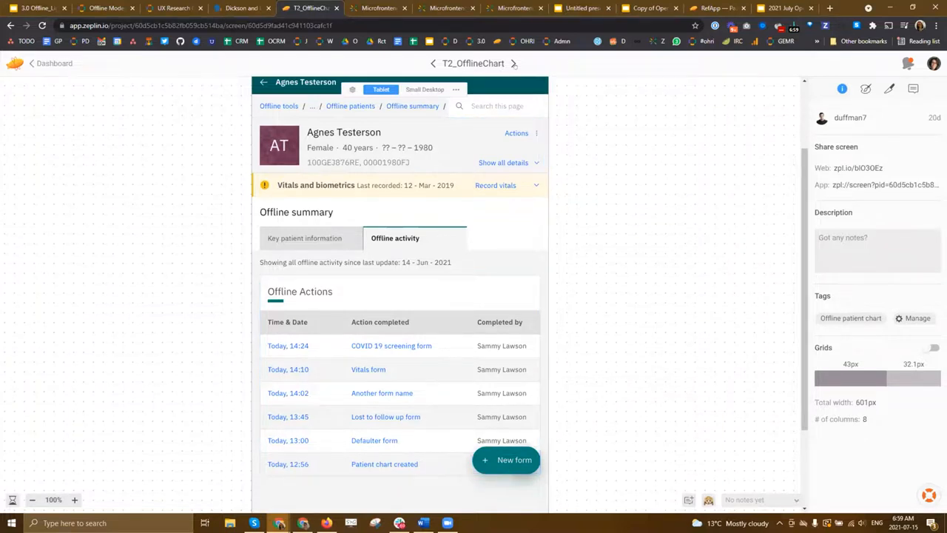
click(506, 460)
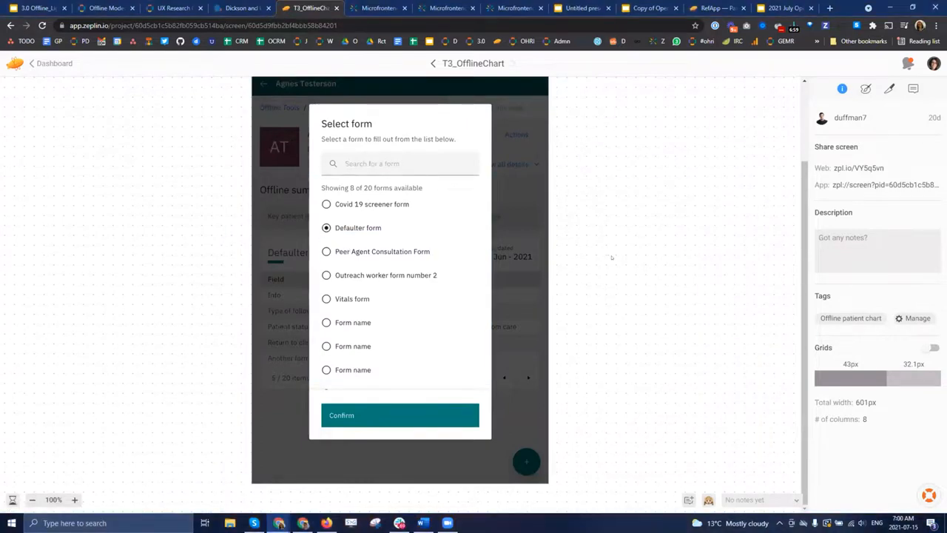
click(35, 9)
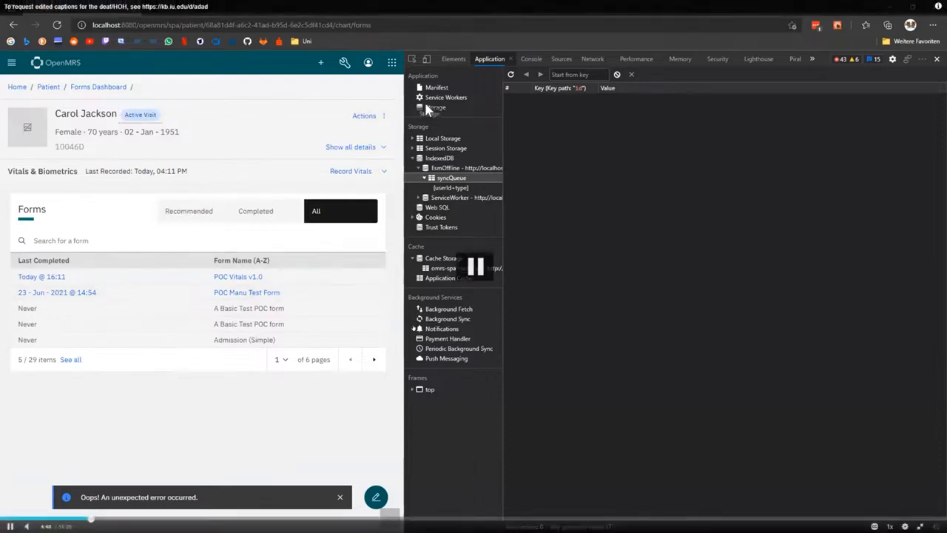
Resume the Microfrontend Meeting video and watch the offline vitals form being filled in and saved.
click(446, 97)
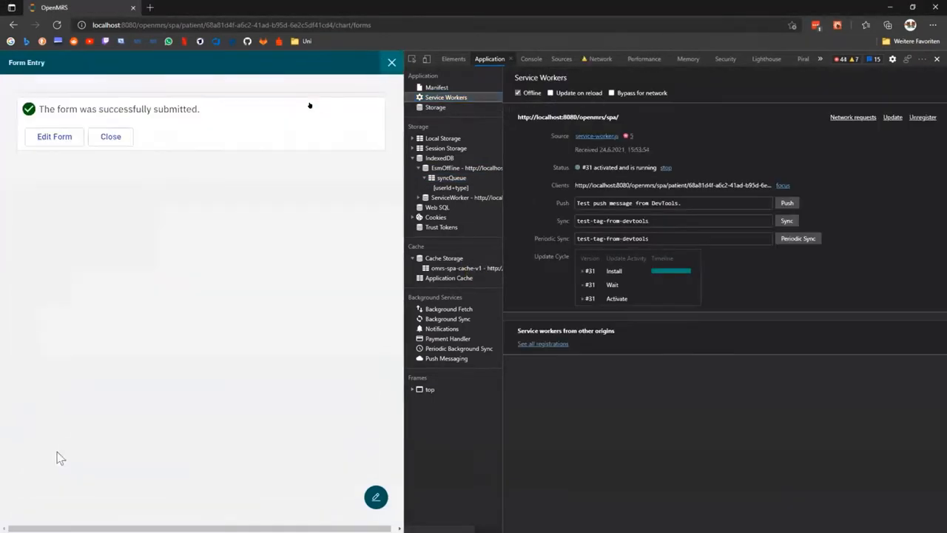
click(110, 136)
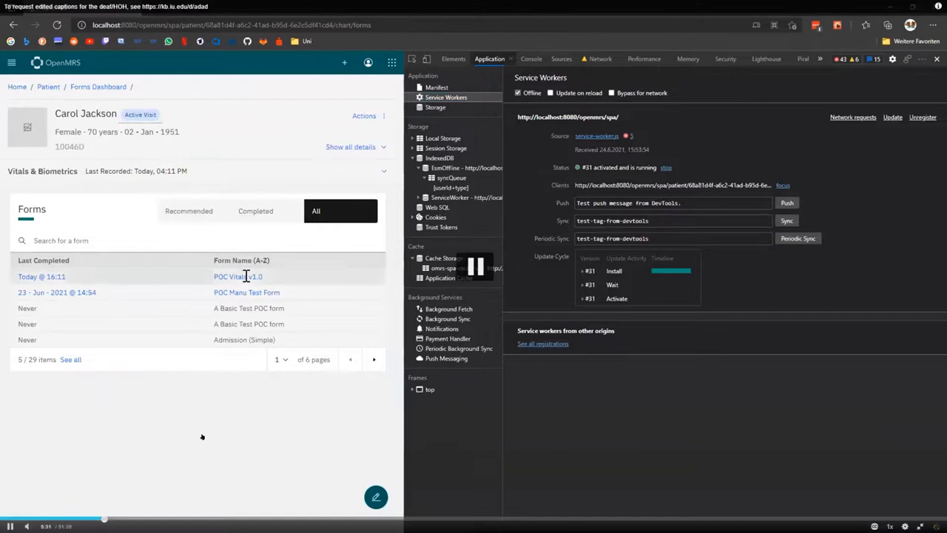
click(238, 276)
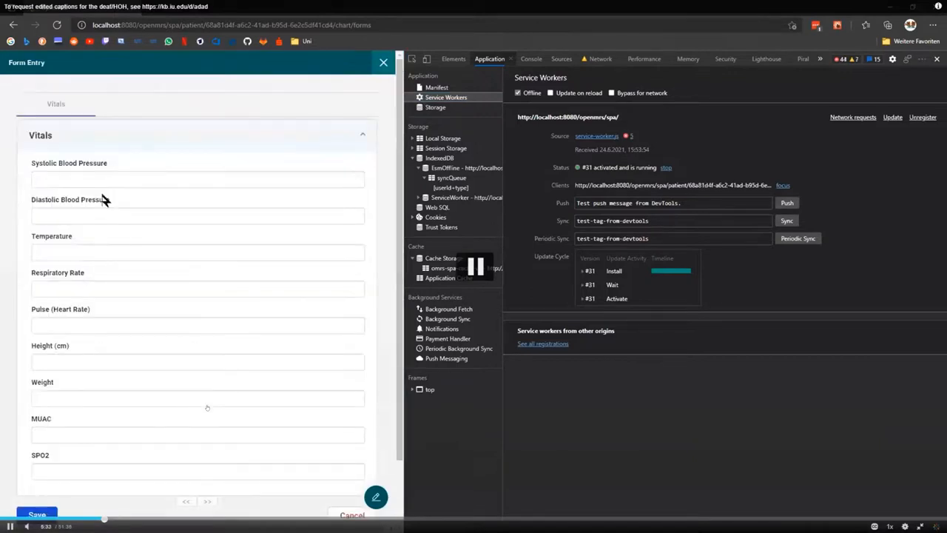
text(123)
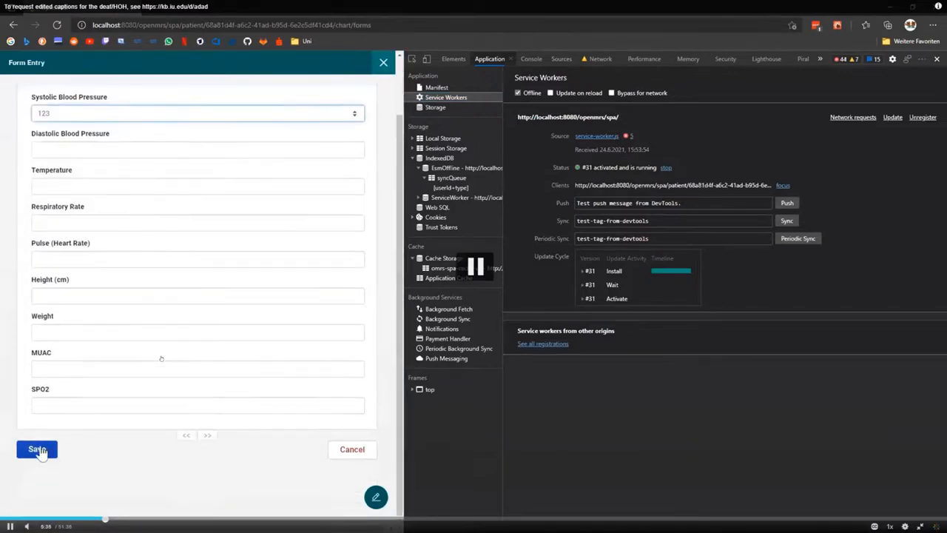
click(36, 449)
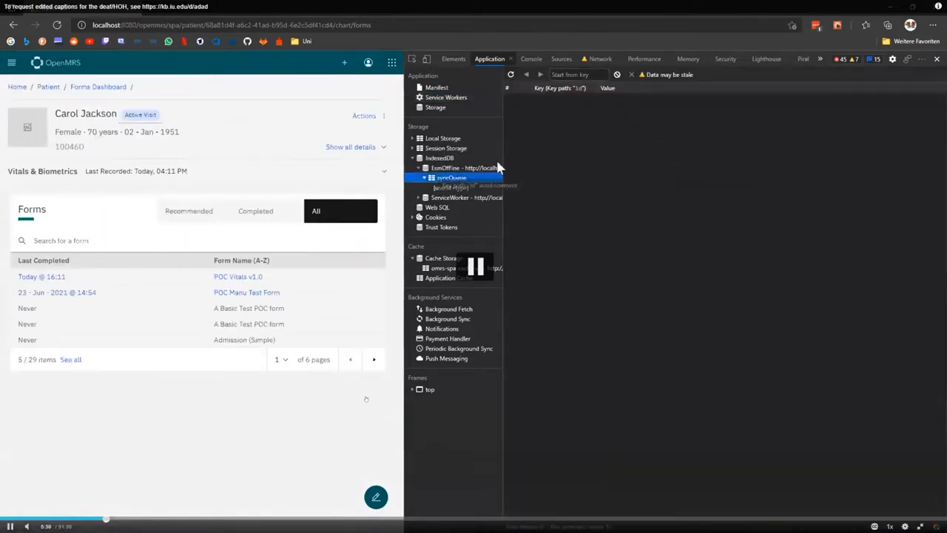
click(451, 177)
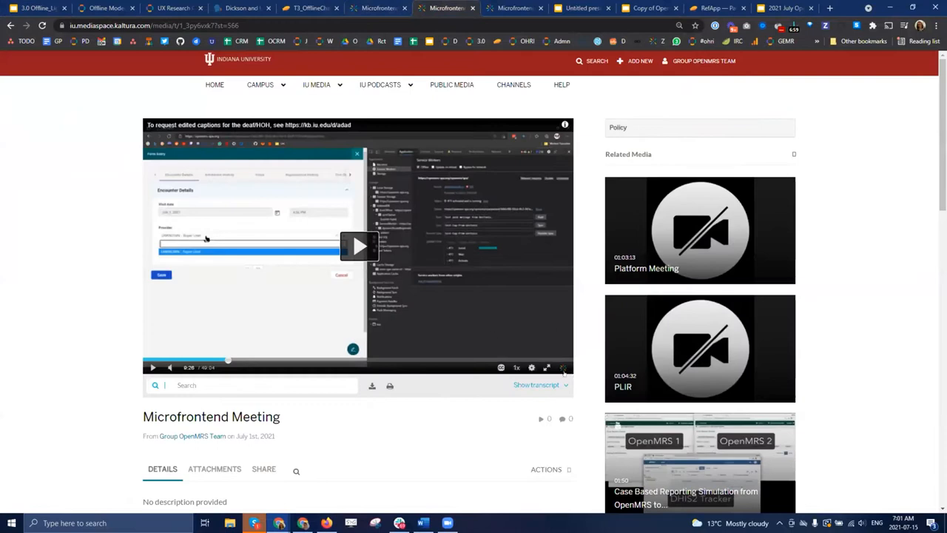
Play the July 1 demo full screen until the offline encounter form submits successfully.
click(546, 367)
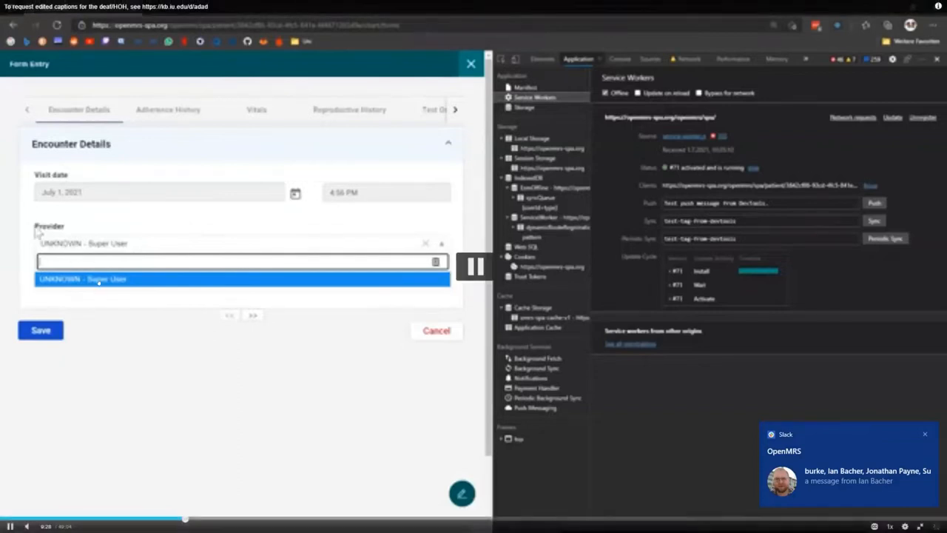
mouse_move(202, 388)
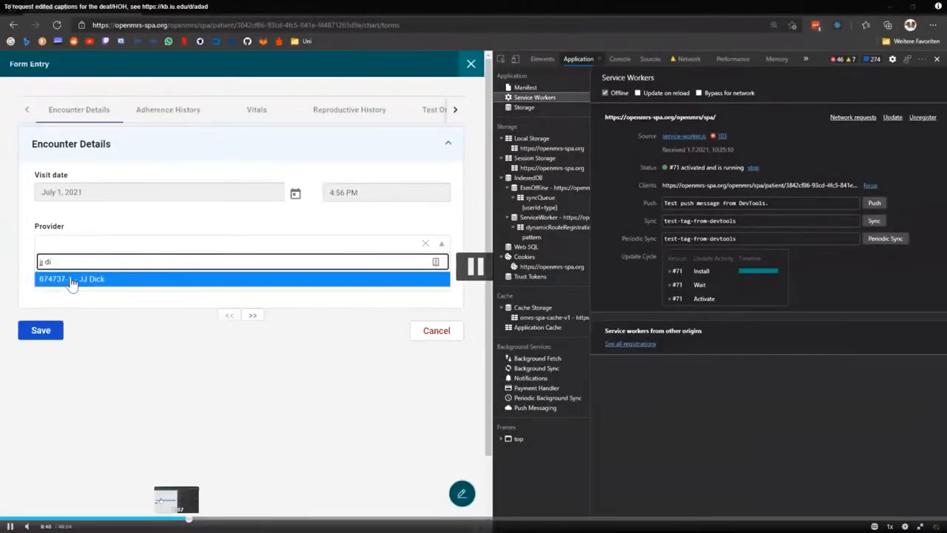
click(70, 279)
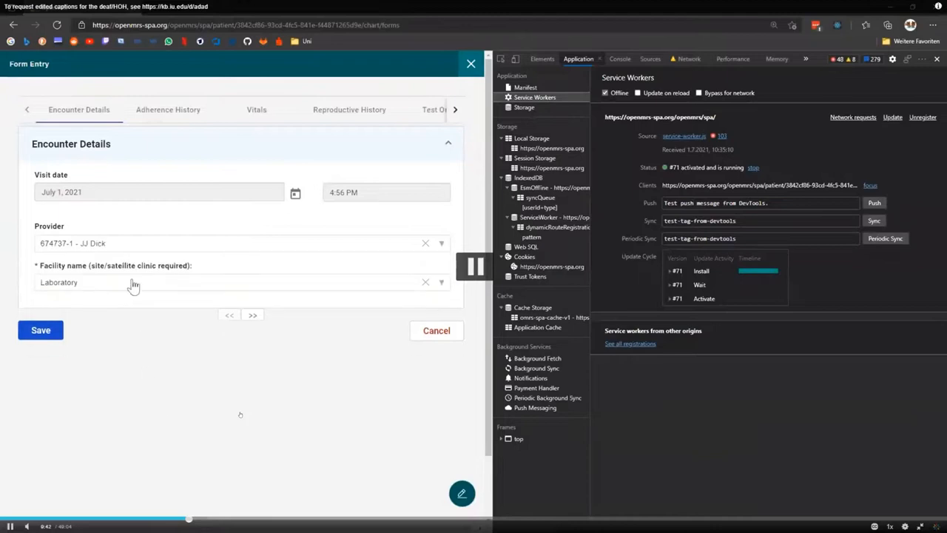
mouse_move(287, 205)
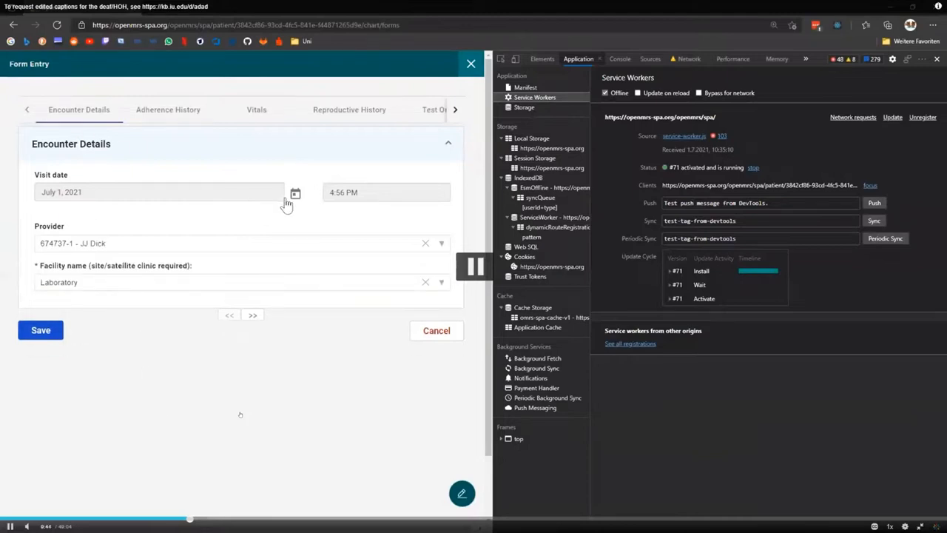
click(236, 282)
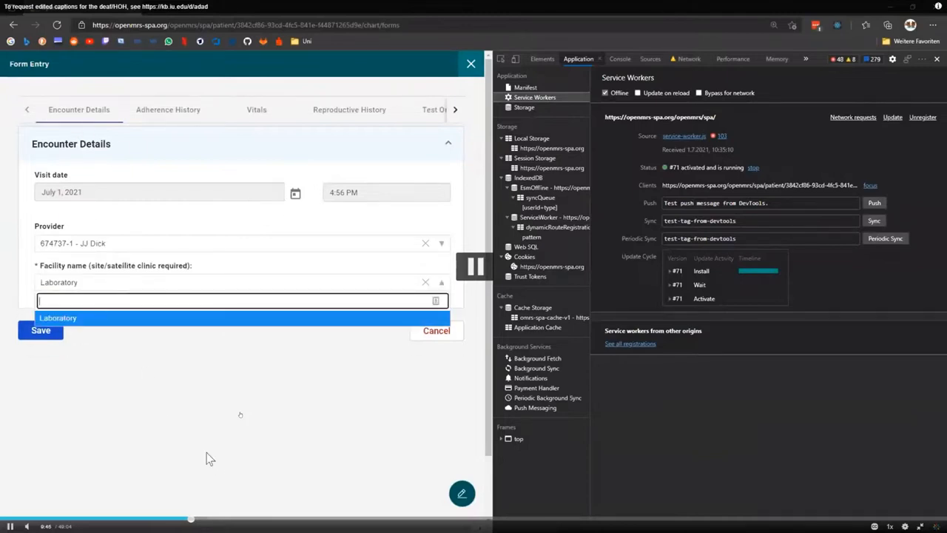
text(pha)
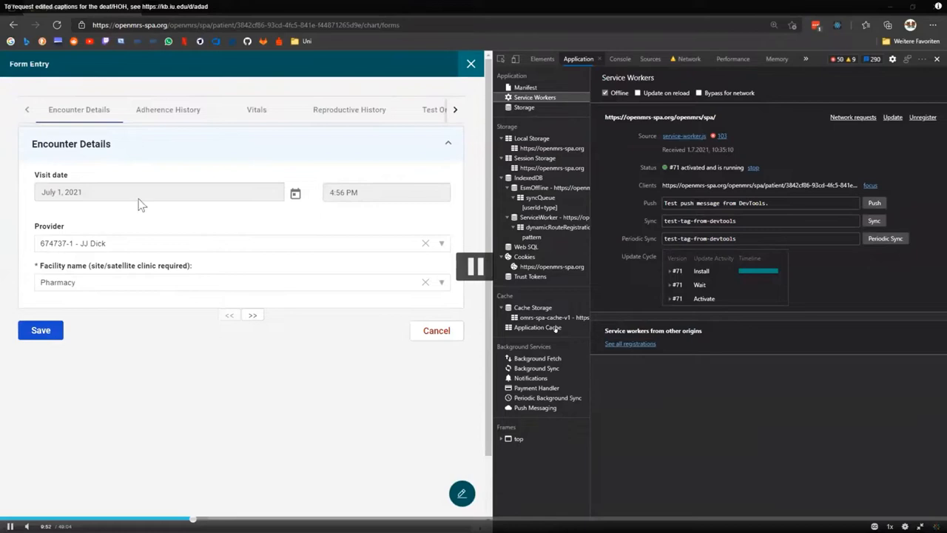
click(296, 193)
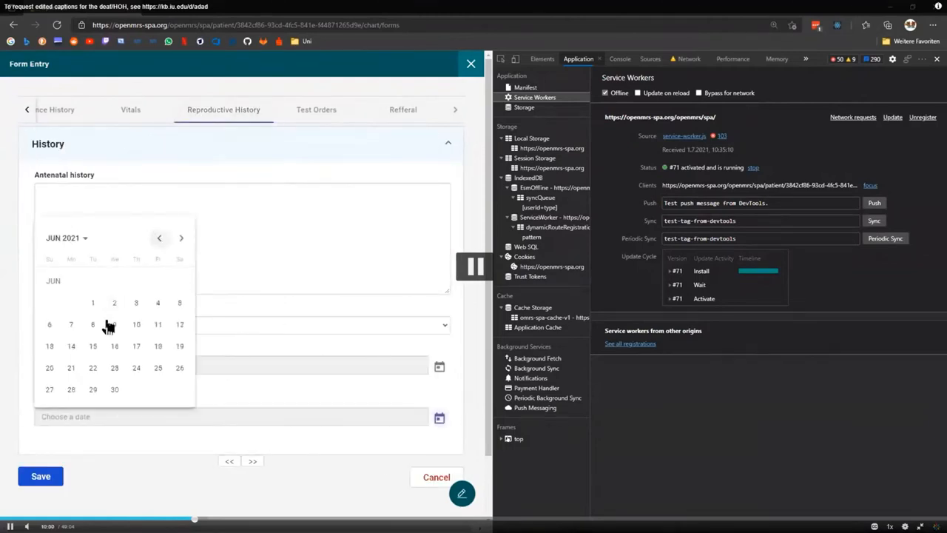
click(41, 476)
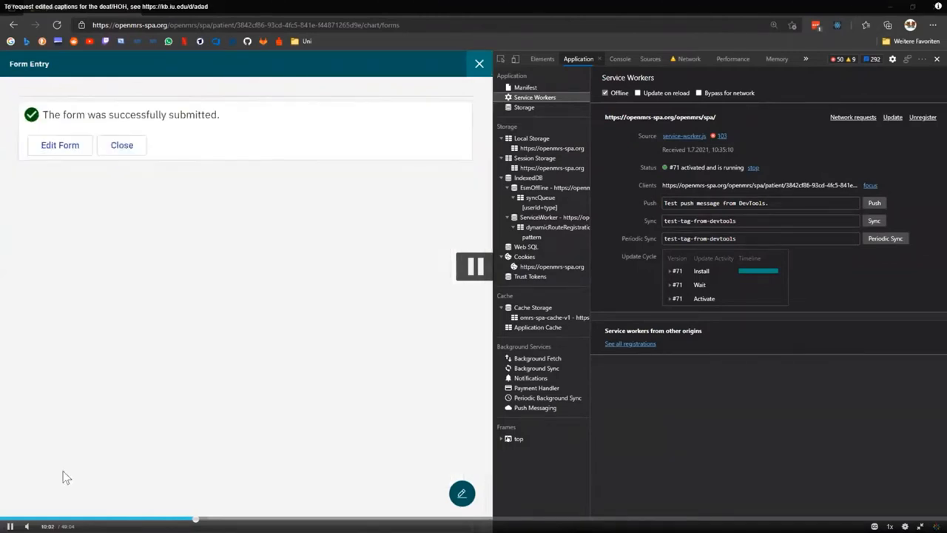
click(60, 144)
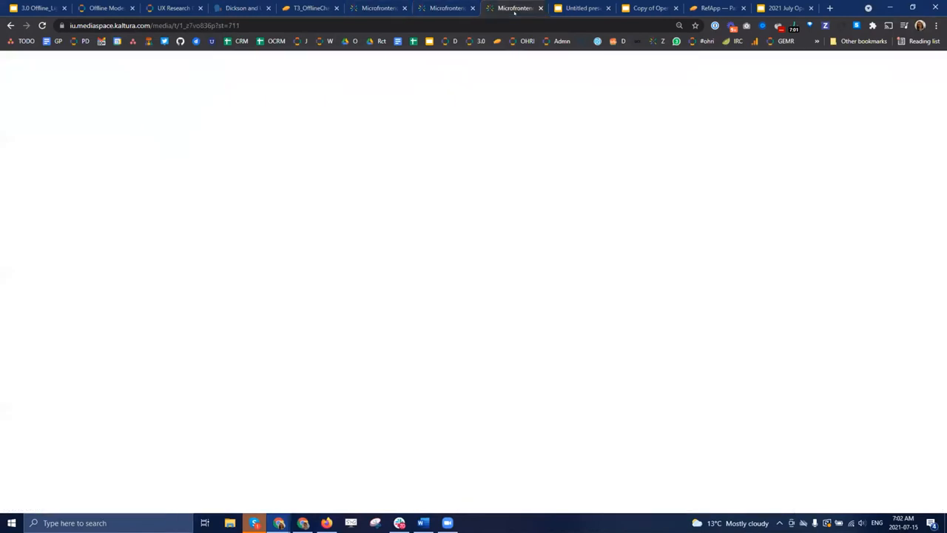
Play the May 27 recording and pause at 12:31 on 'New Patient Created'.
click(513, 8)
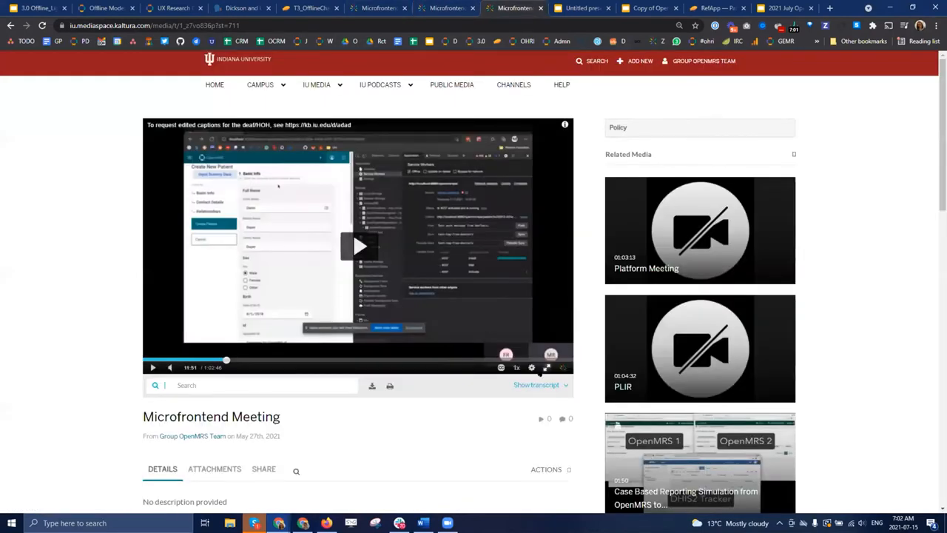
click(546, 367)
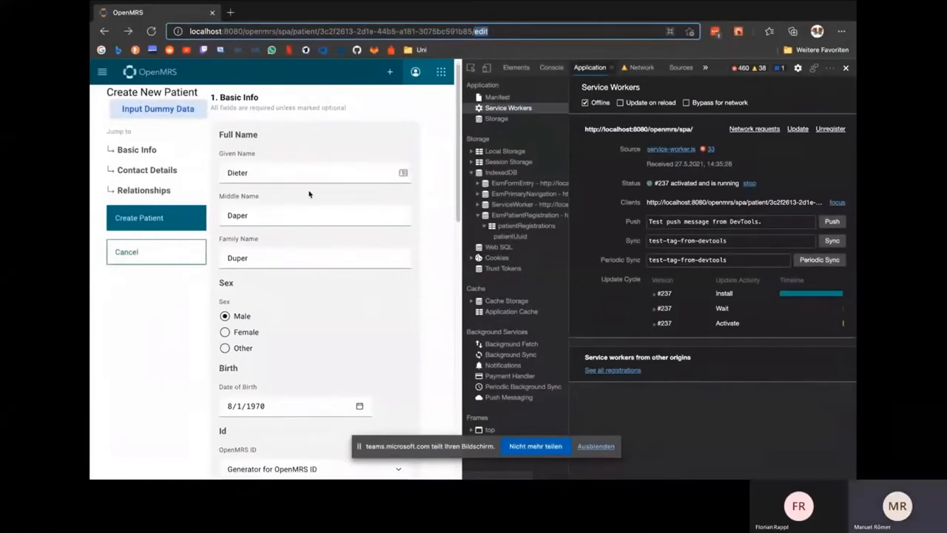
scroll(down, 3)
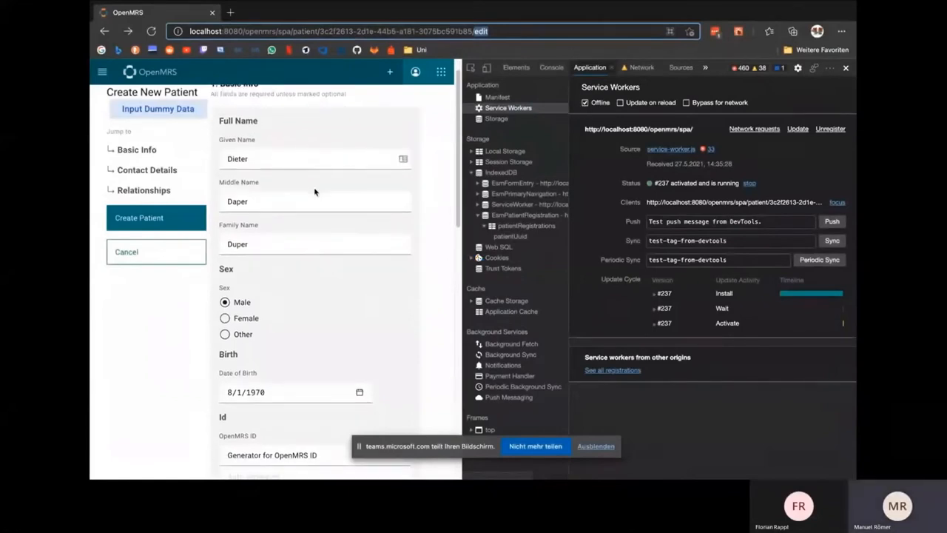
click(509, 236)
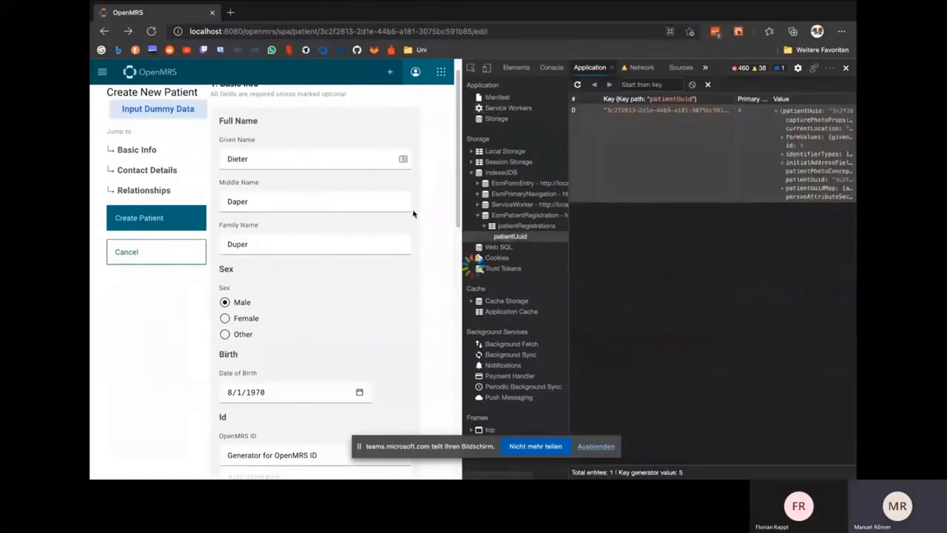
click(139, 217)
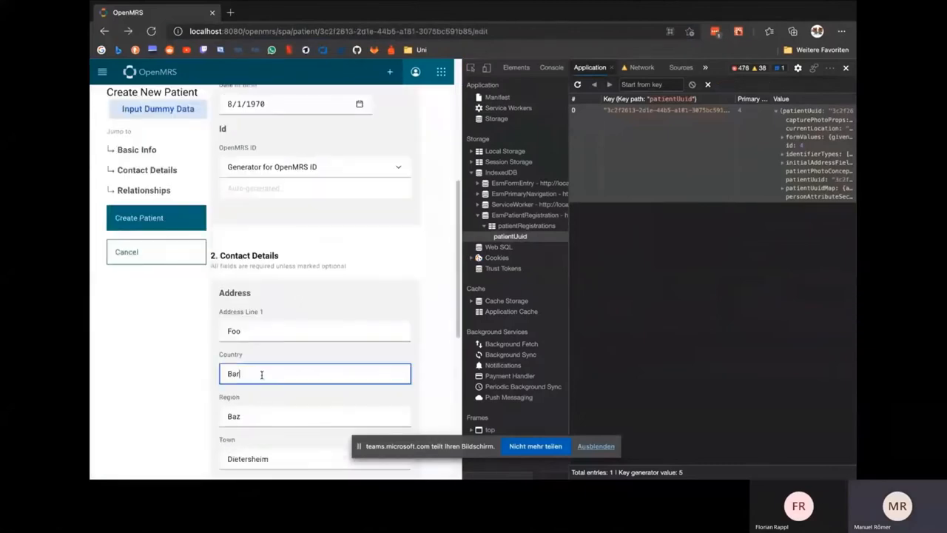
click(138, 218)
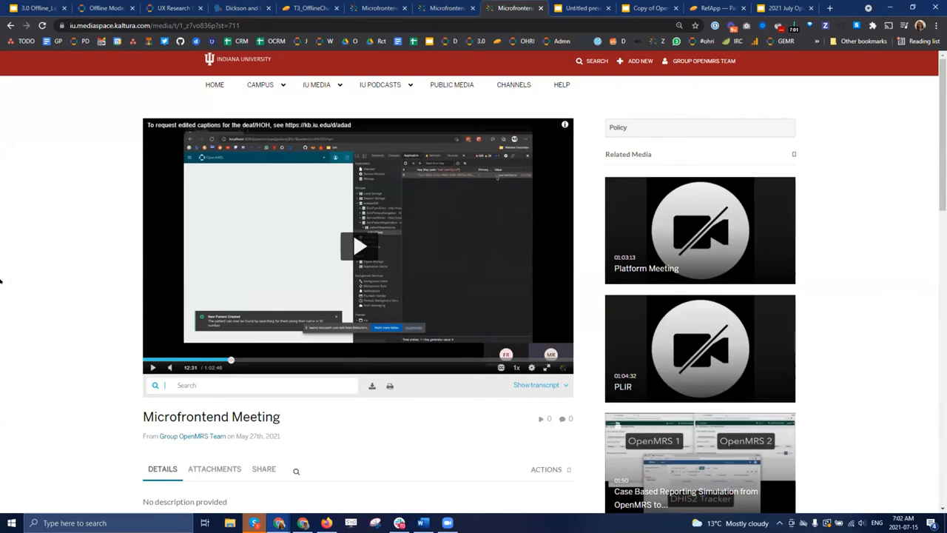
mouse_move(55, 273)
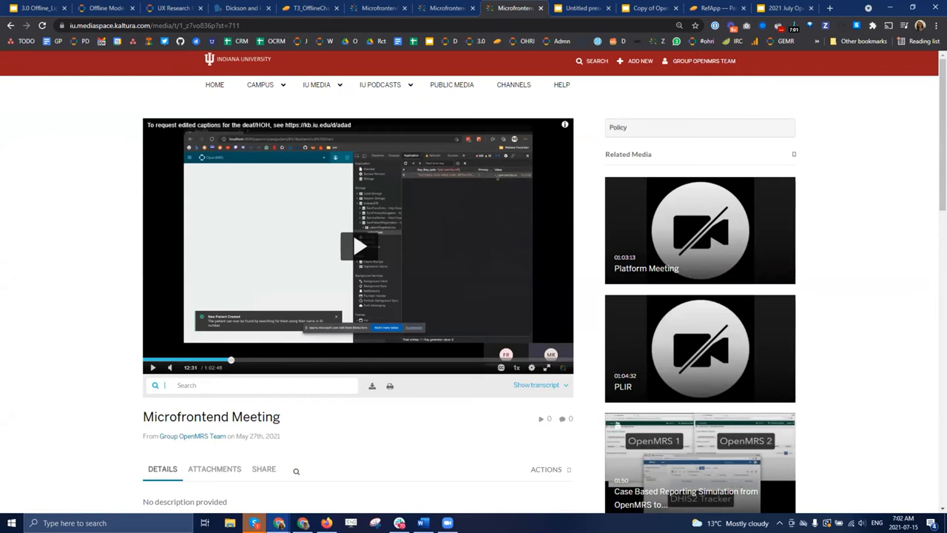
click(359, 246)
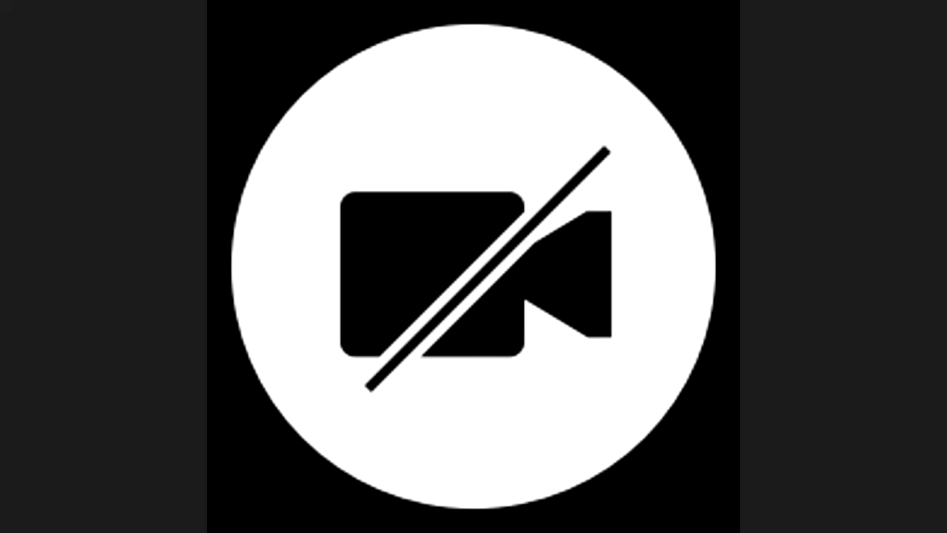